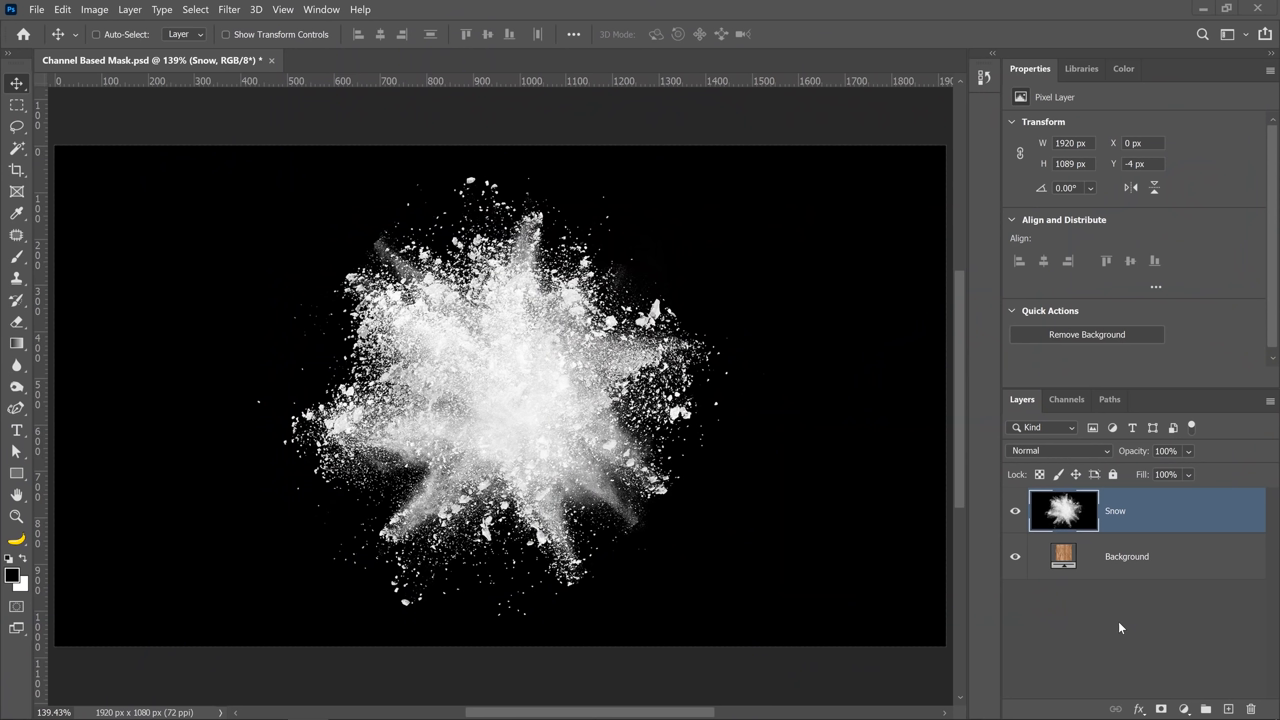
mouse_move(1056, 616)
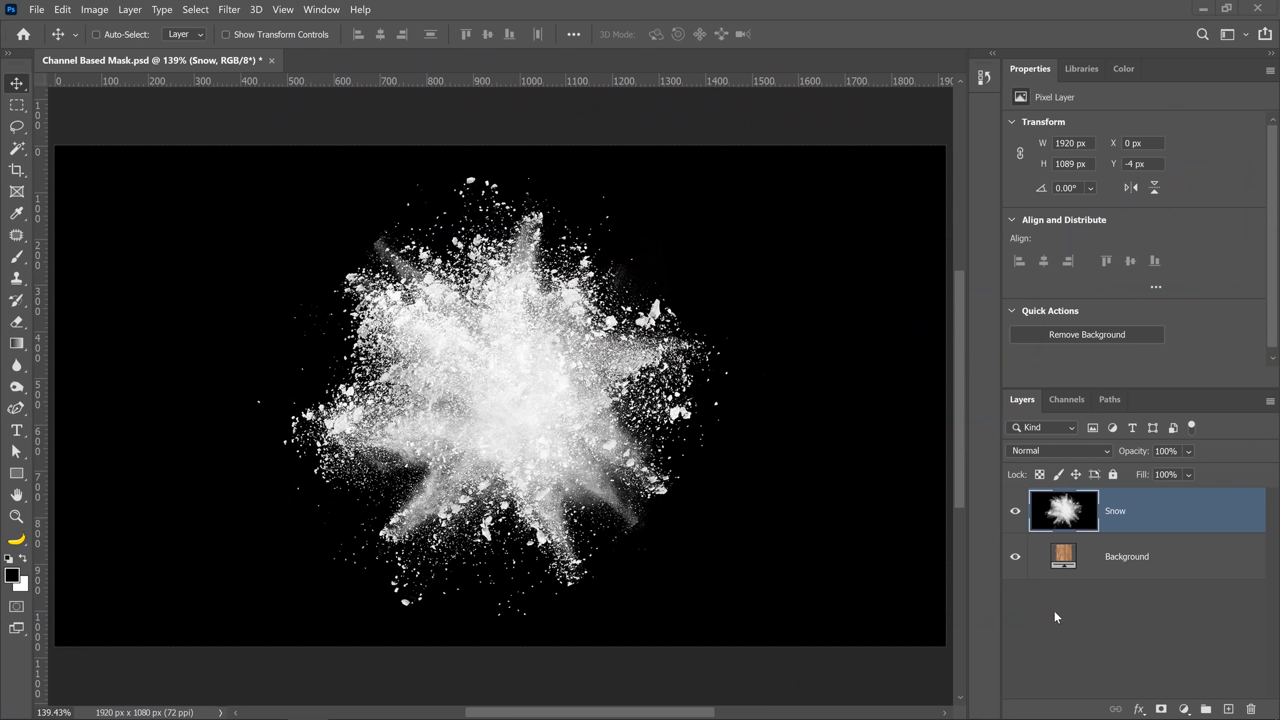
mouse_move(770, 484)
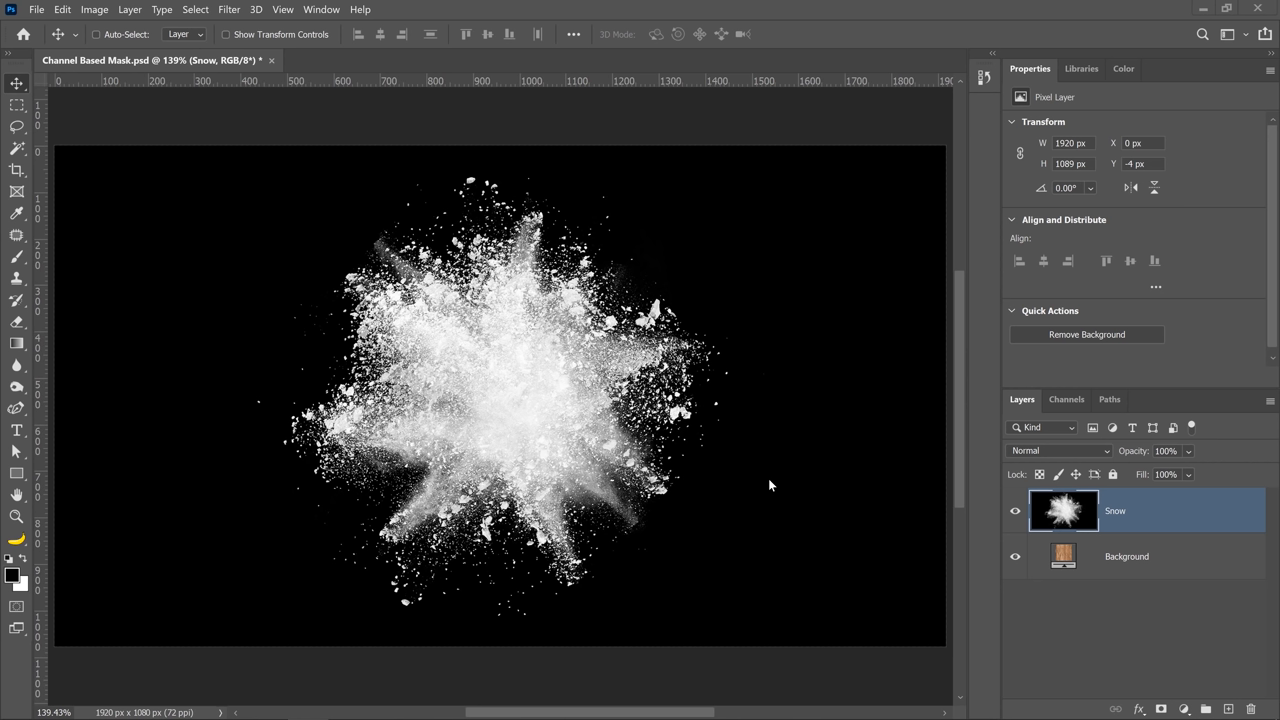
mouse_move(756, 486)
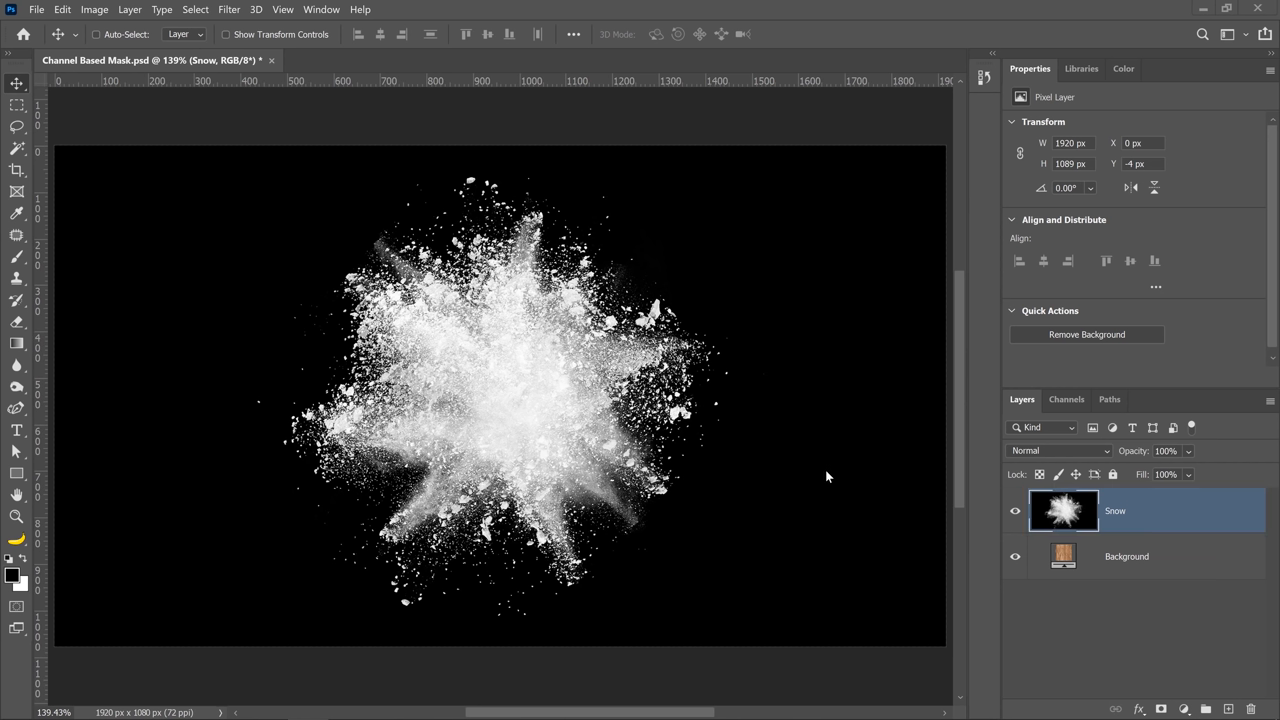
mouse_move(548, 382)
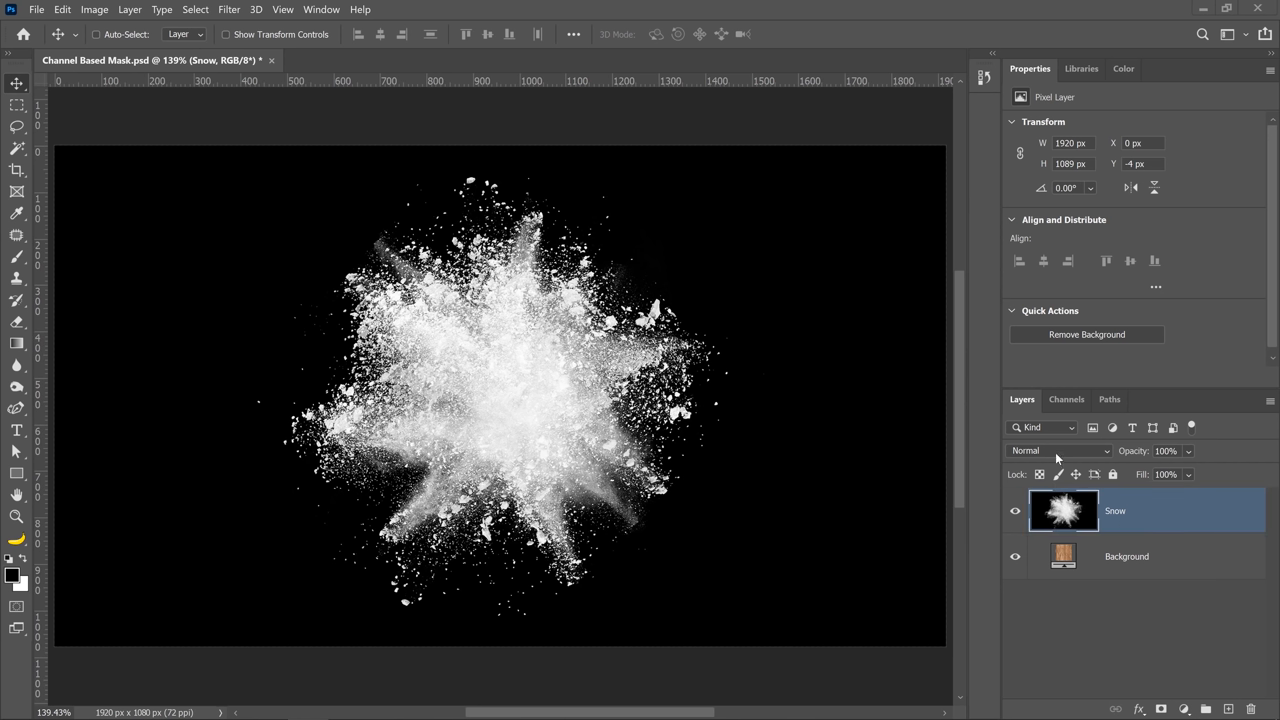
Step: Set the Snow layer's blend mode to Screen after trying another mode
click(1056, 450)
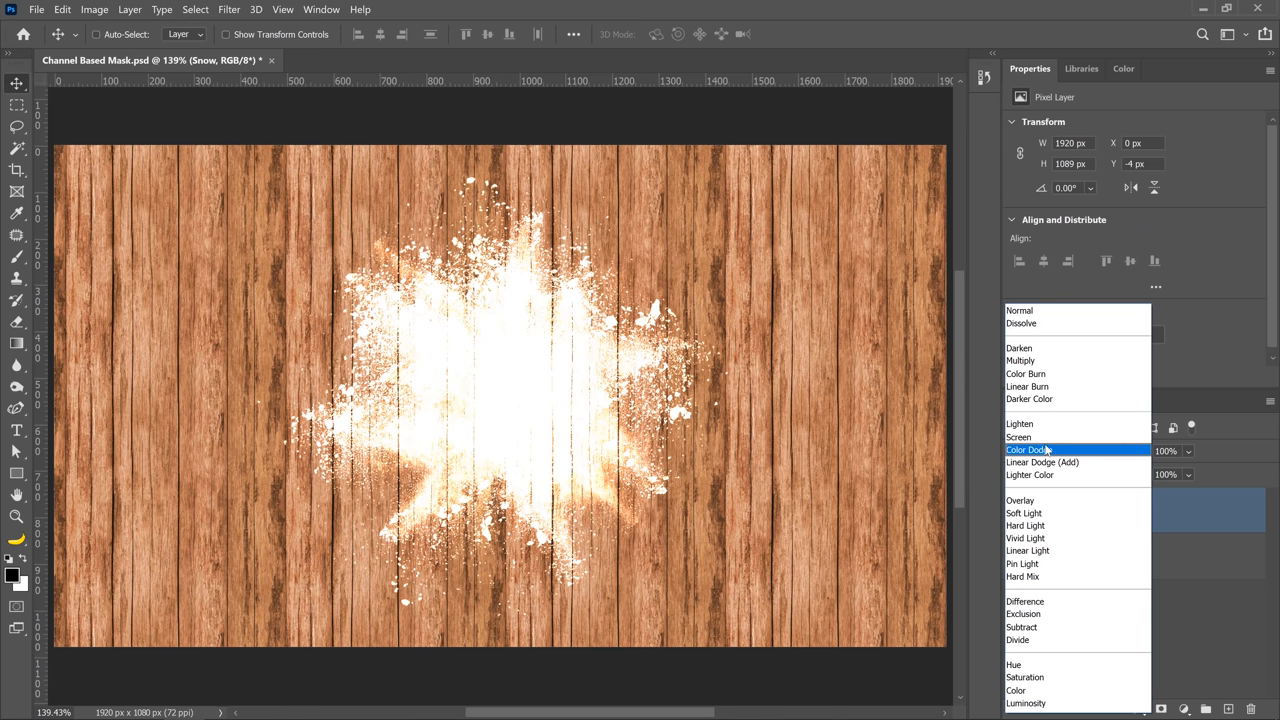
click(1036, 436)
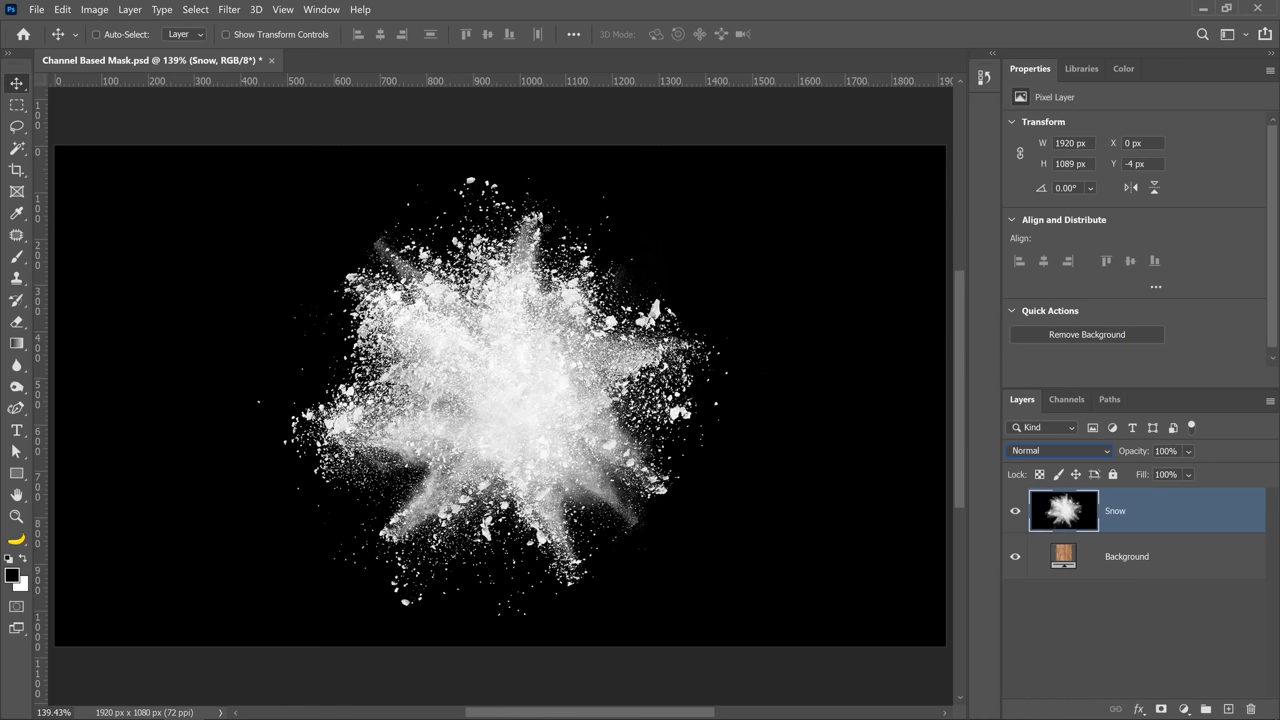
click(1060, 452)
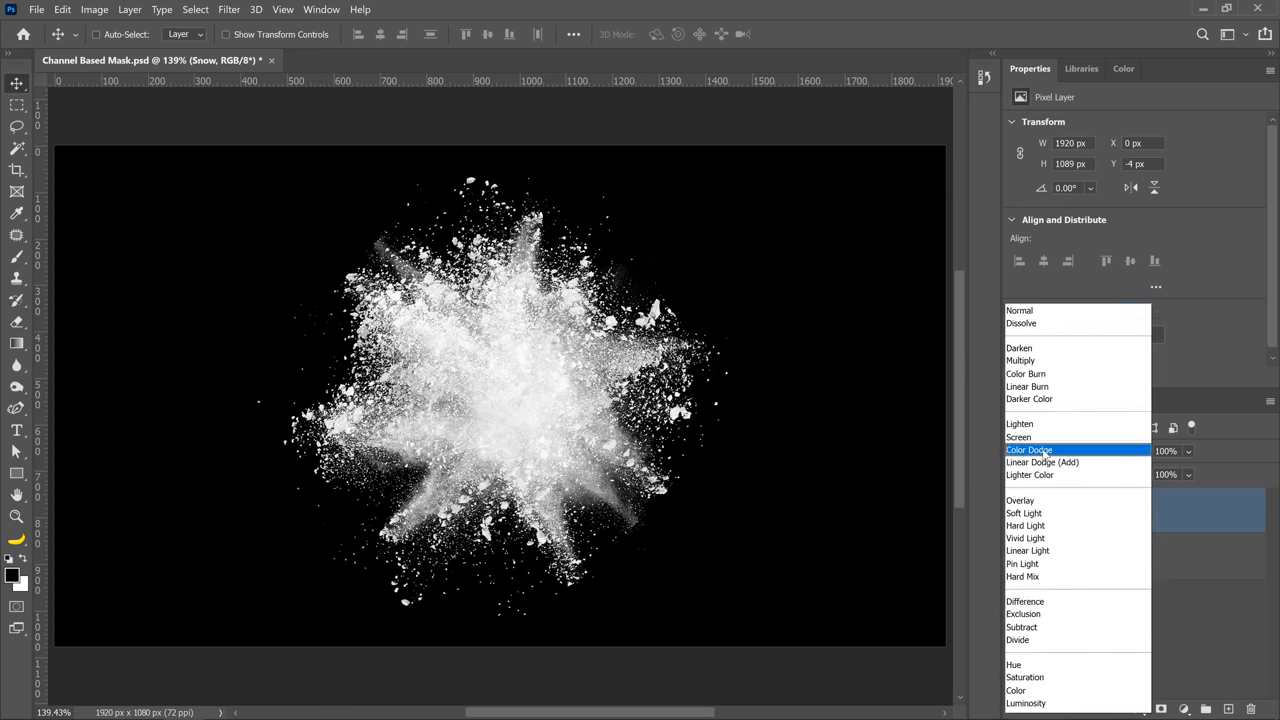
click(1018, 436)
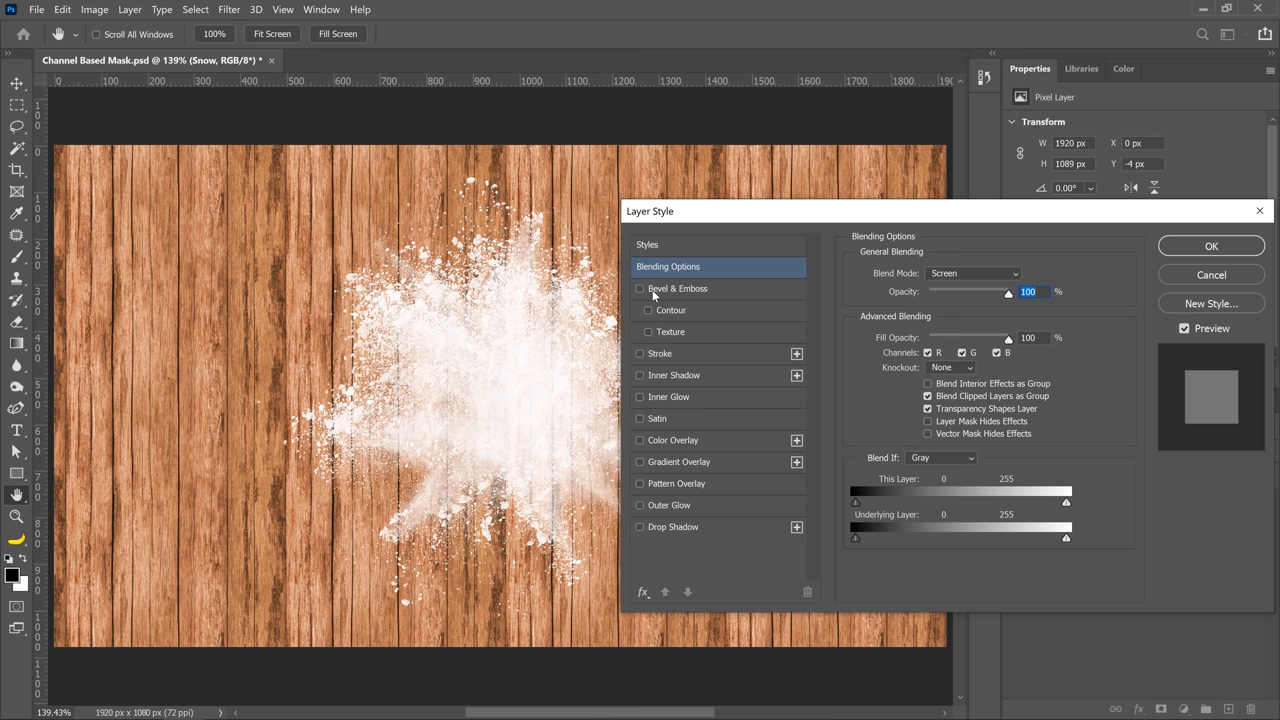
Step: Try Bevel & Emboss on the Snow layer in Layer Style and adjust its depth
click(640, 288)
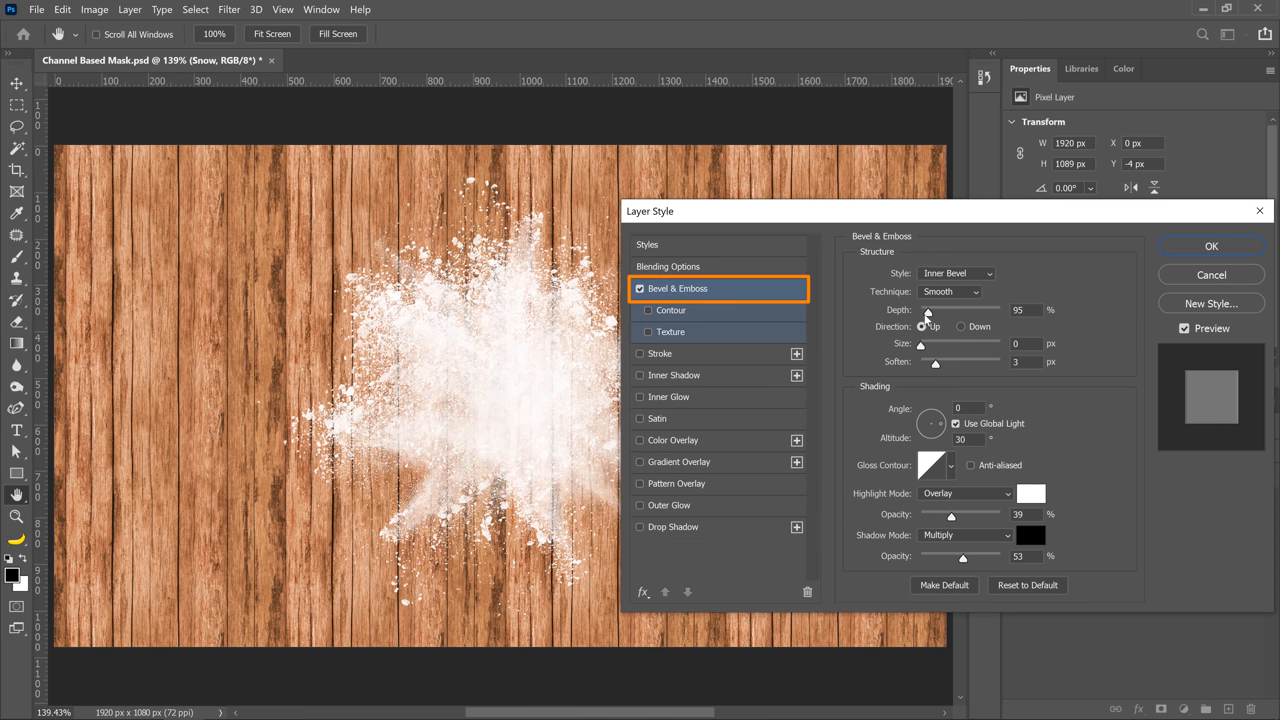
drag(920, 344, 962, 344)
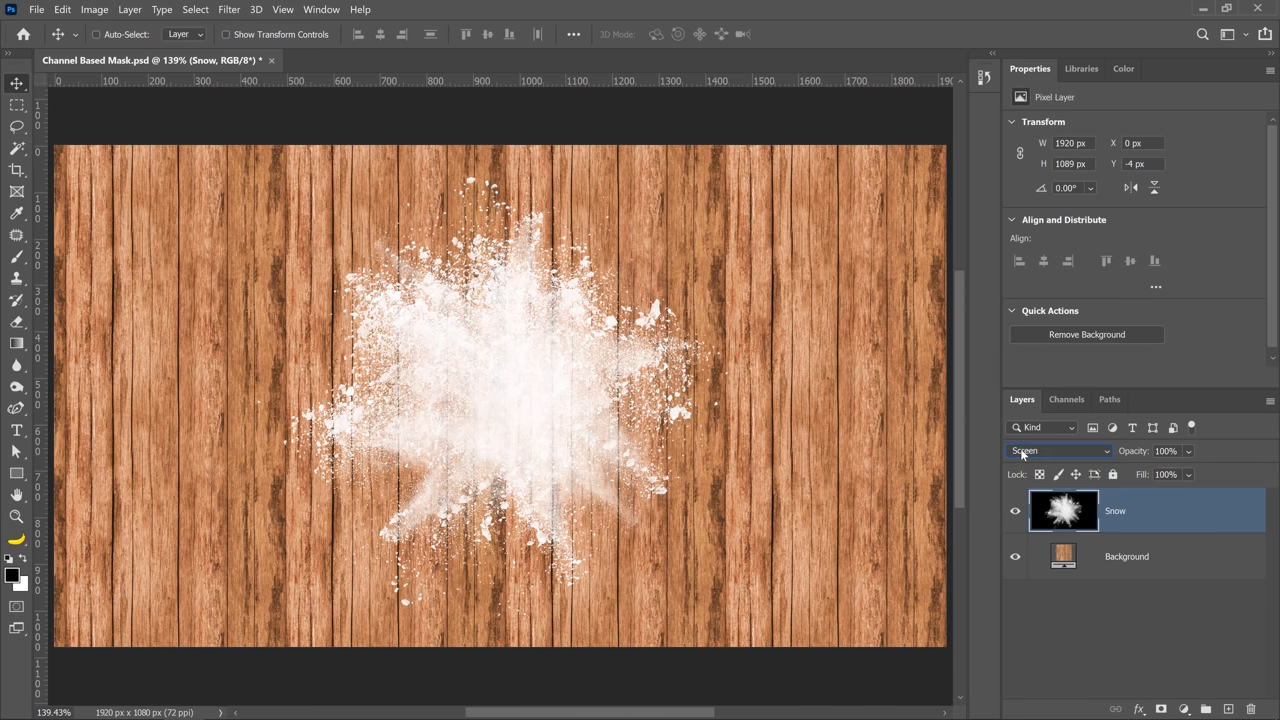
Step: Restore Normal blending, inspect Green and Red channels, load Red as a selection
click(1058, 452)
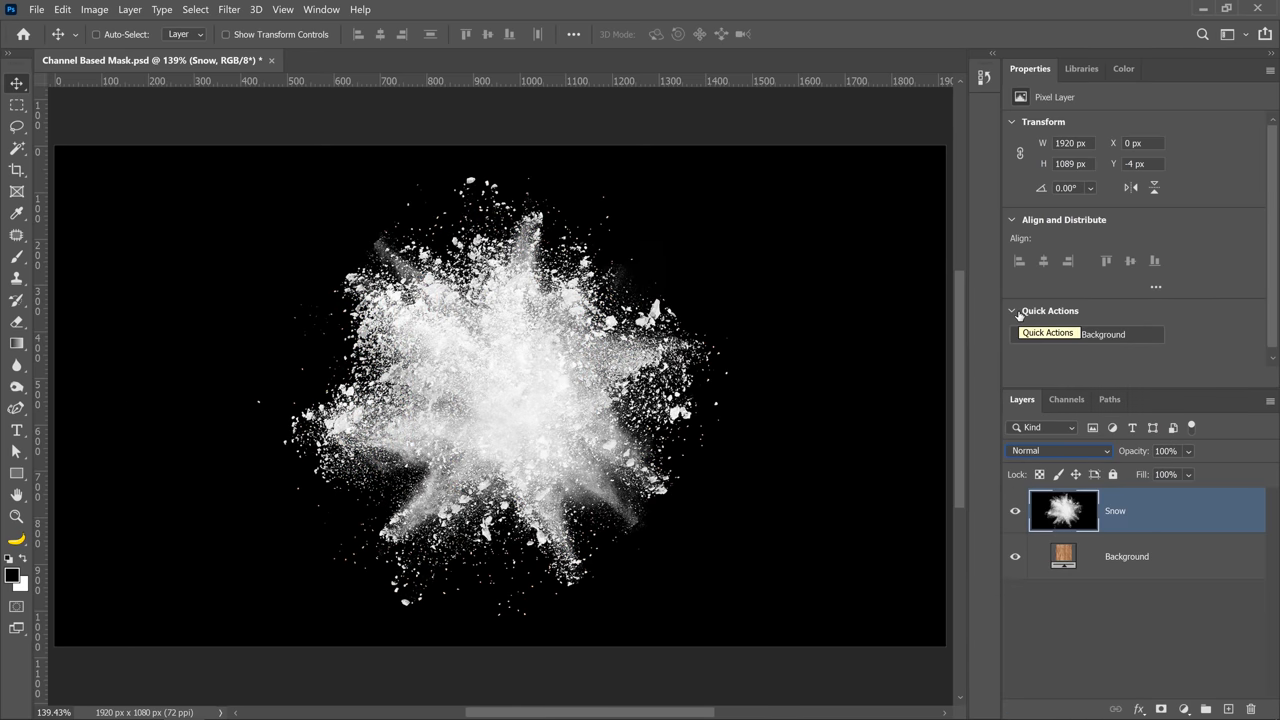
click(1066, 400)
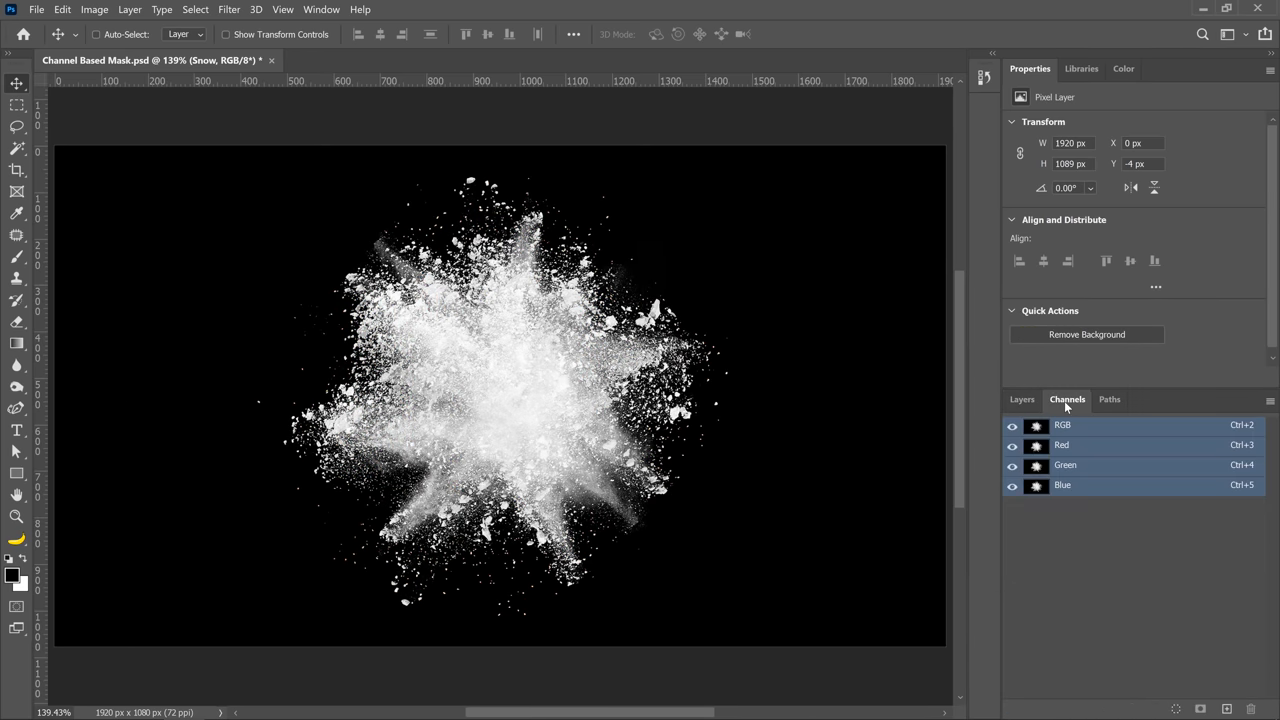
click(1064, 464)
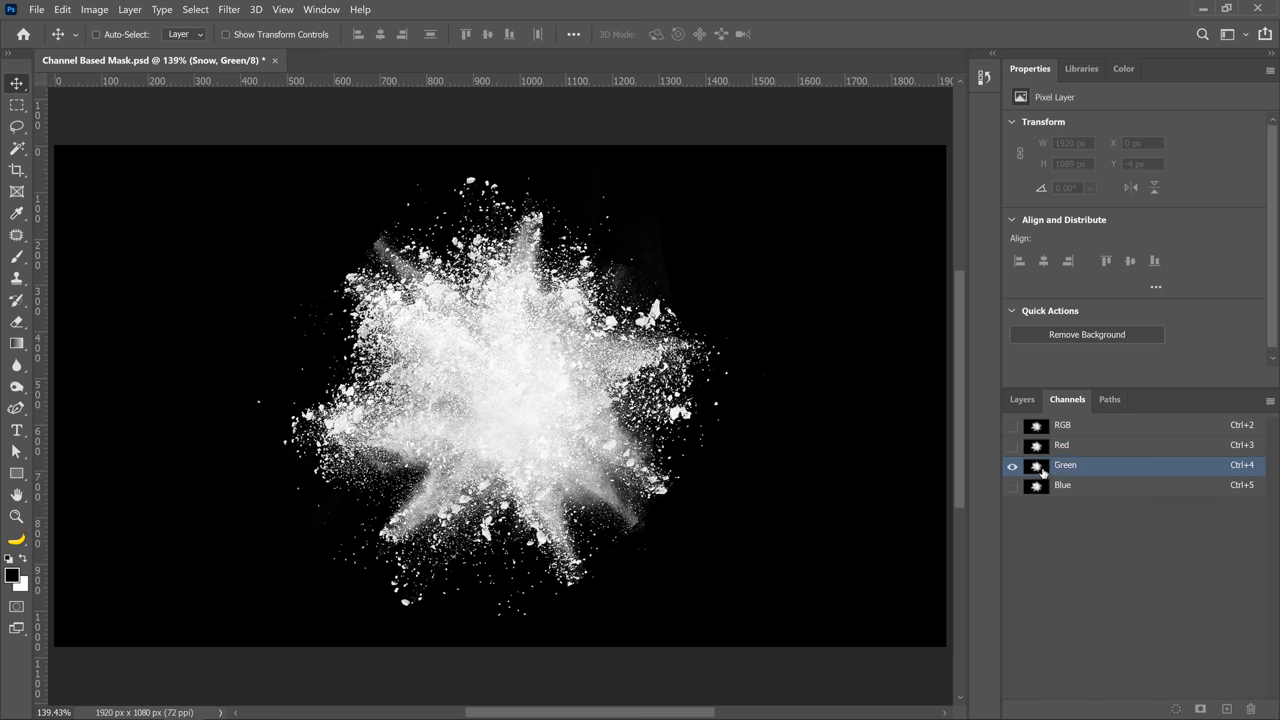
click(1062, 486)
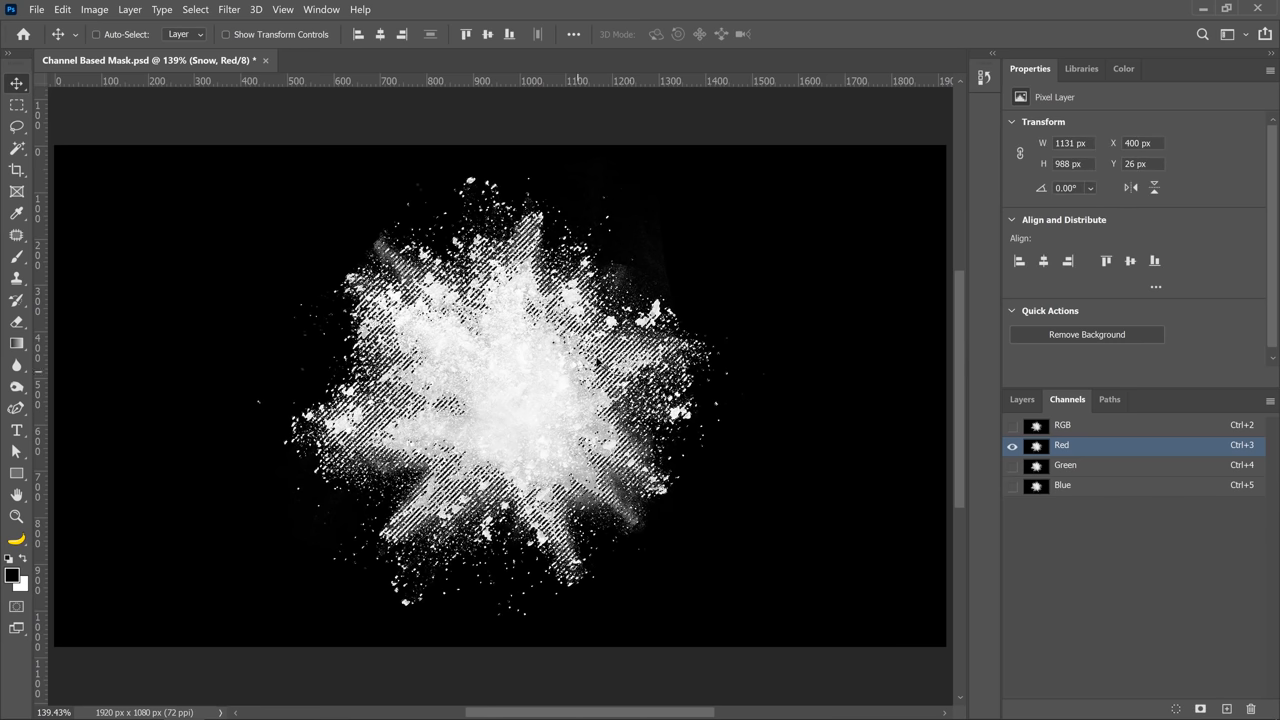
click(1020, 400)
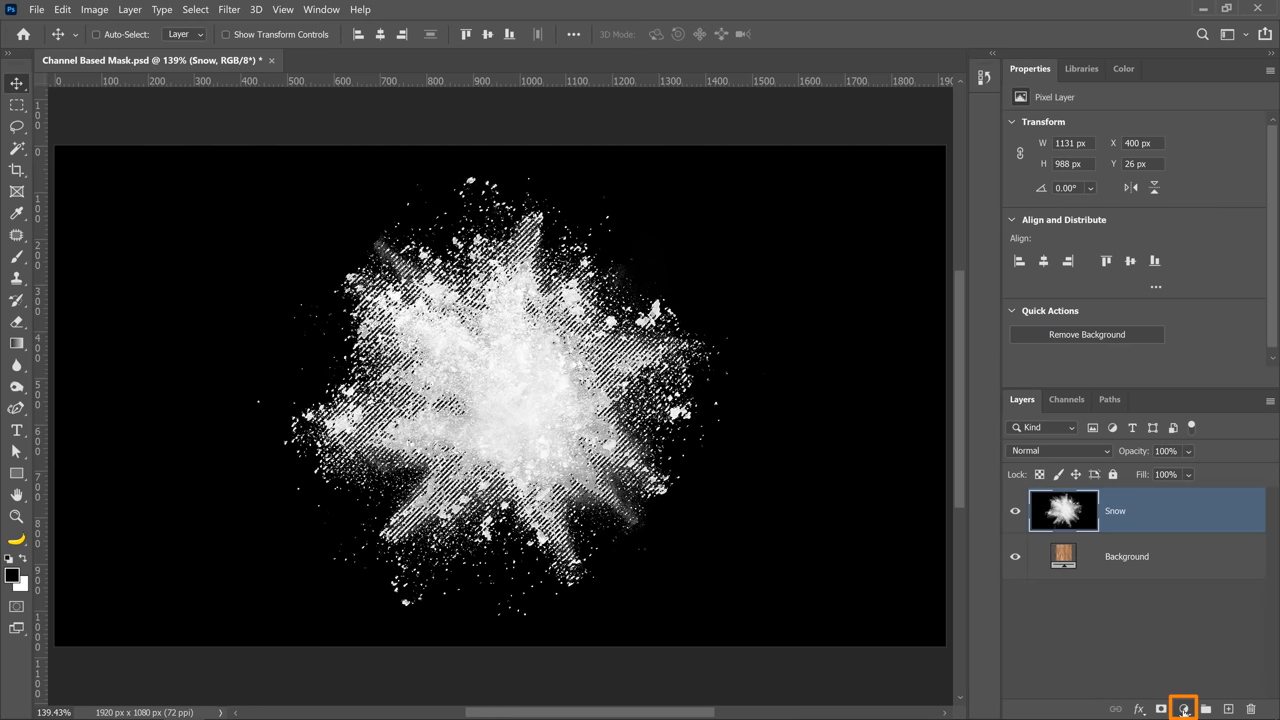
Step: Add a white Solid Color fill layer masked to the snow selection
click(1162, 692)
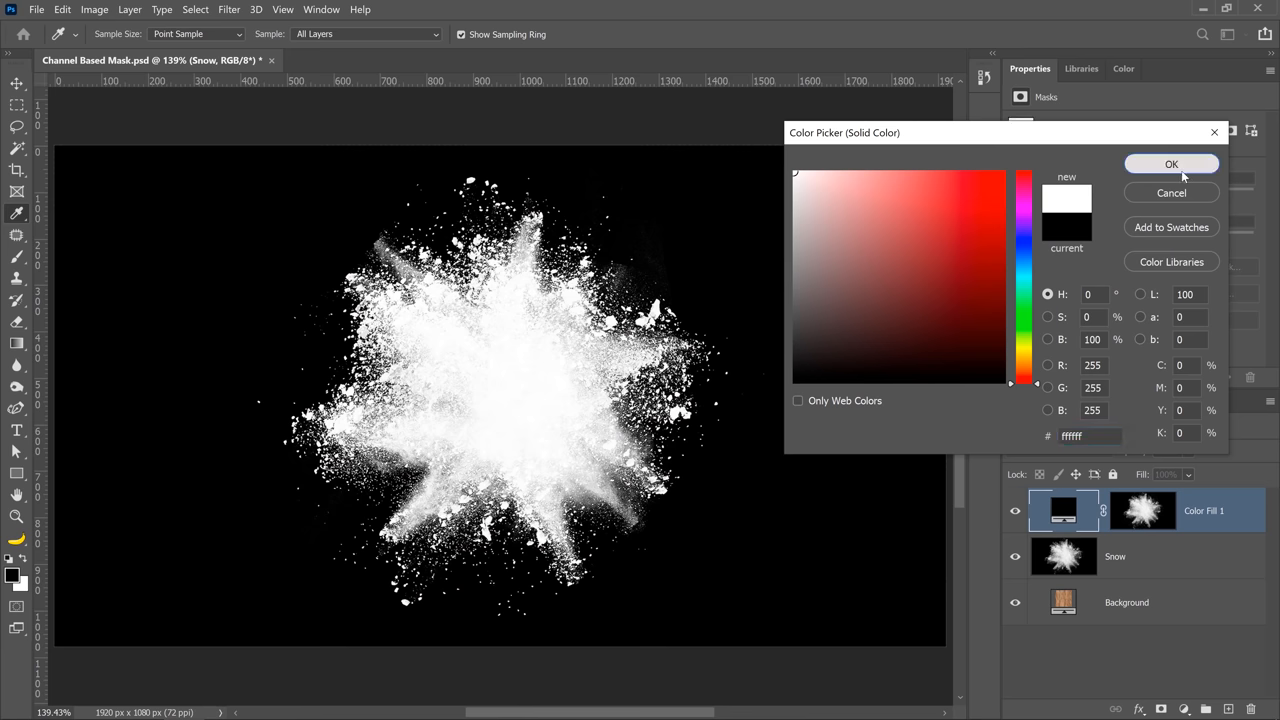
click(1172, 164)
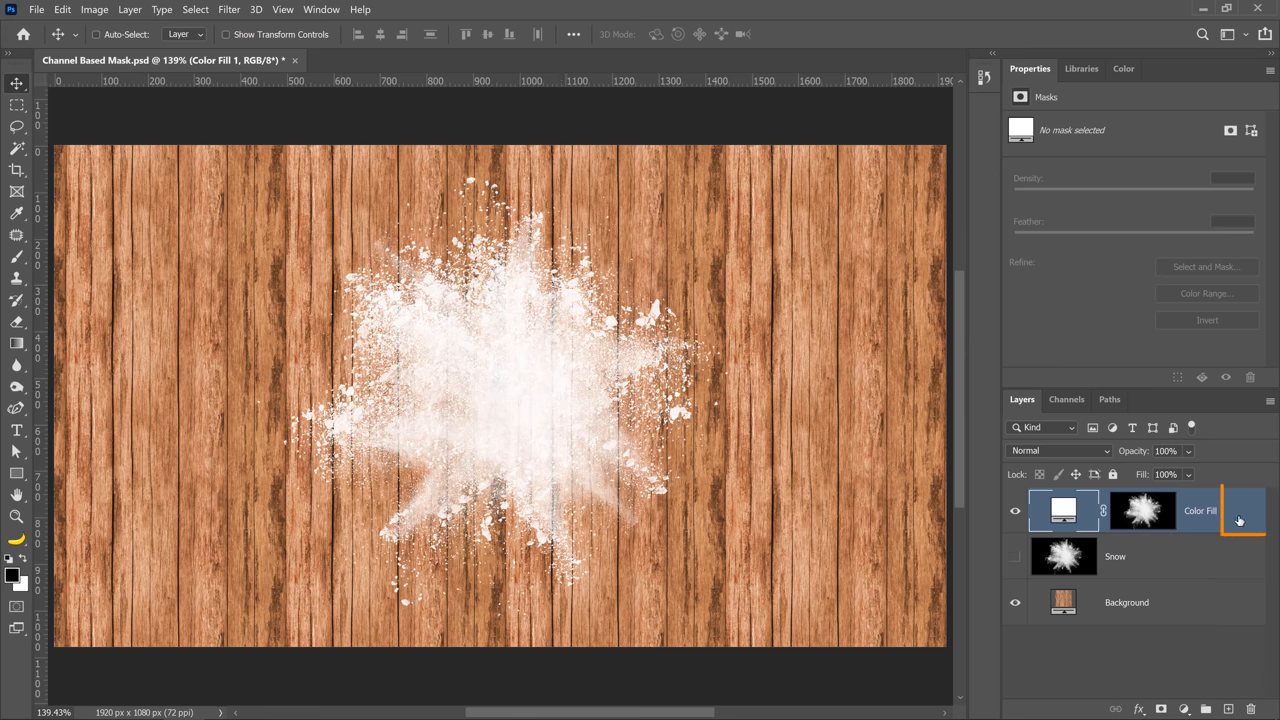
Step: Give Color Fill 1 Bevel & Emboss and a Drop Shadow at 26% opacity
double_click(1240, 520)
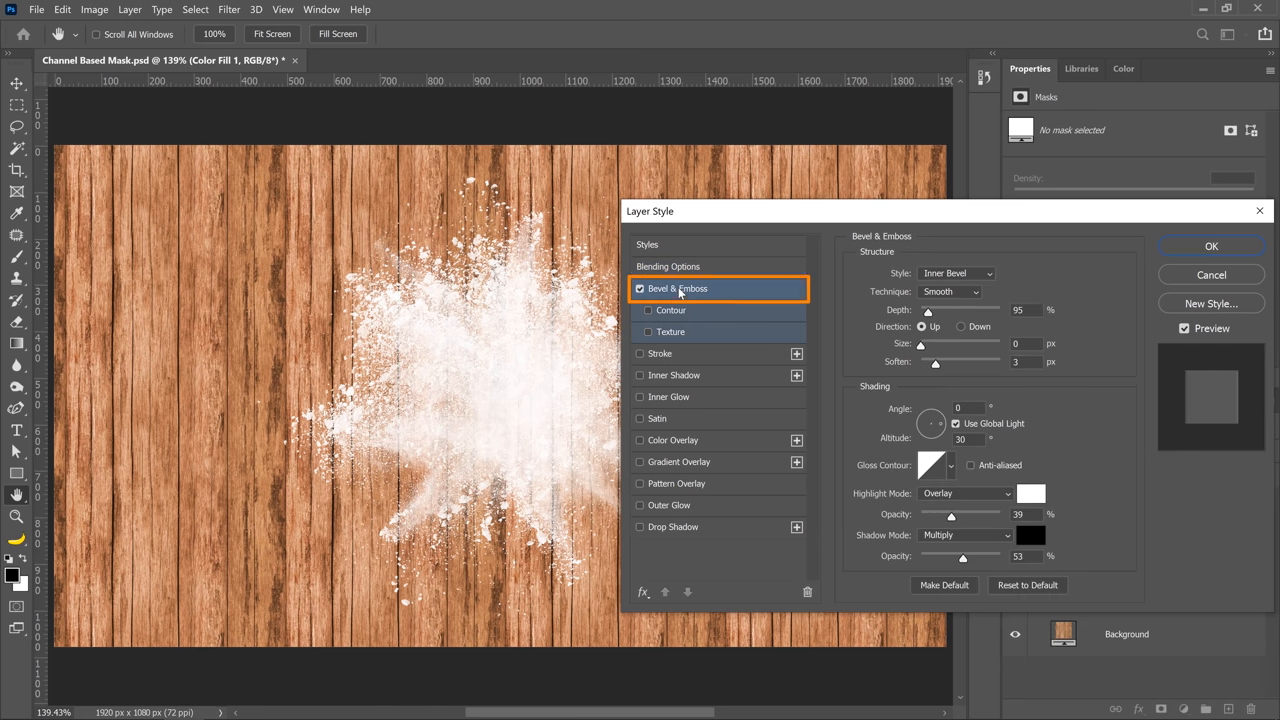
drag(962, 556, 962, 558)
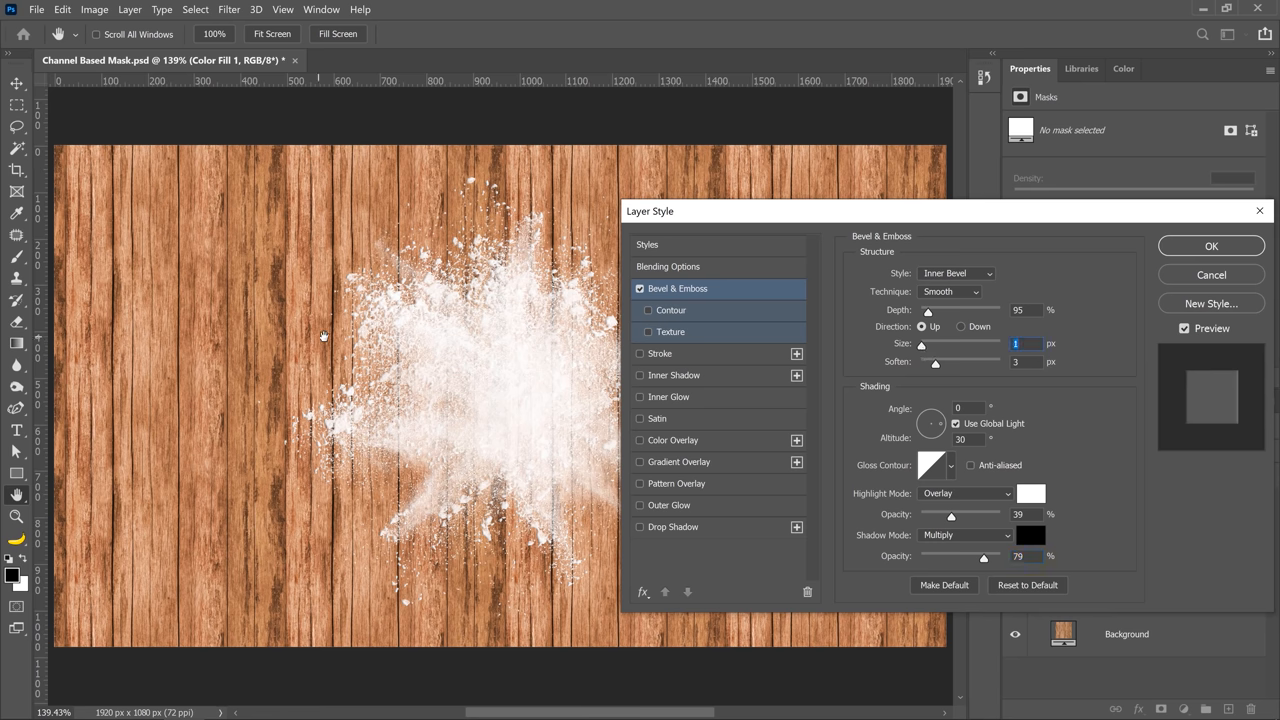
click(670, 528)
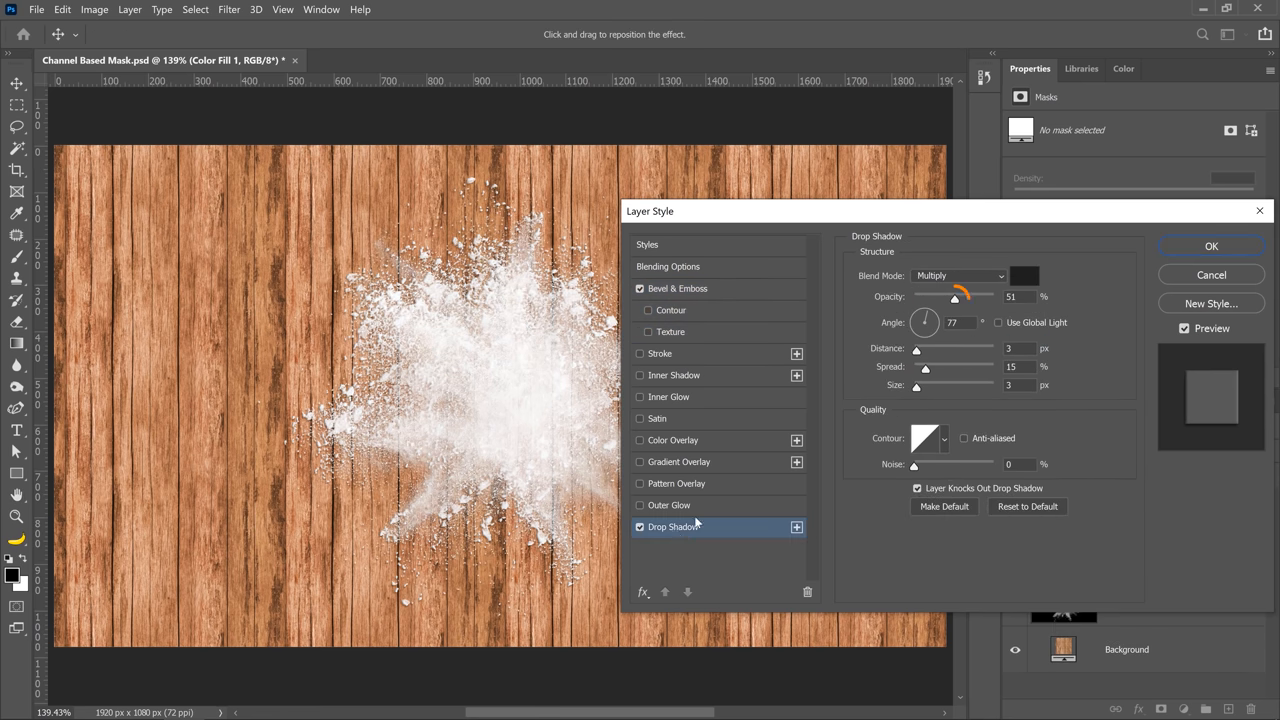
drag(954, 296, 938, 296)
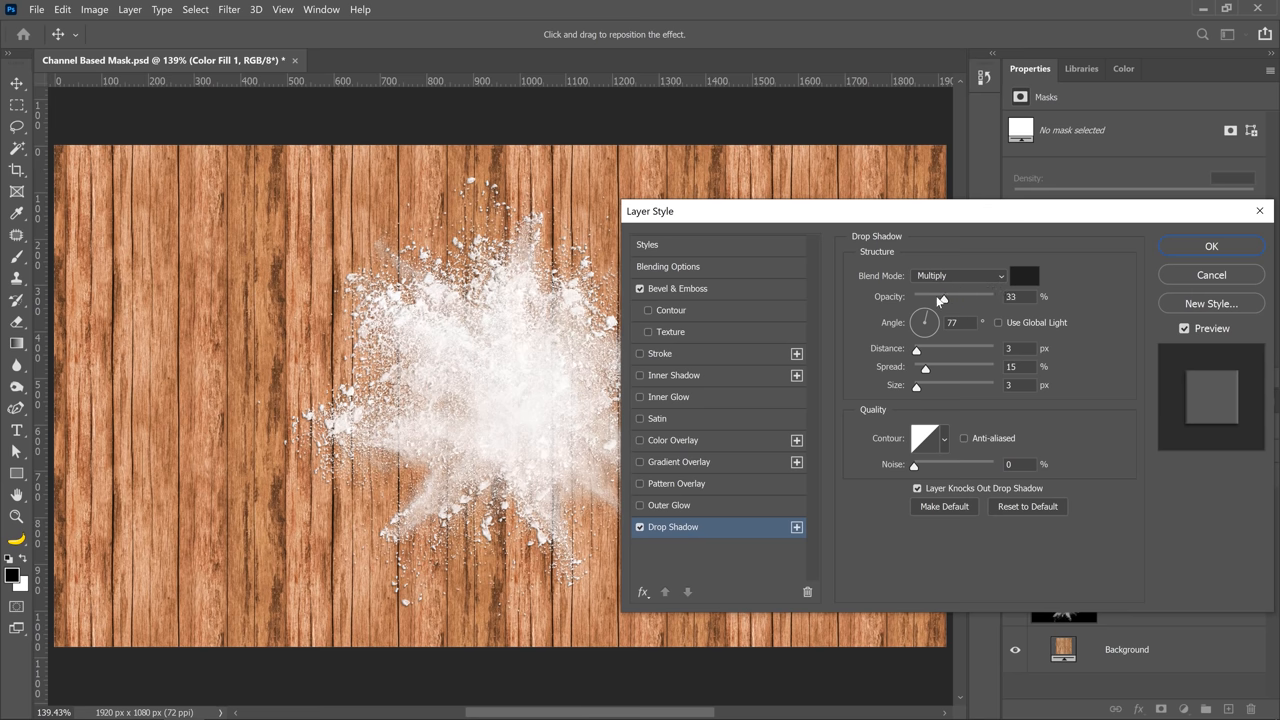
drag(960, 296, 936, 296)
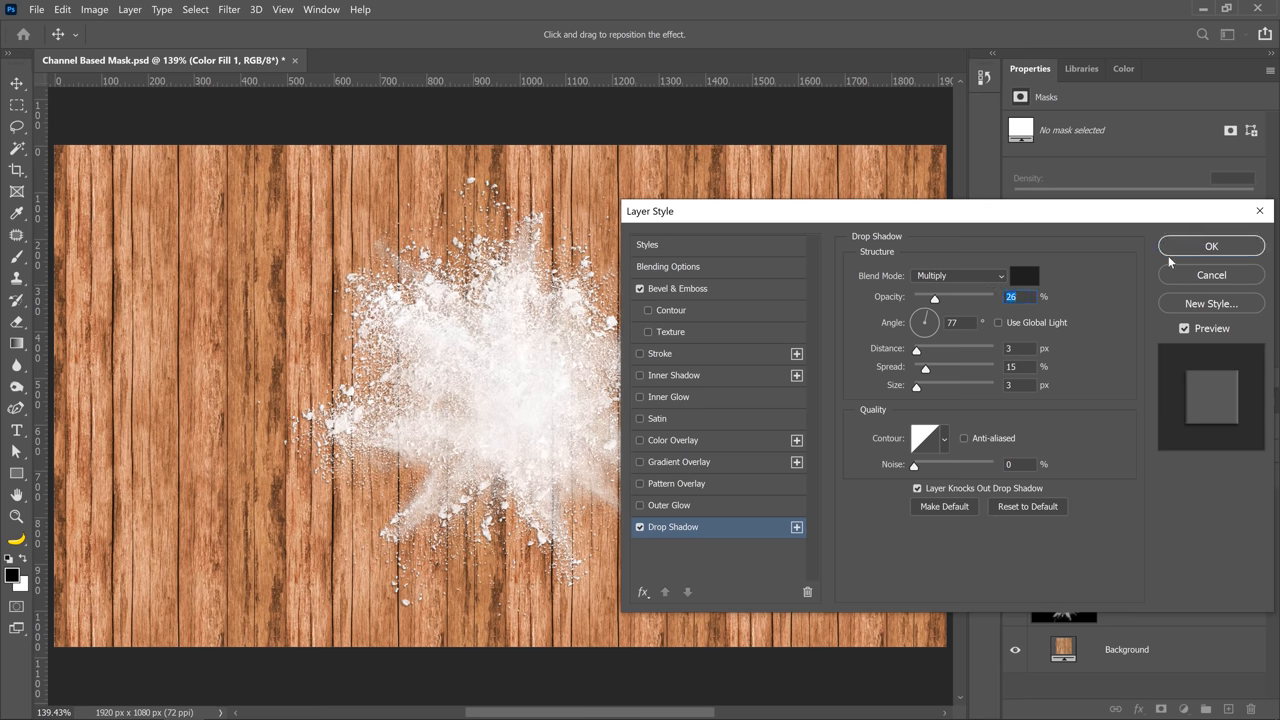
click(1196, 244)
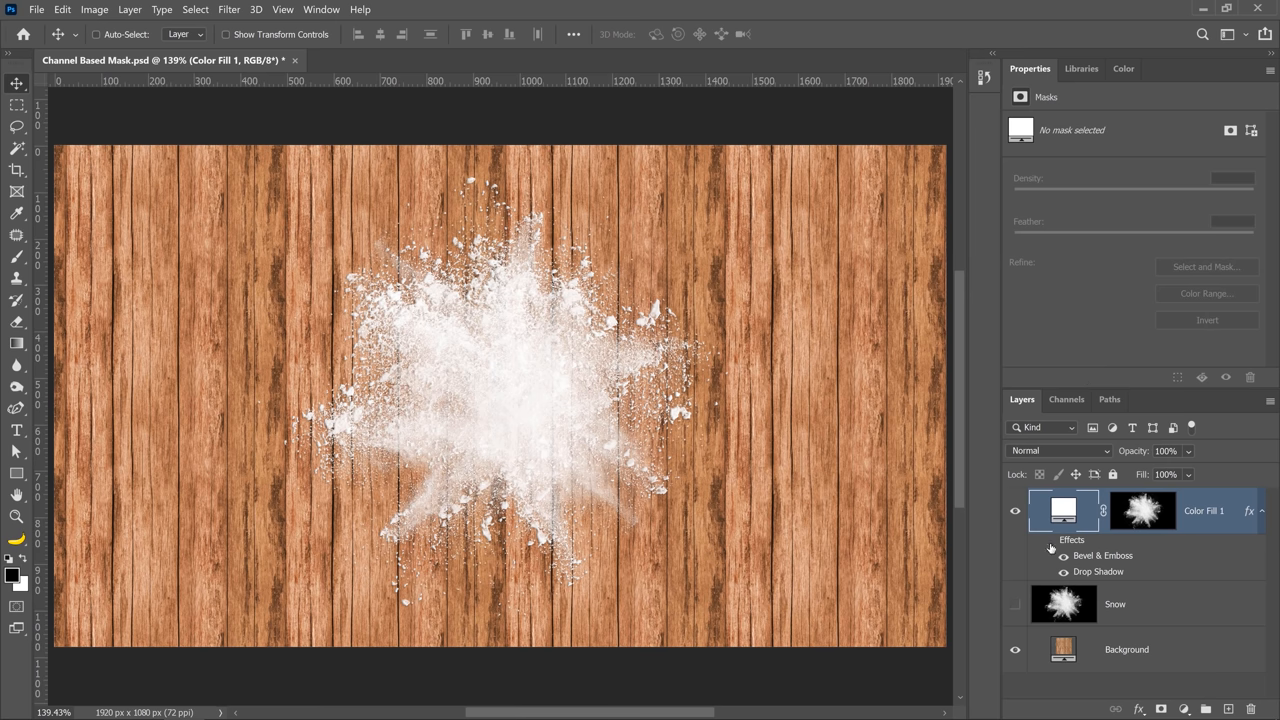
mouse_move(1030, 564)
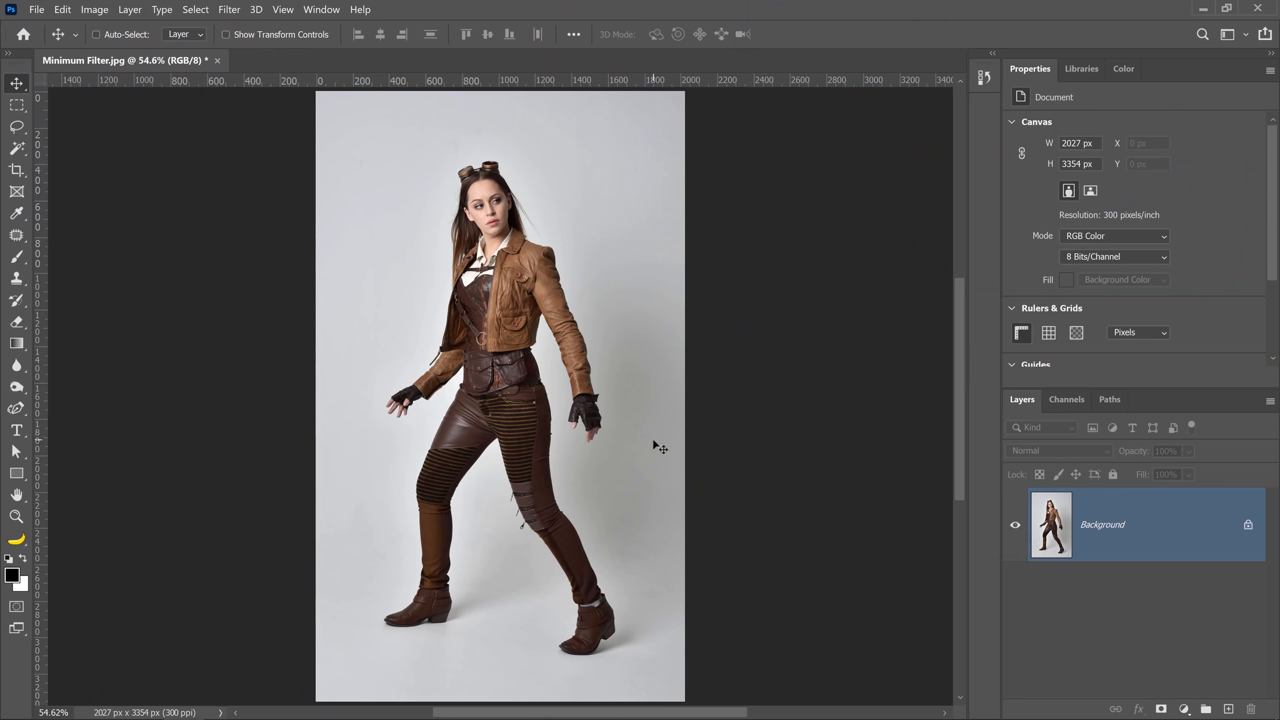
mouse_move(708, 460)
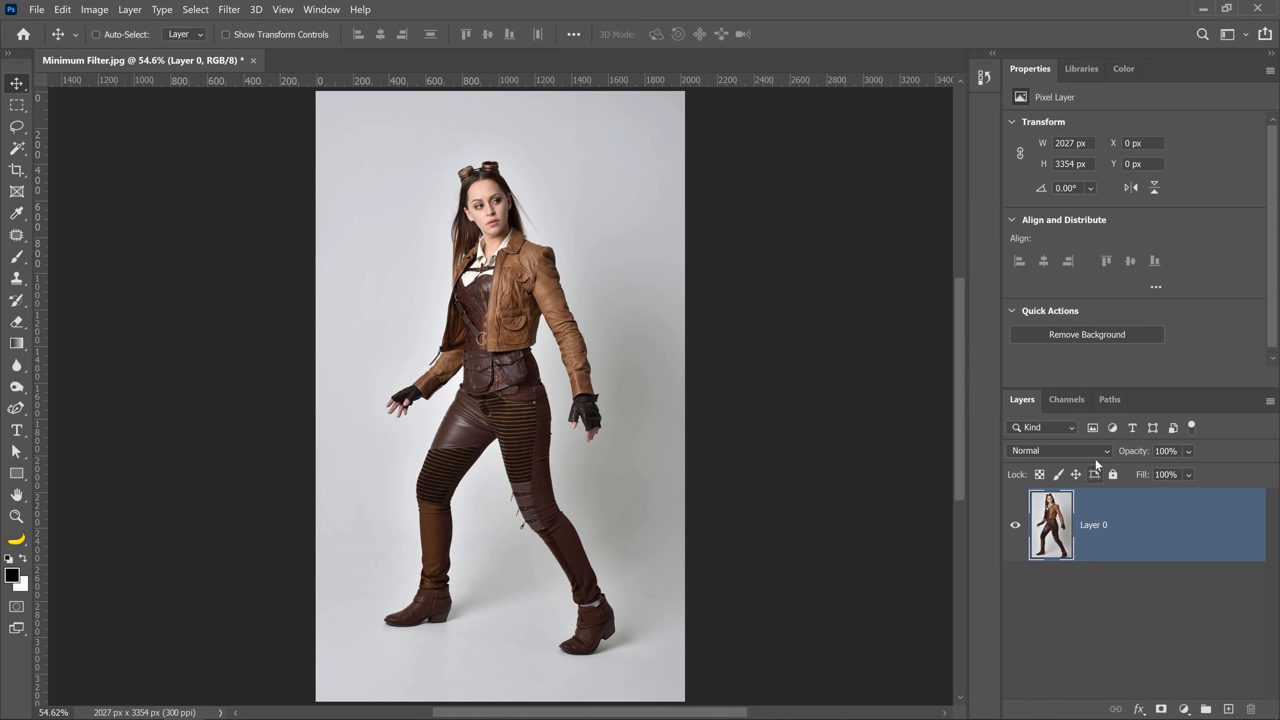
mouse_move(1018, 308)
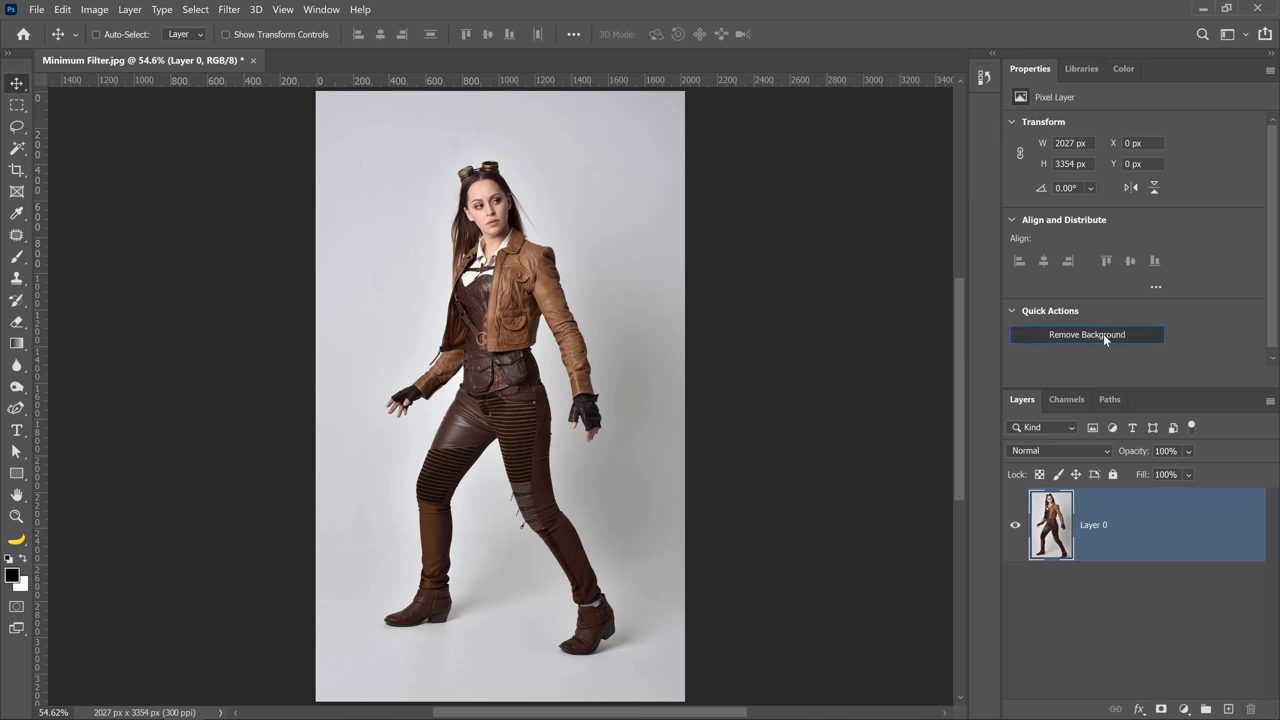
Step: Remove the woman's photo background with the Quick Action, creating a layer mask
click(1086, 334)
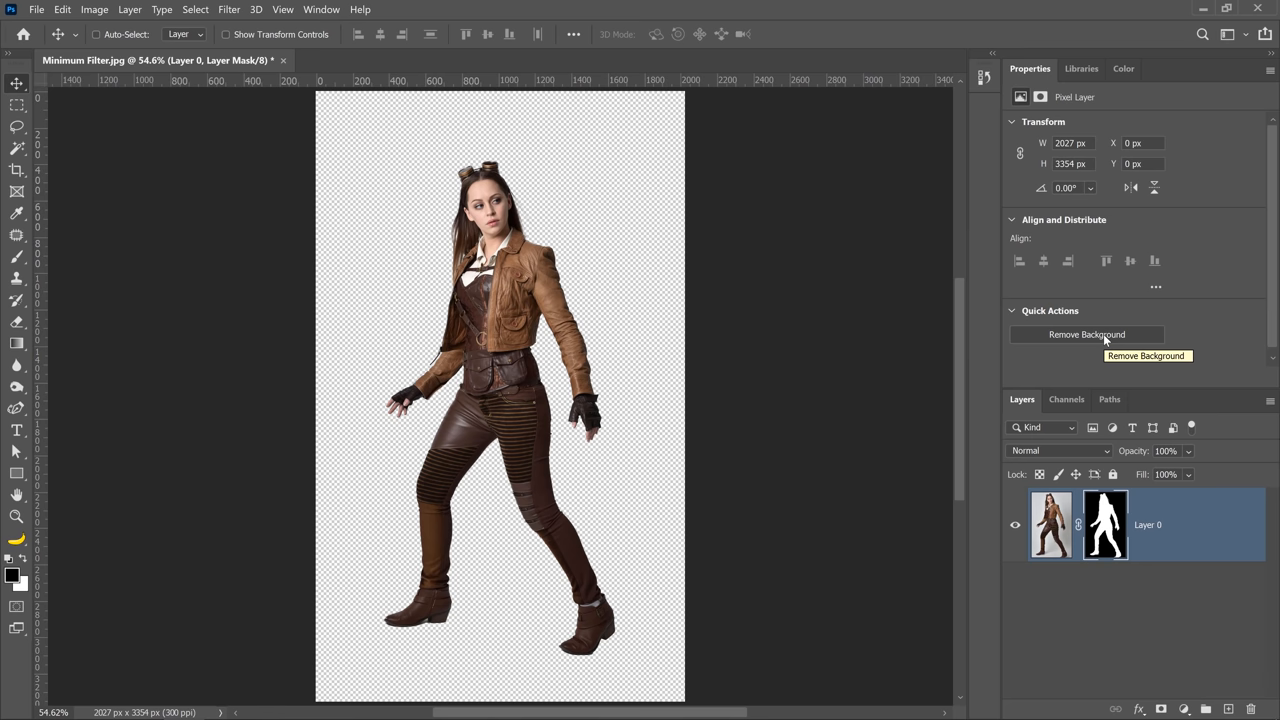
mouse_move(496, 430)
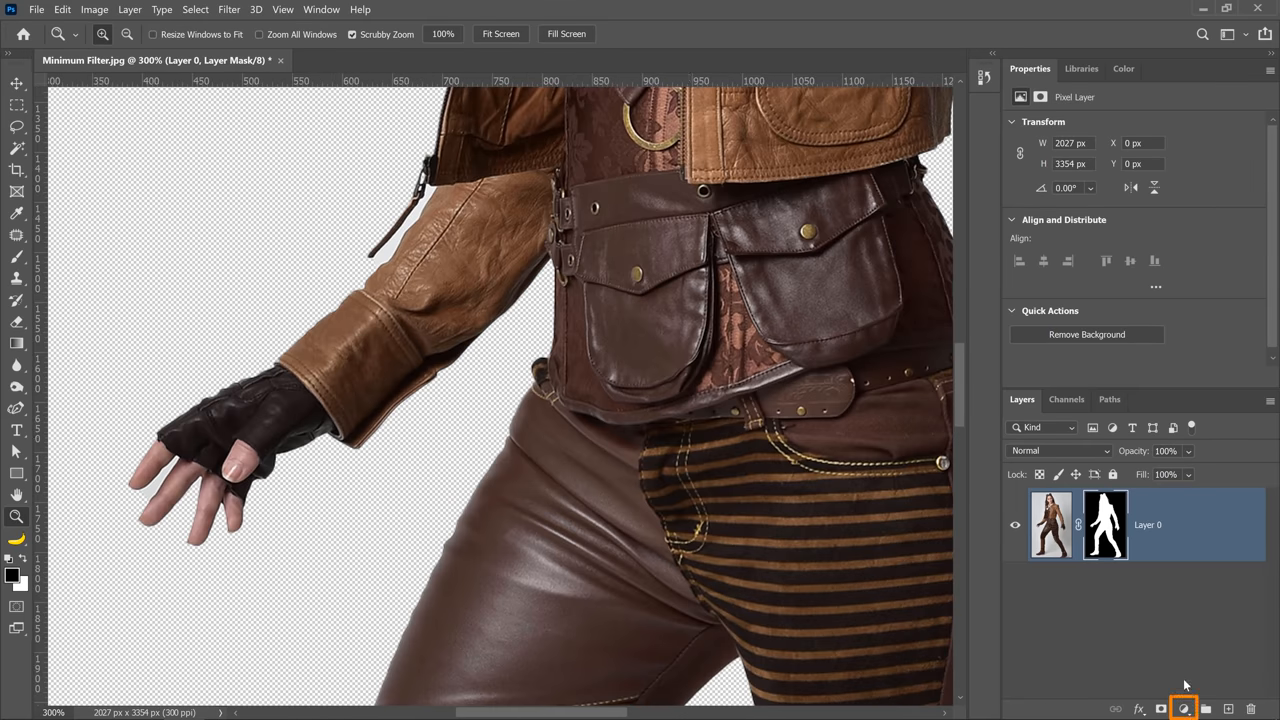
Step: Add a dark grey #323232 Solid Color fill layer as the backdrop
click(1184, 692)
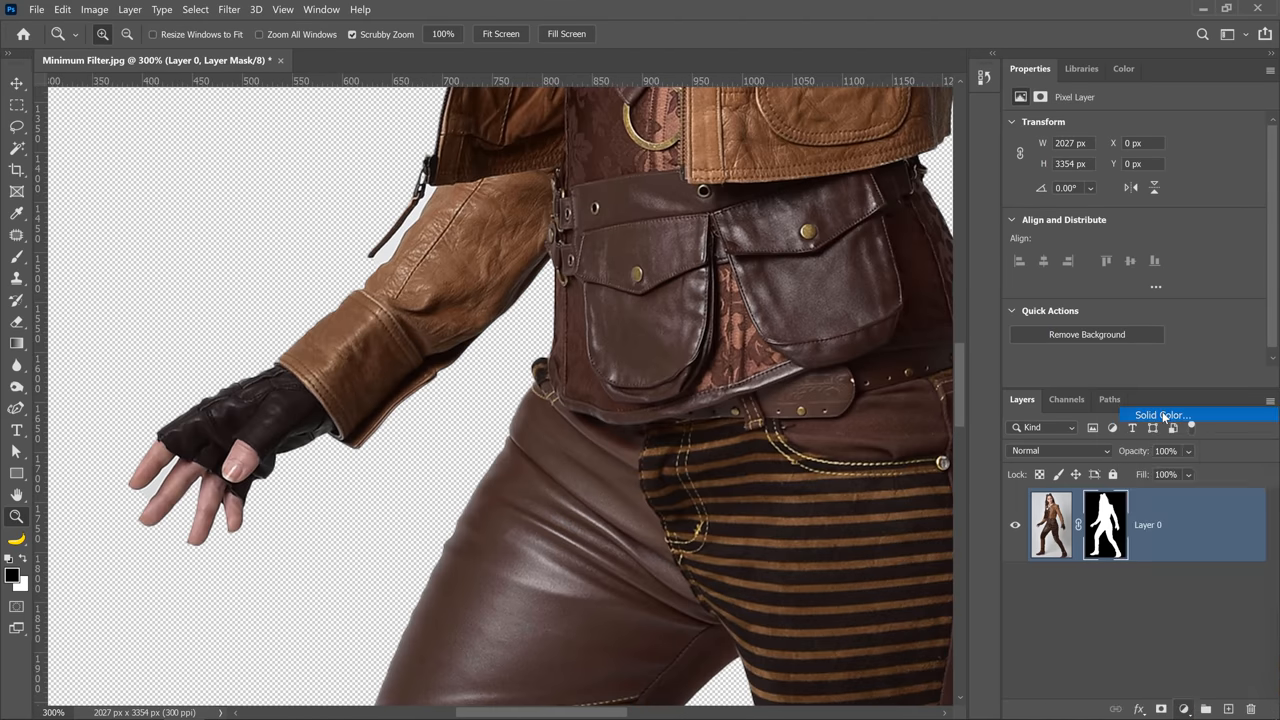
click(1162, 414)
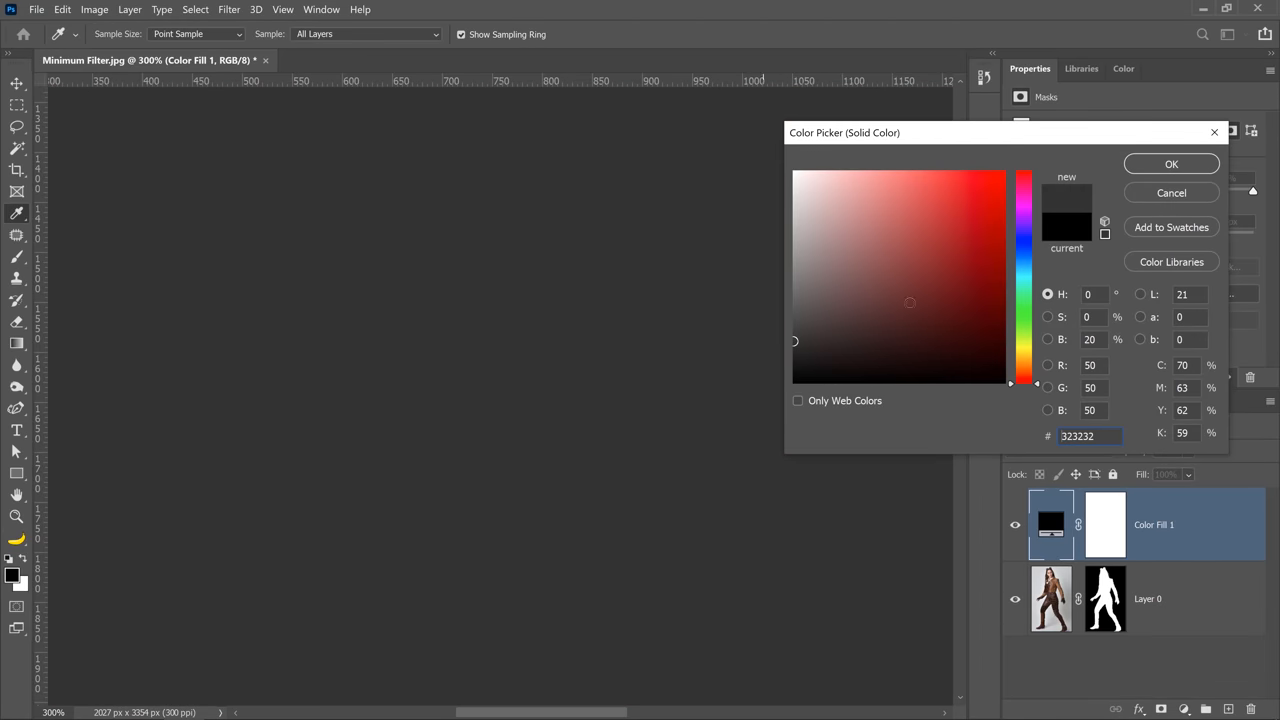
click(1172, 164)
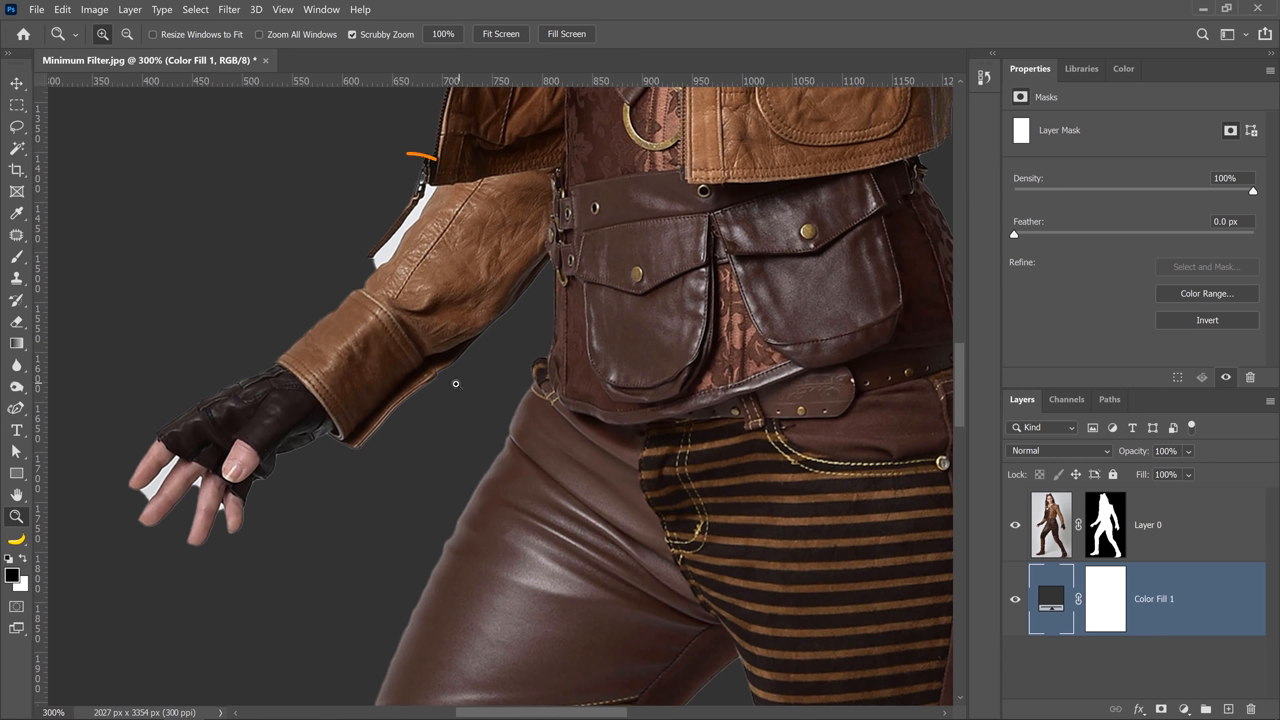
mouse_move(420, 216)
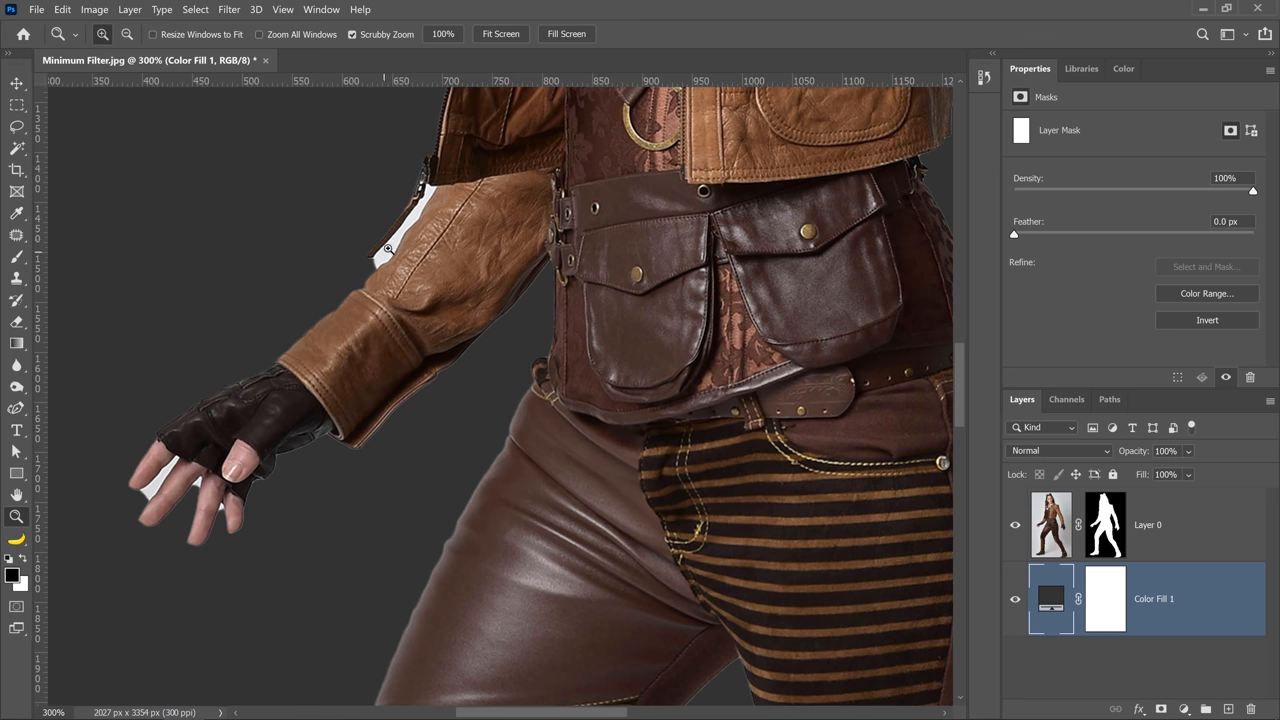
Step: Ready the Brush with default black/white and target Layer 0's mask, zoomed on the sleeve
click(16, 256)
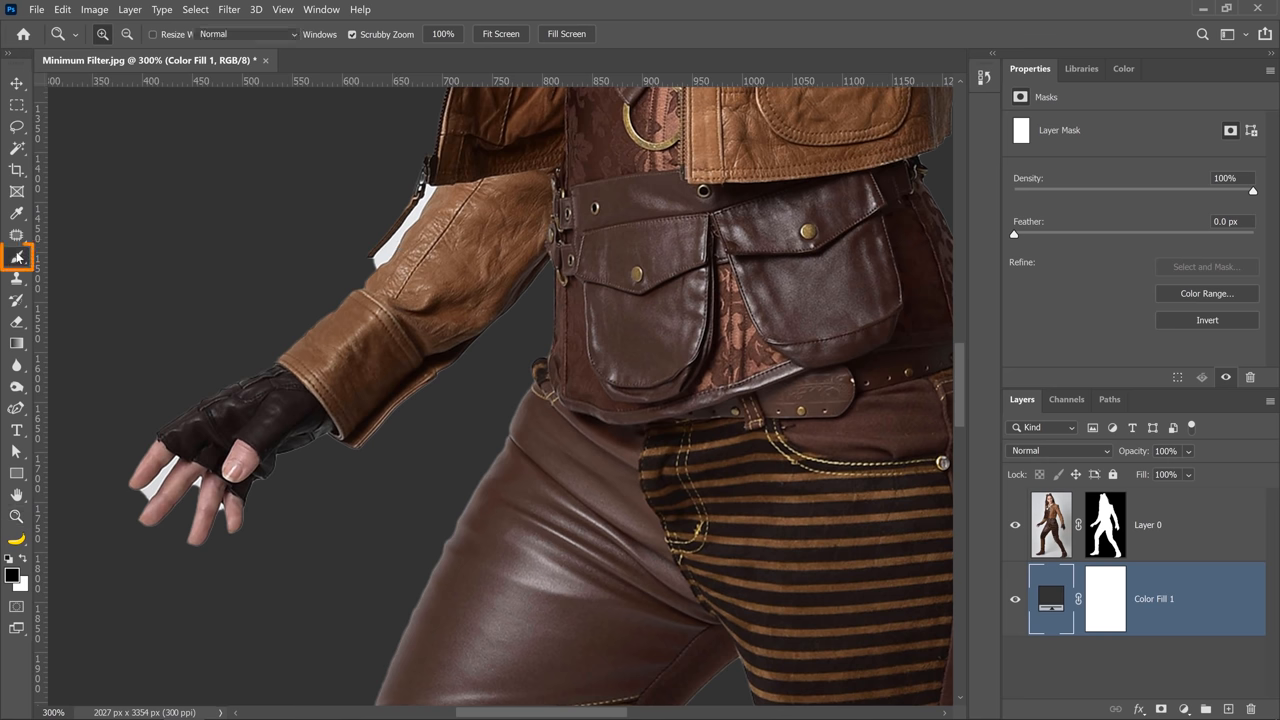
click(16, 256)
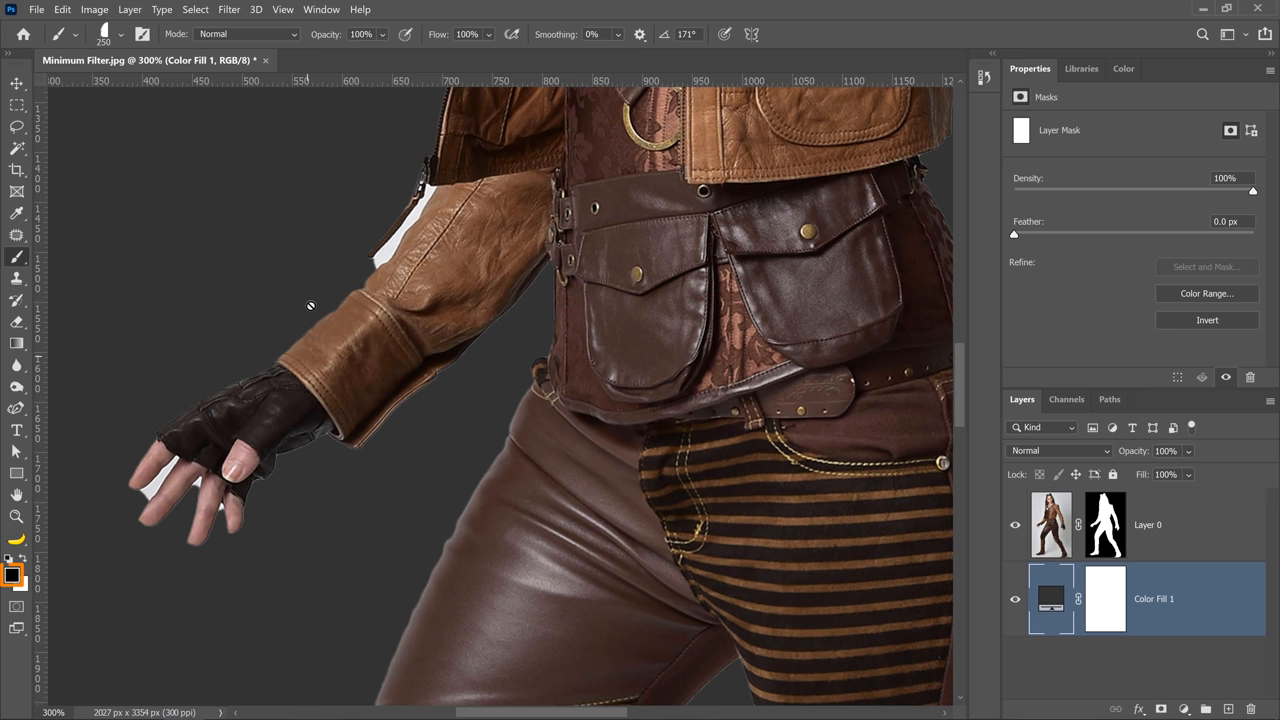
click(1104, 524)
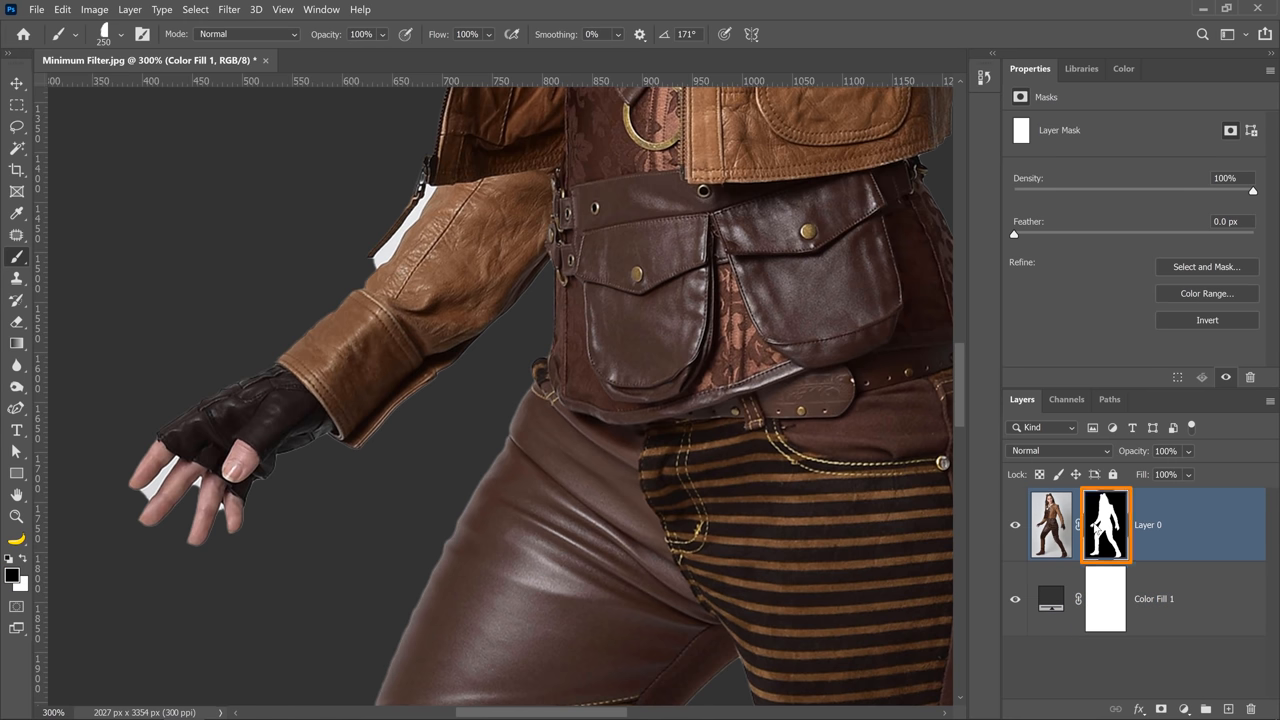
click(118, 36)
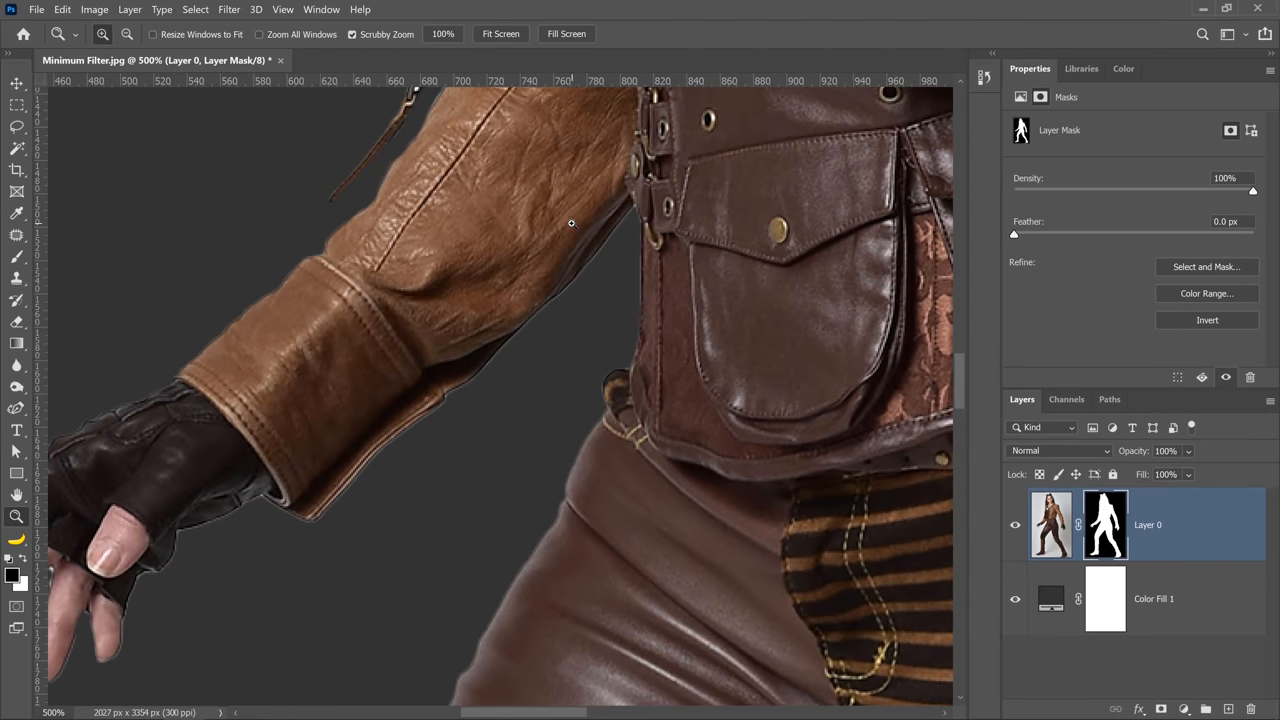
Step: Run Filter > Other > Minimum on the mask with a 1.6-pixel radius
click(208, 8)
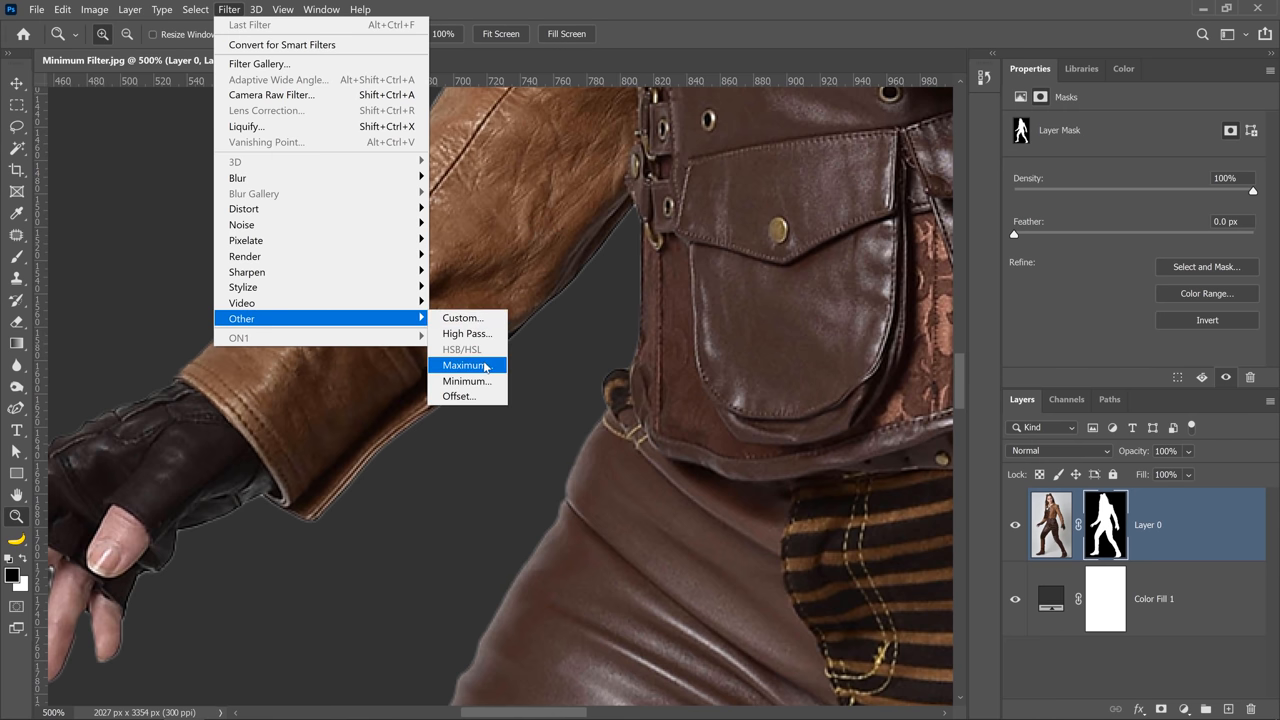
click(462, 380)
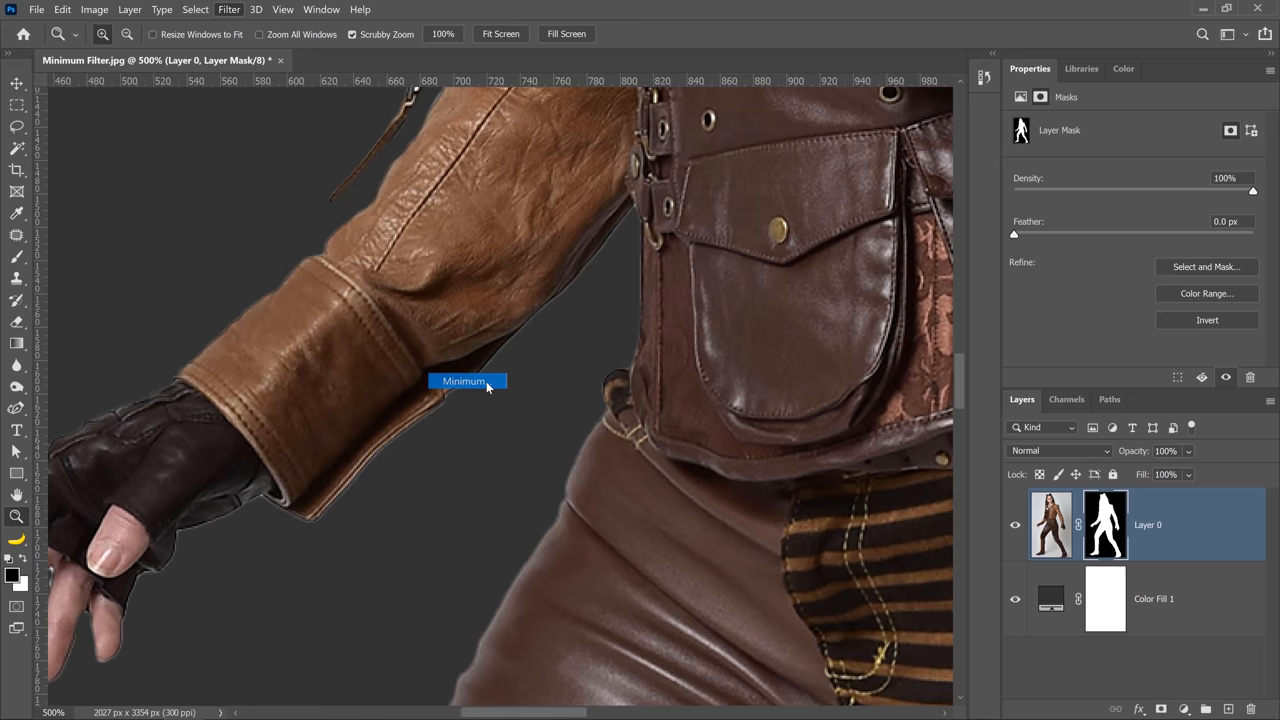
click(468, 380)
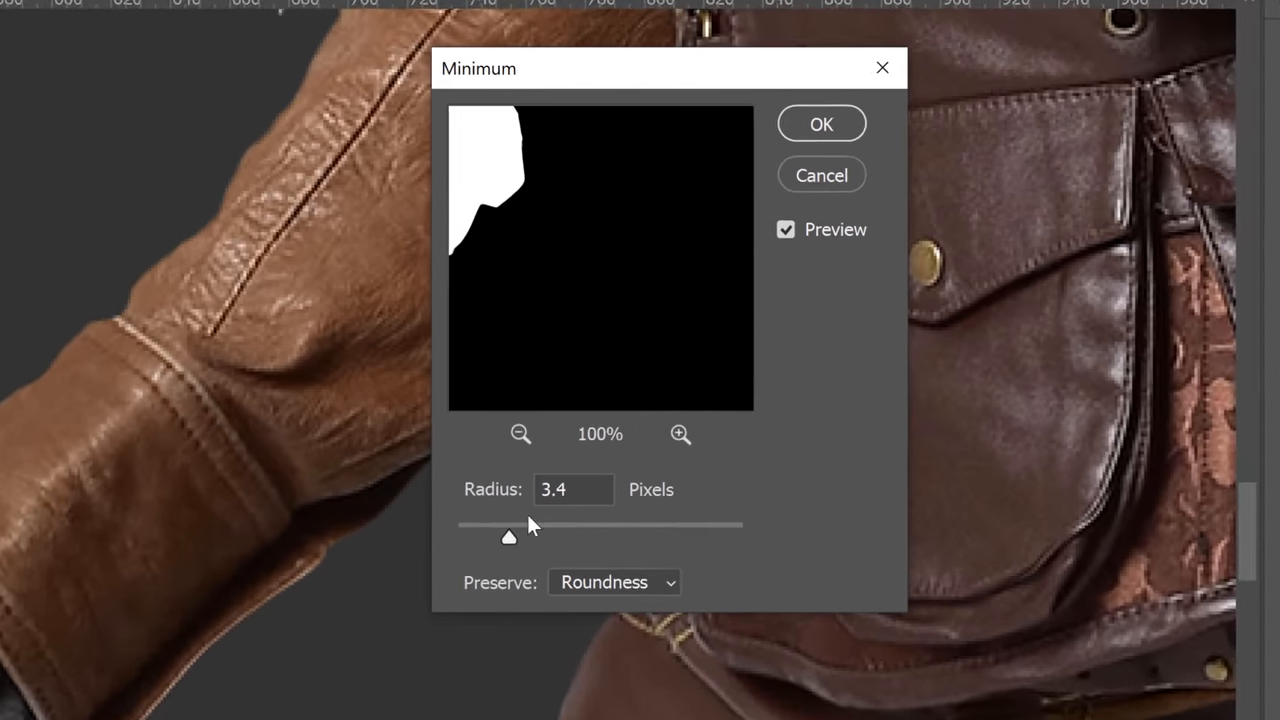
drag(508, 536, 518, 588)
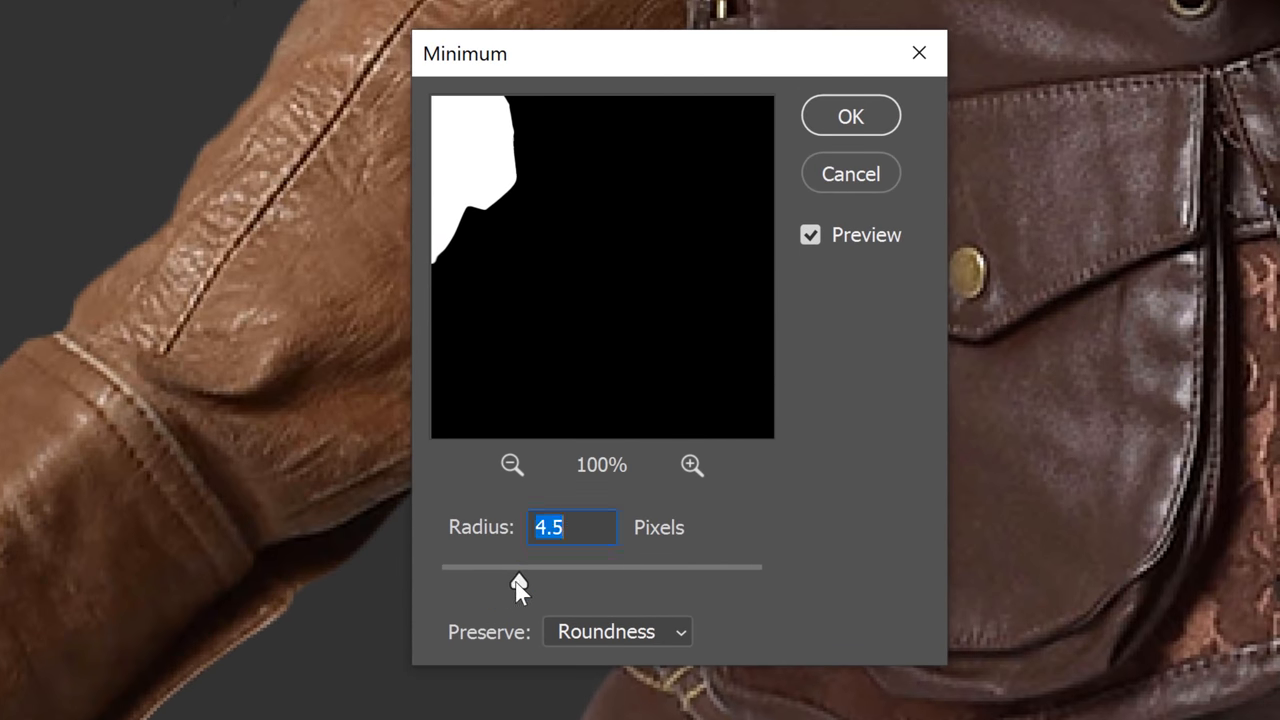
drag(518, 584, 536, 584)
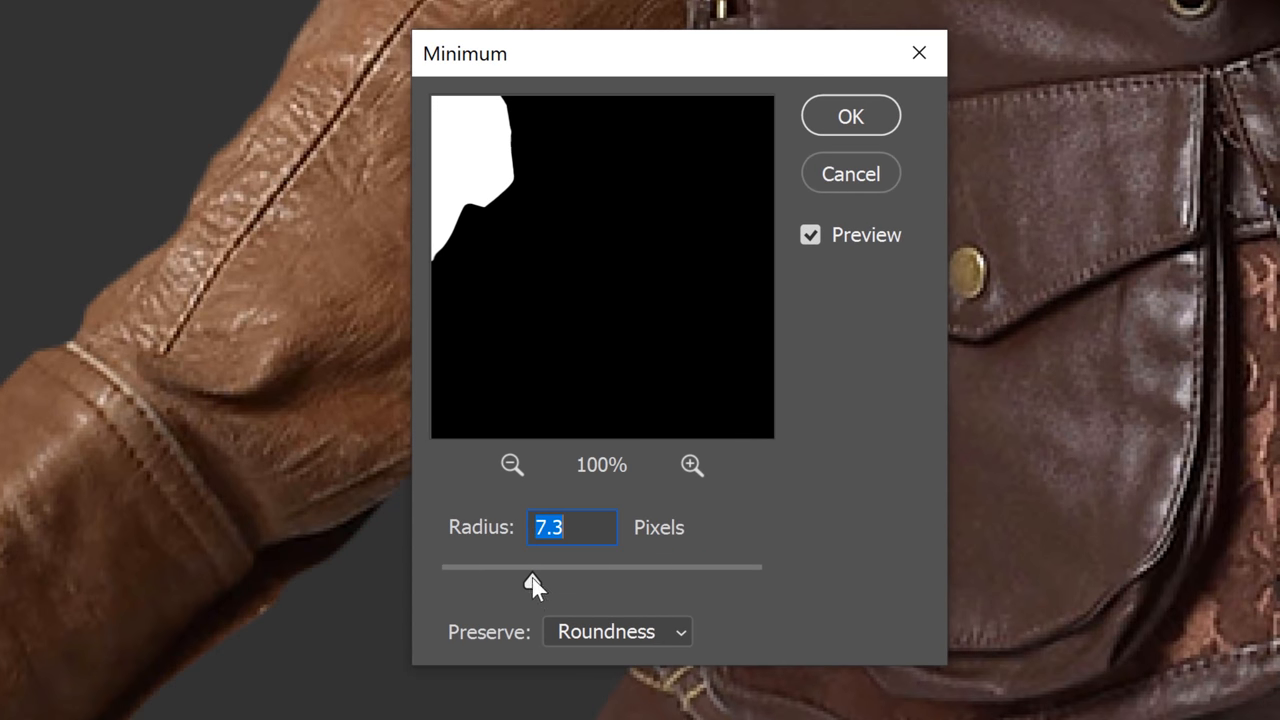
drag(536, 580, 444, 580)
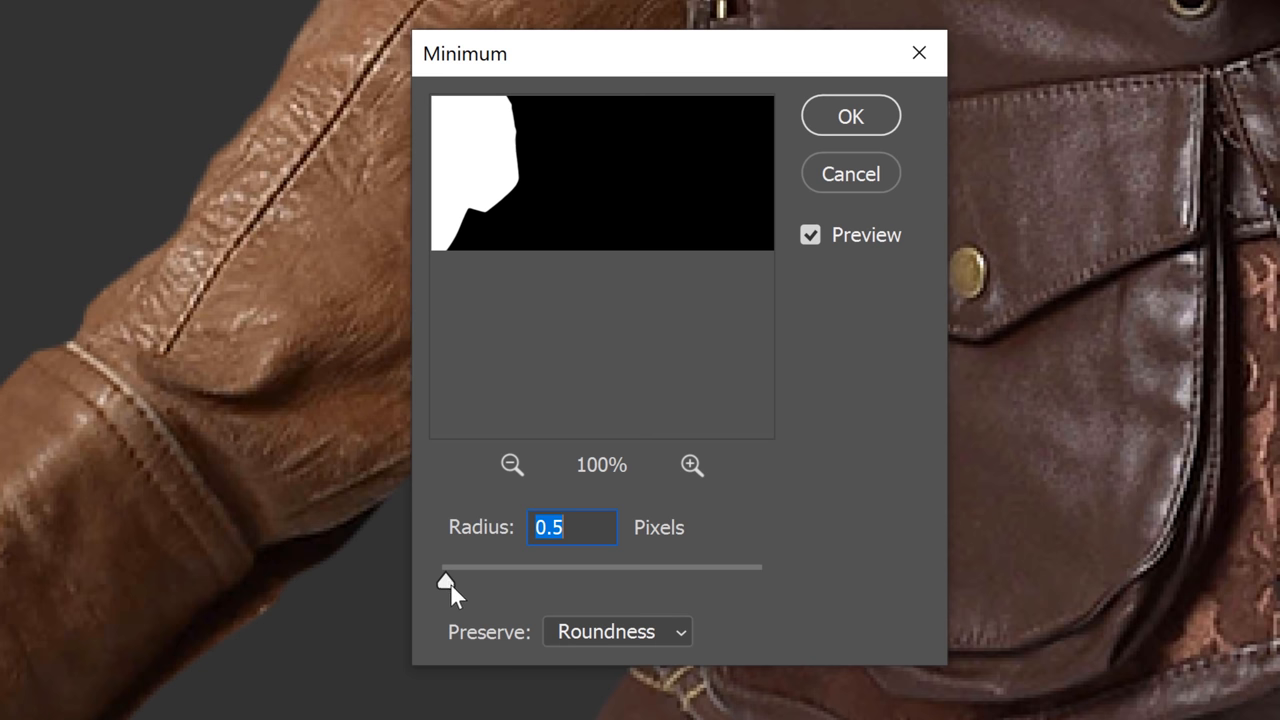
drag(444, 580, 456, 580)
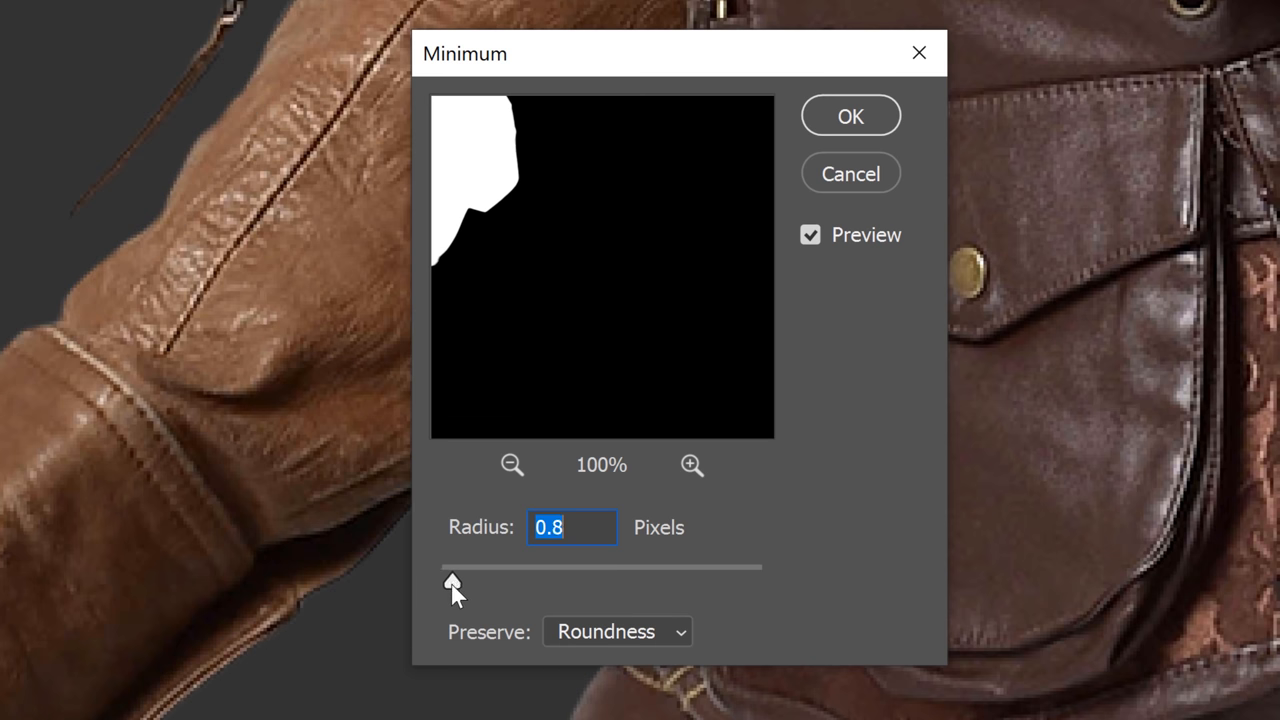
drag(452, 584, 468, 584)
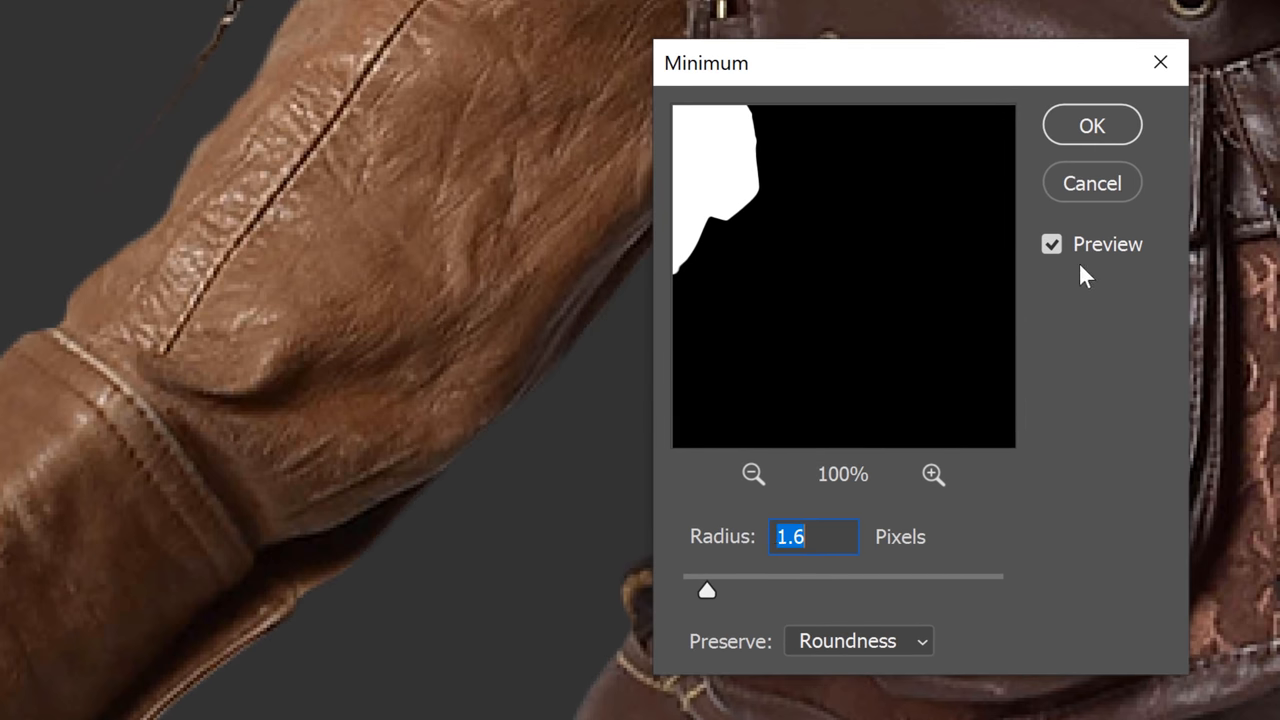
Step: Preview the filter on/off and set Preserve to Roundness
click(1052, 244)
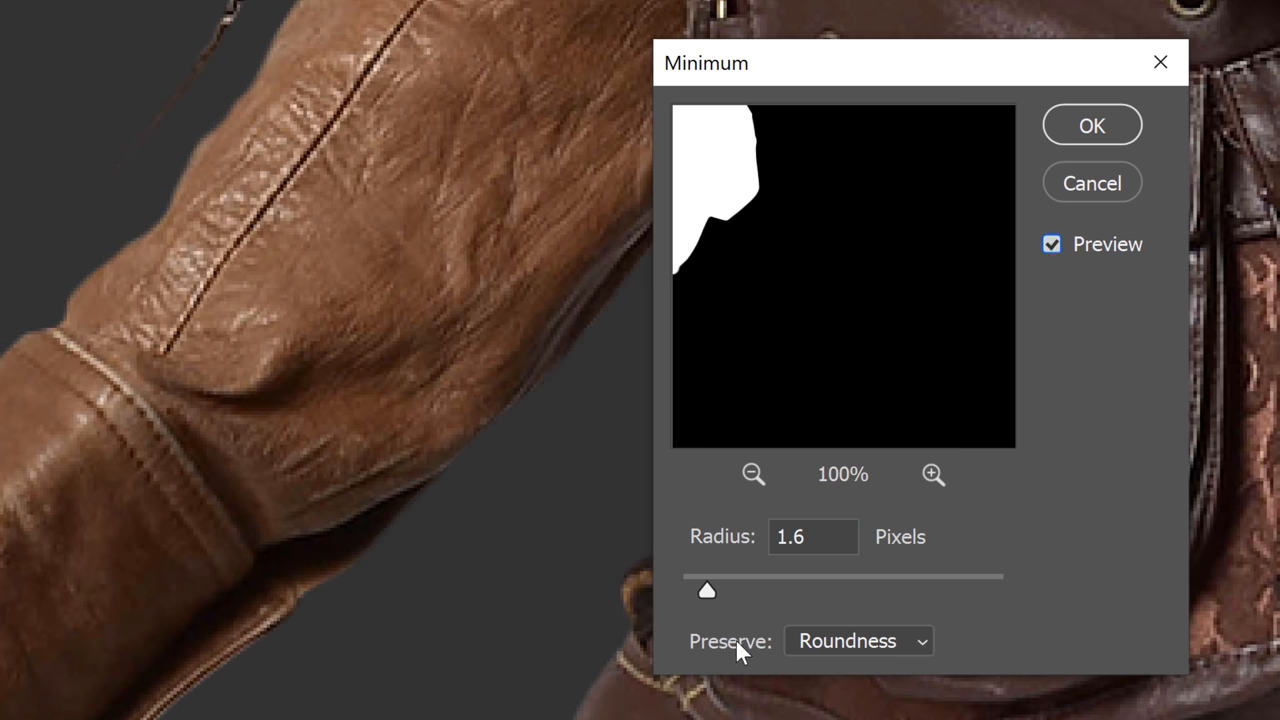
click(858, 640)
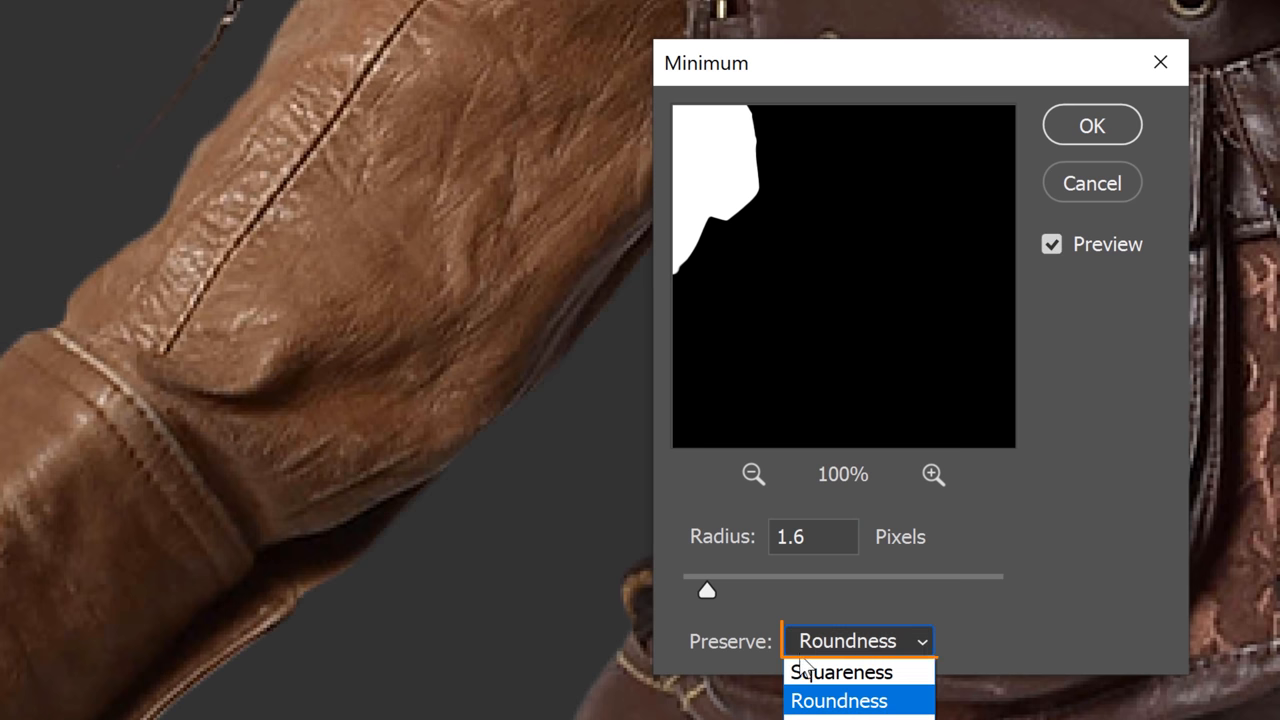
click(850, 700)
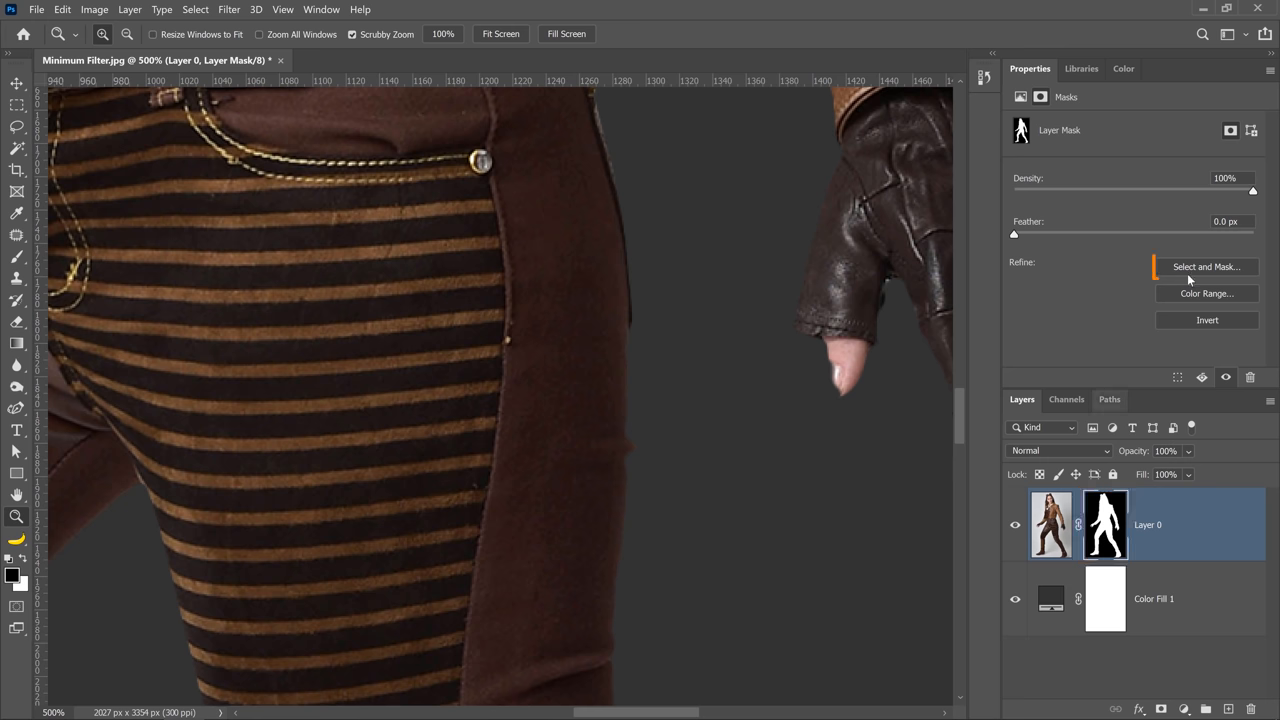
click(1206, 266)
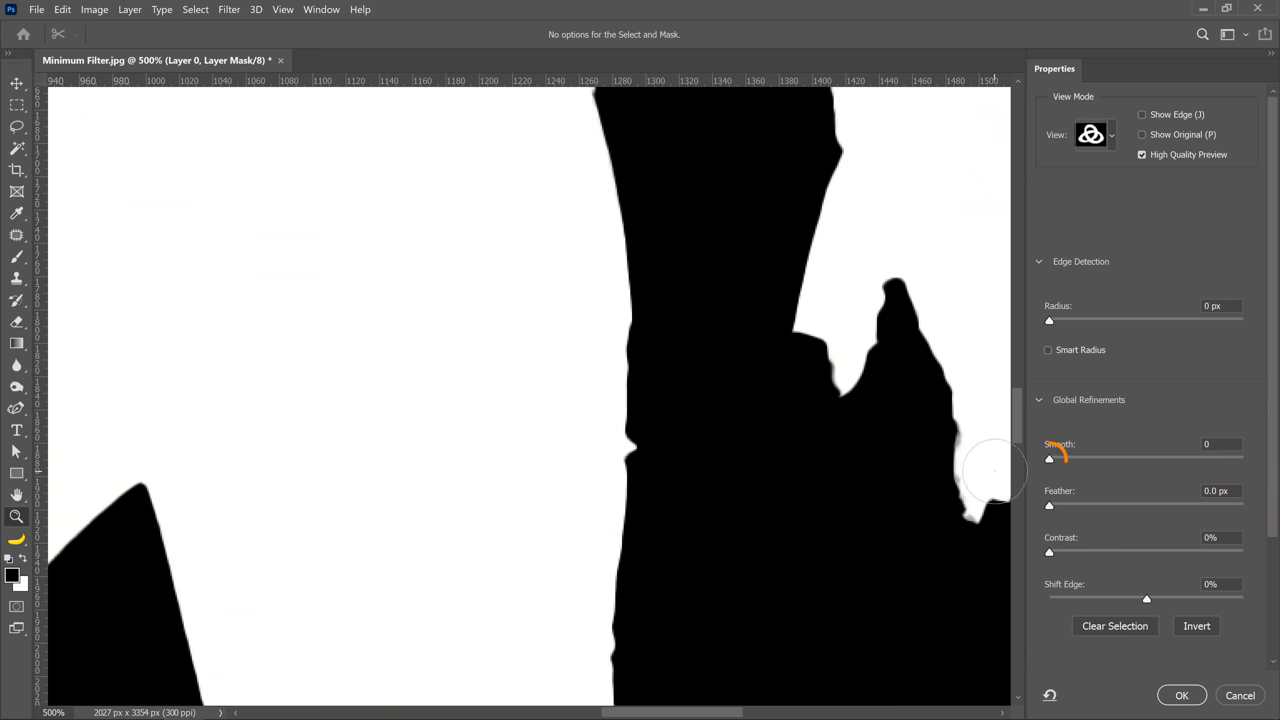
drag(1048, 458, 1064, 458)
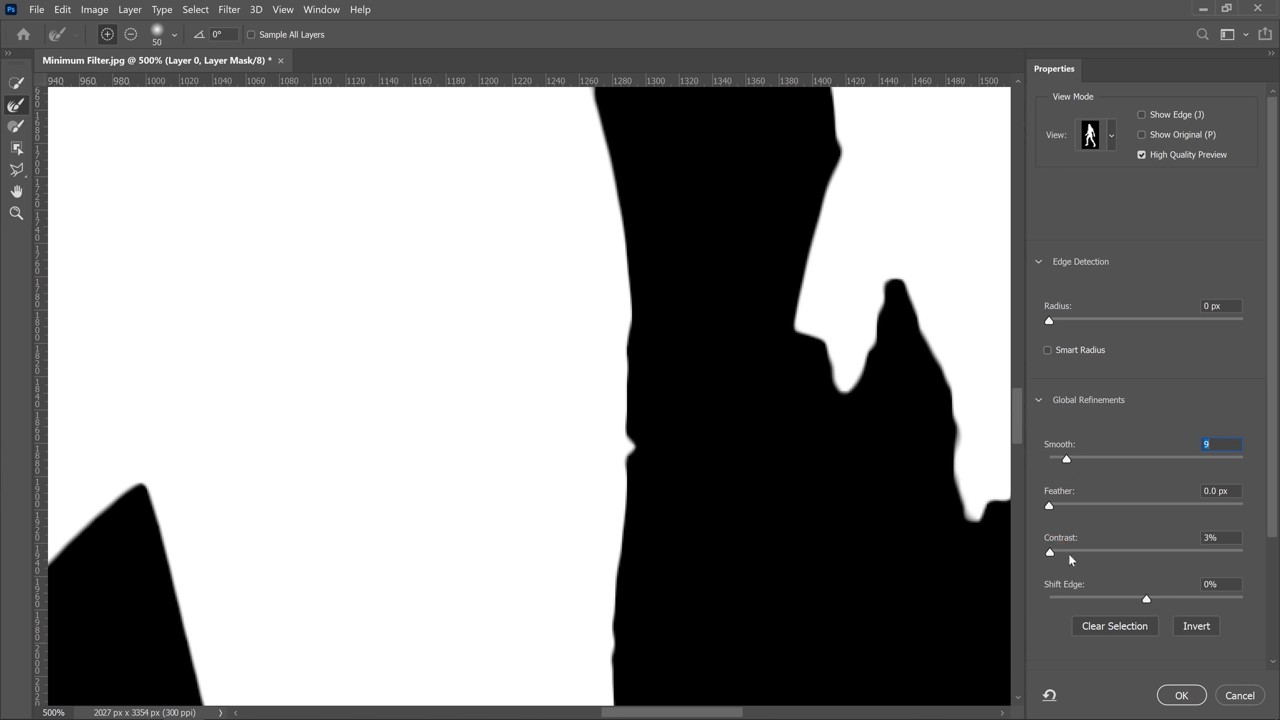
drag(1048, 552, 1092, 552)
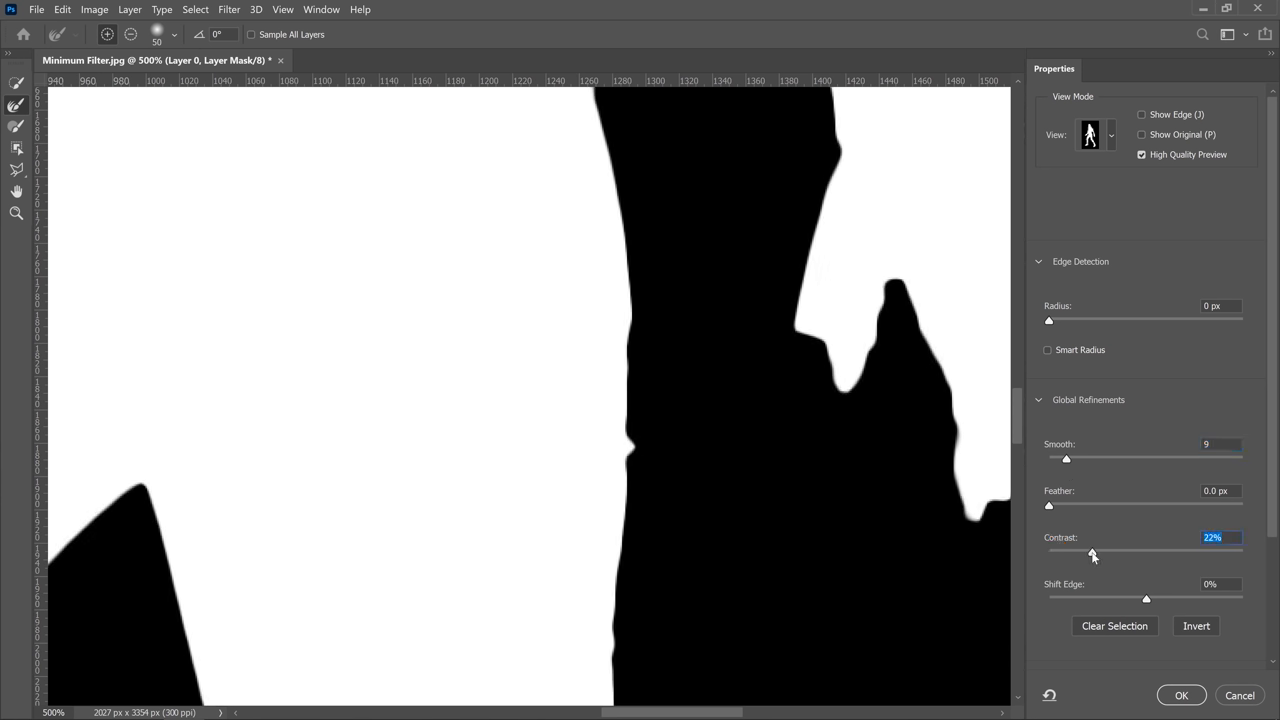
click(1184, 696)
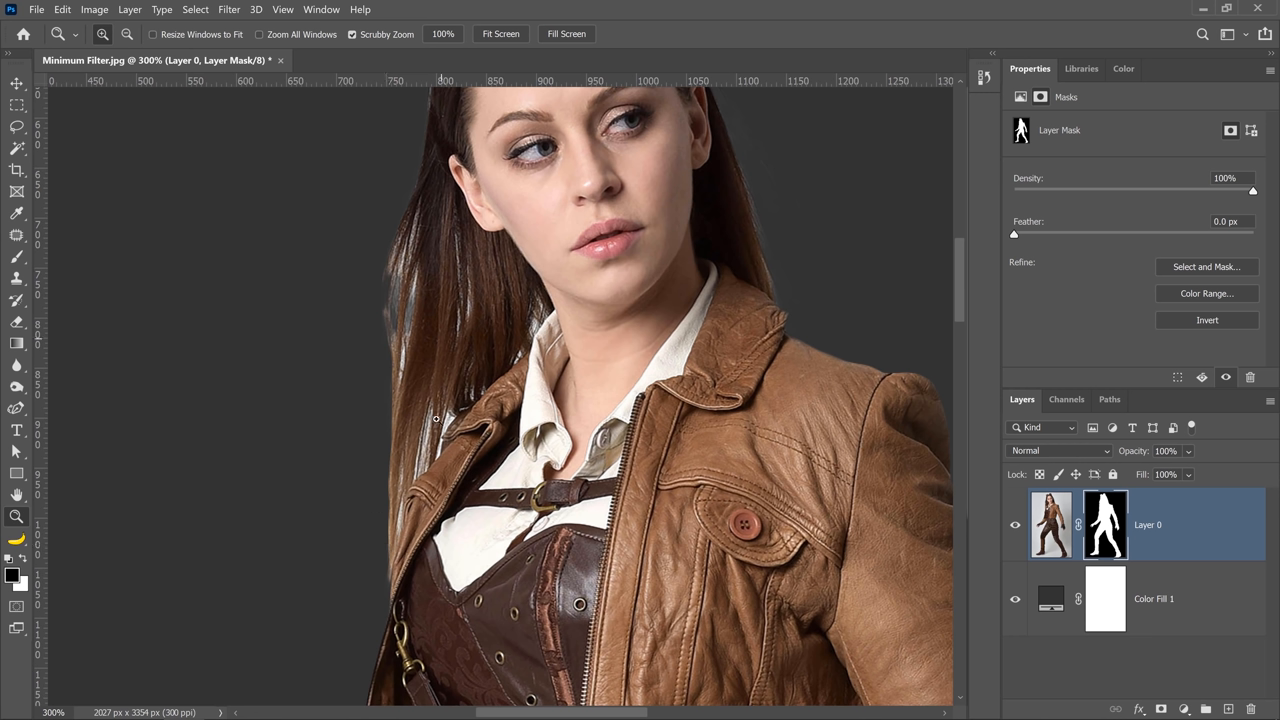
Step: Brush hair edges in Select and Mask, exit, and zoom on the hair and jacket
click(1206, 266)
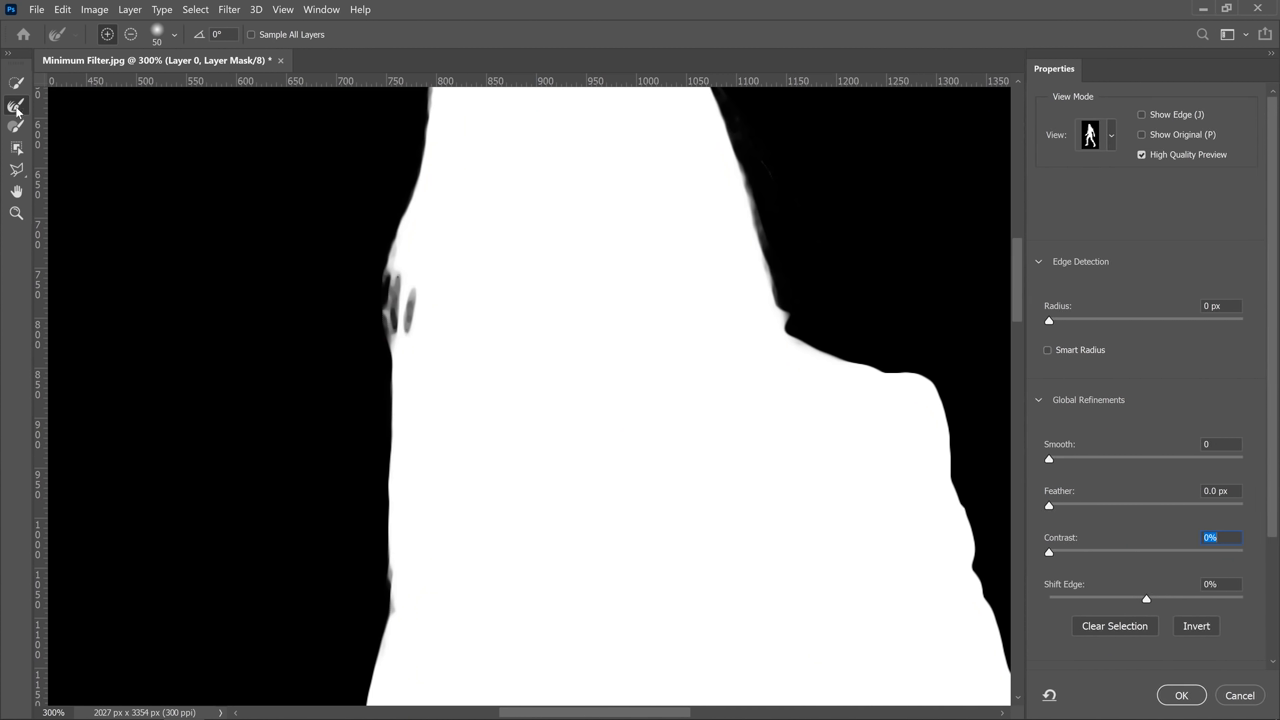
drag(396, 260, 380, 376)
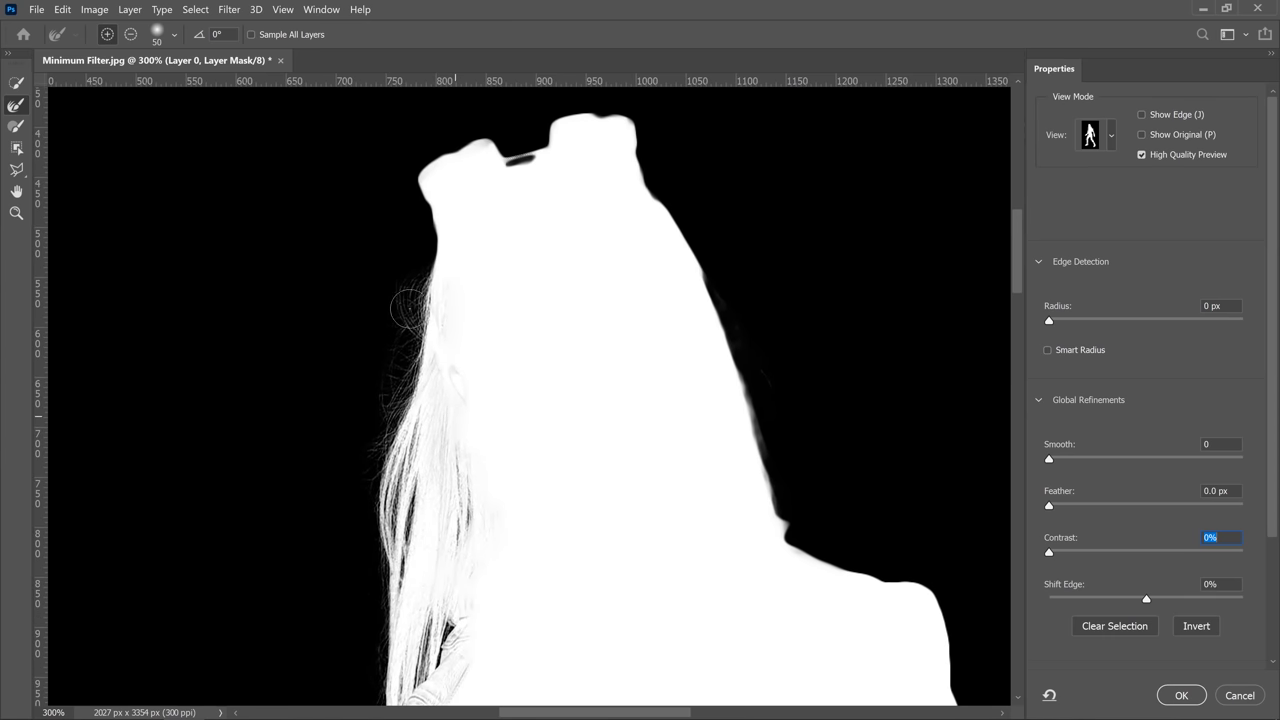
drag(404, 310, 772, 480)
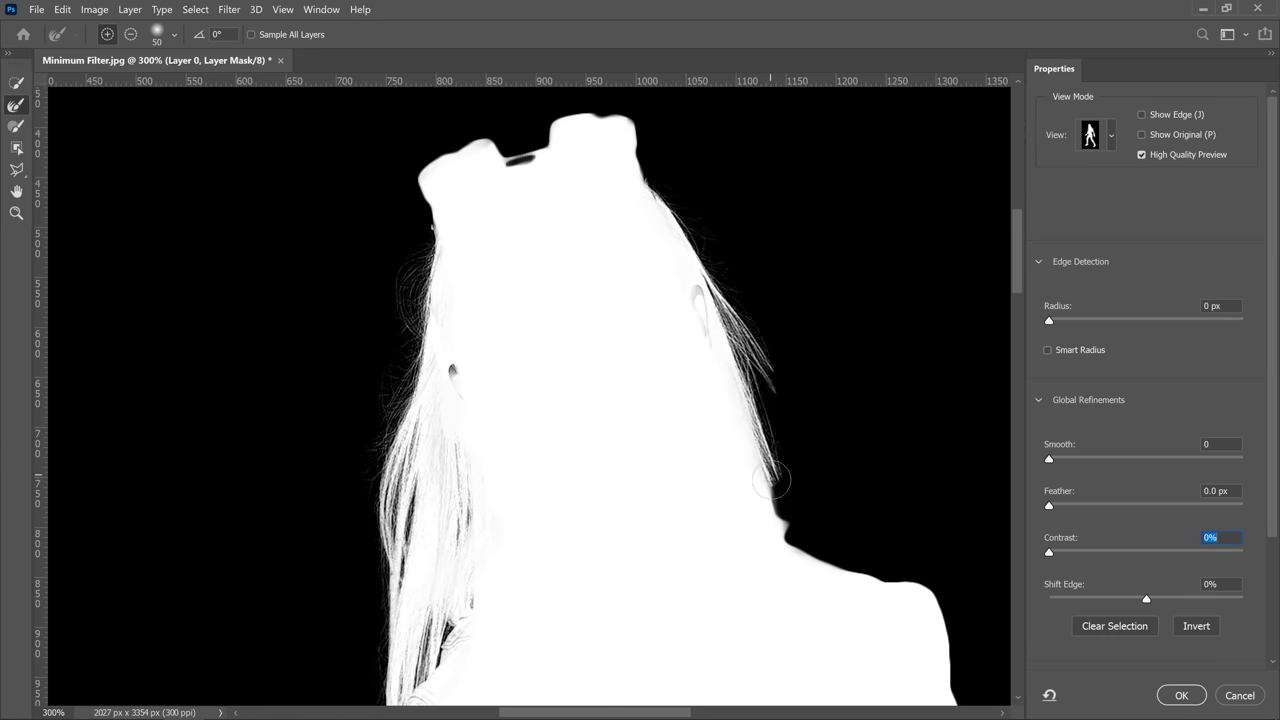
click(1170, 696)
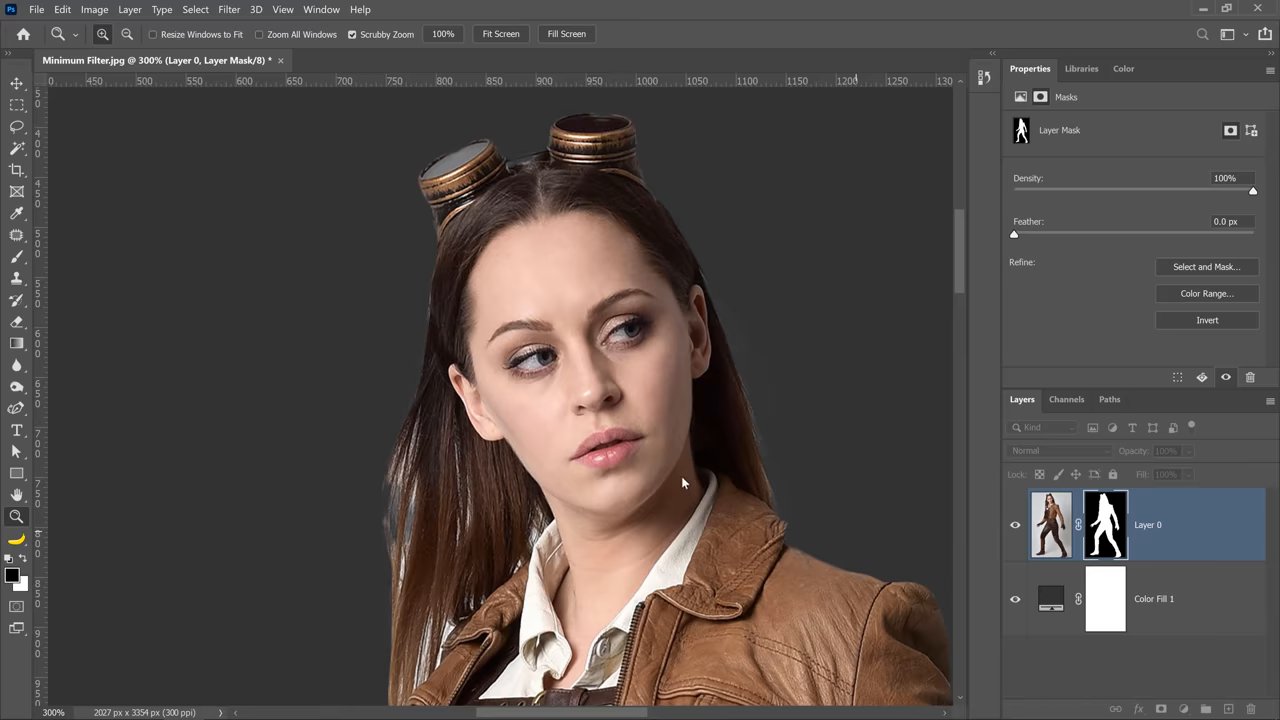
drag(684, 482, 654, 432)
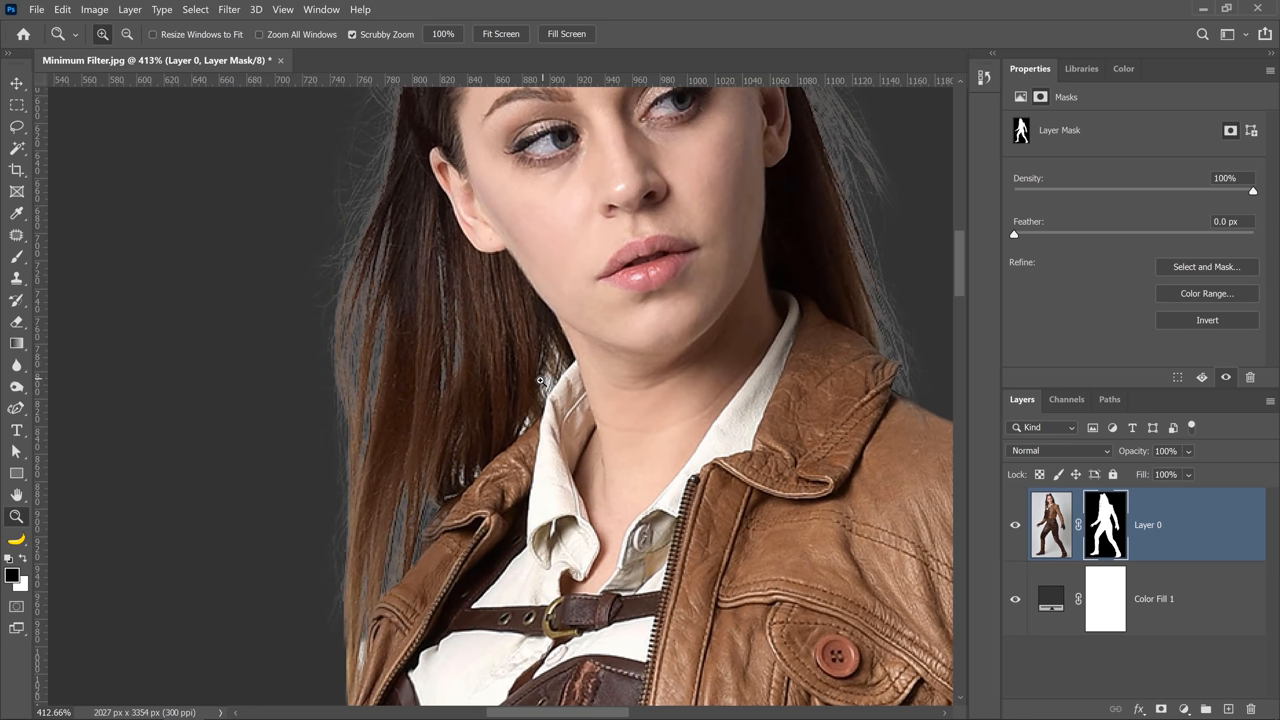
Step: Reopen Select and Mask and view the mask in Black & White mode
click(1206, 266)
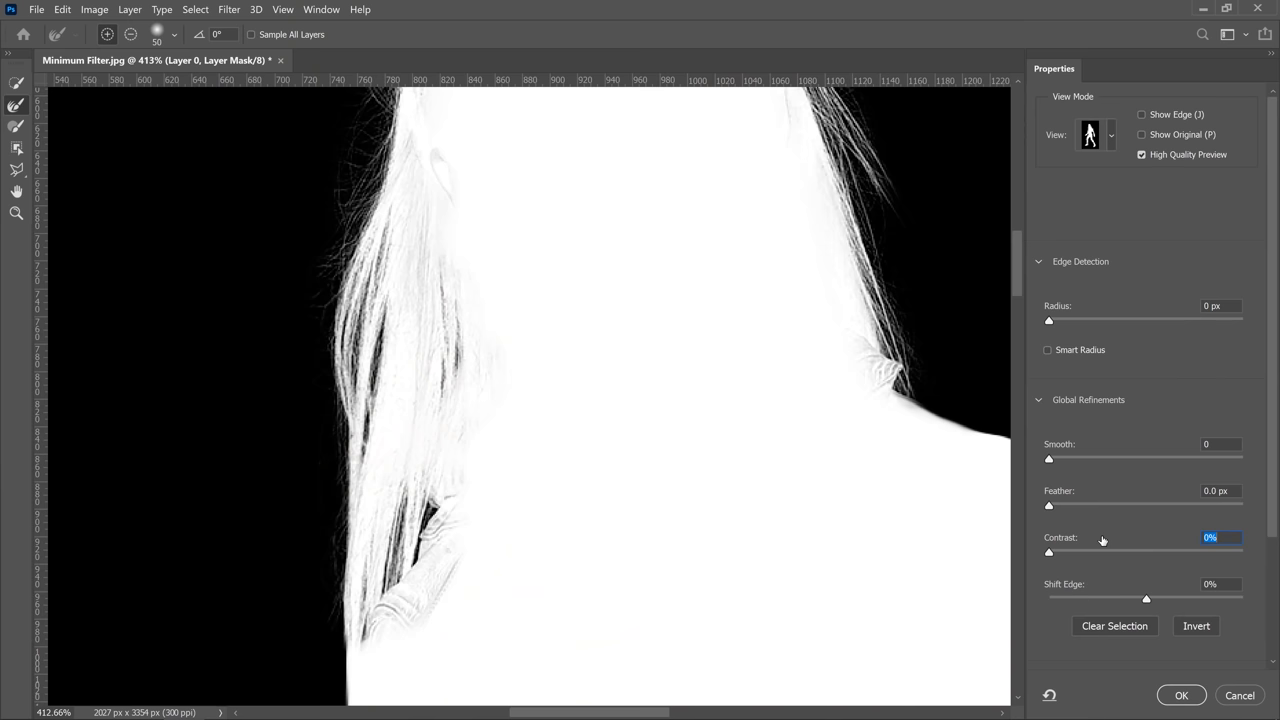
mouse_move(1112, 140)
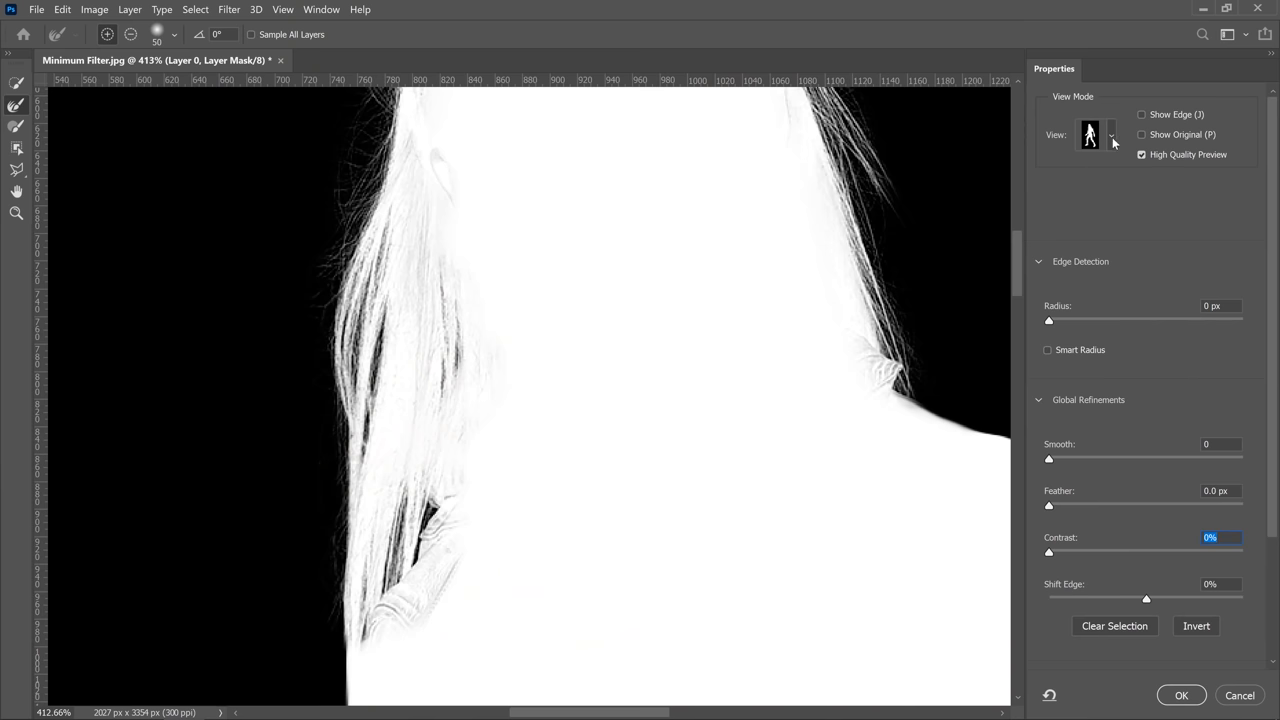
click(1110, 136)
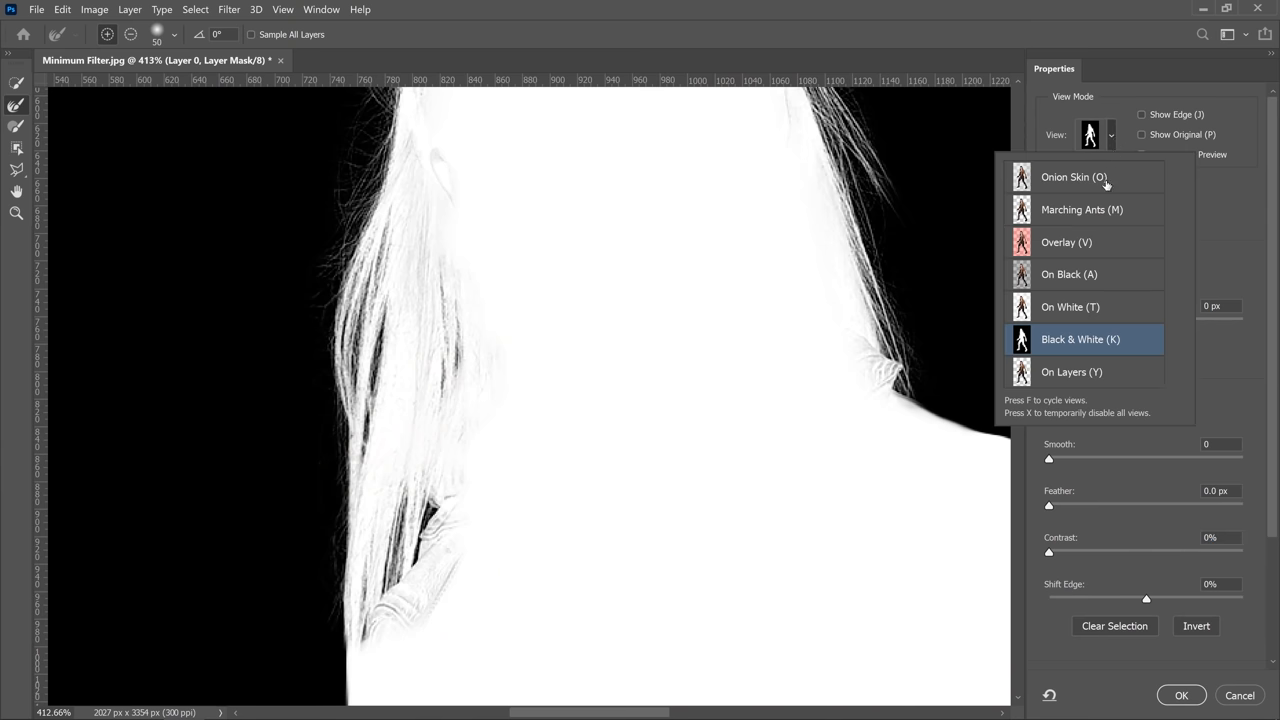
click(1068, 176)
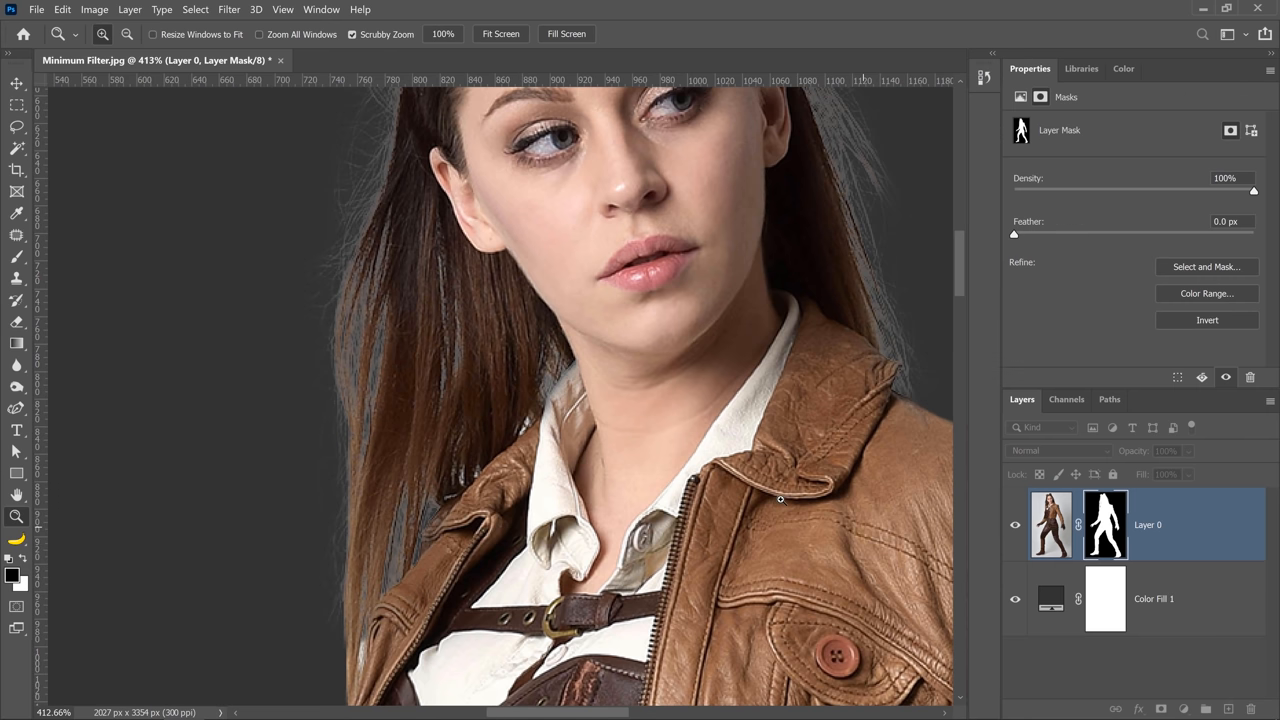
mouse_move(542, 374)
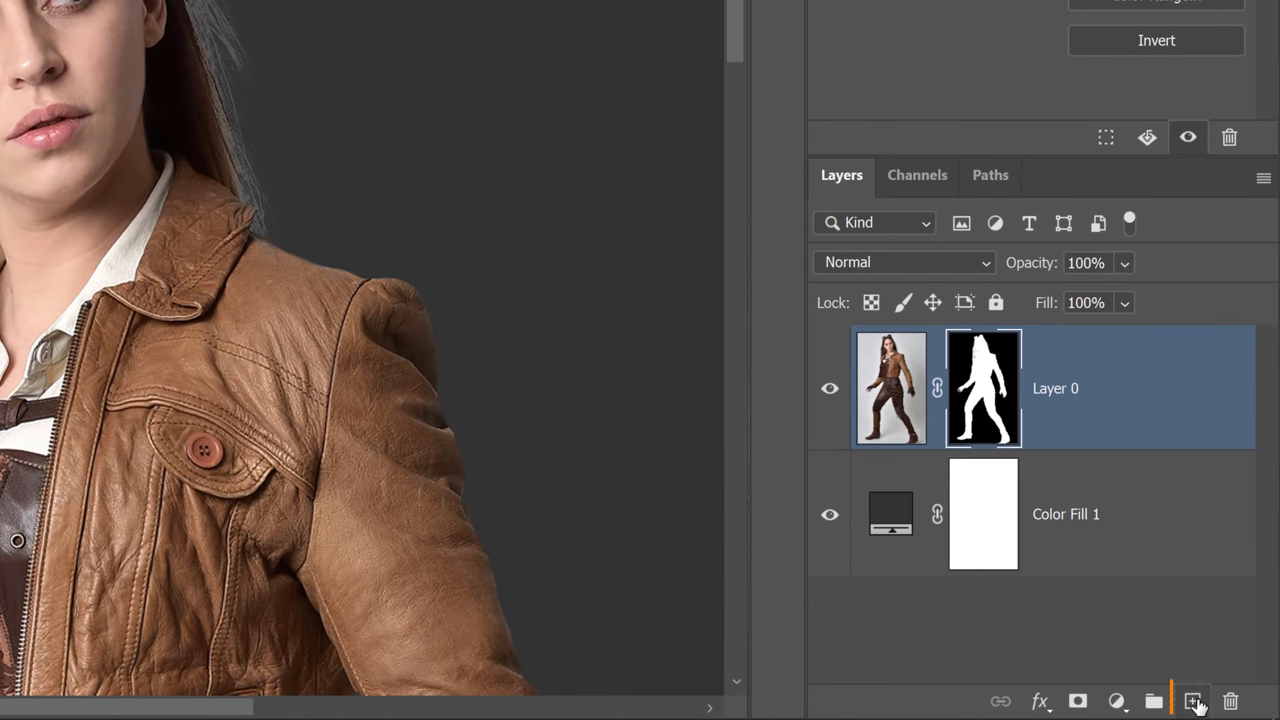
Step: Paint sampled-colour hair strands on new Layer 1, then add Layer 2 above
click(1188, 702)
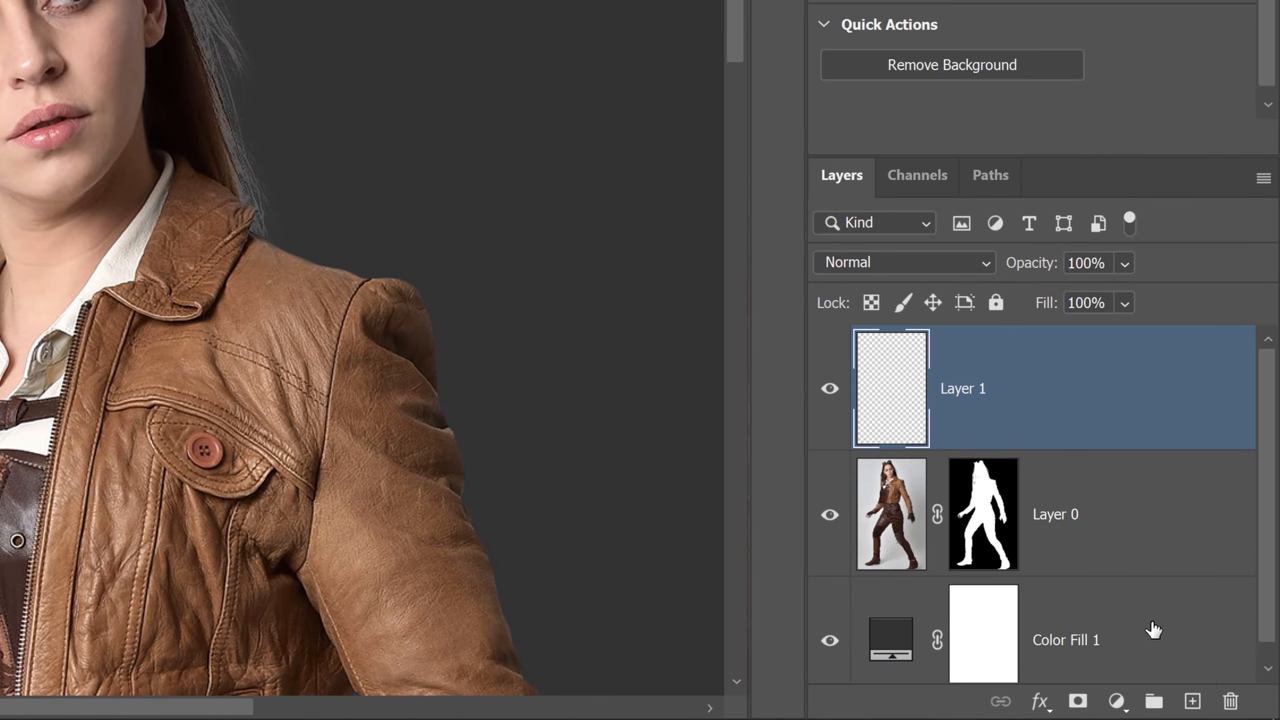
key(Ctrl+Alt+G)
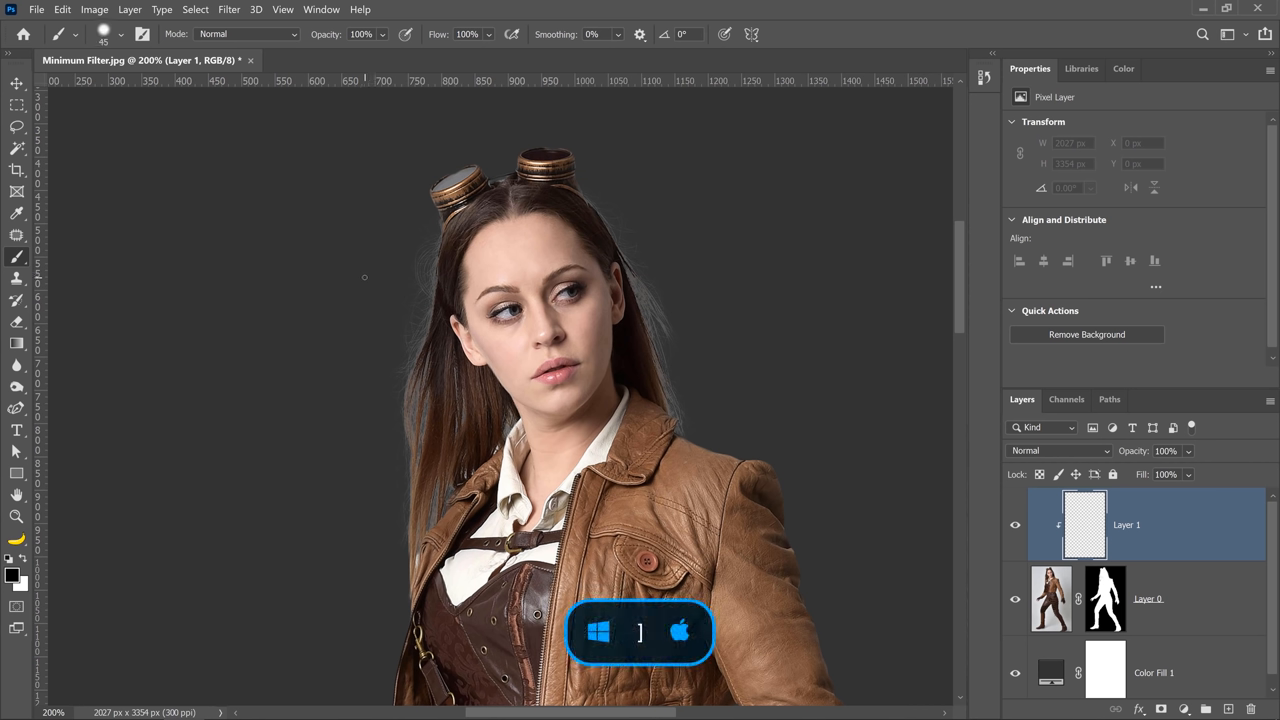
key(alt)
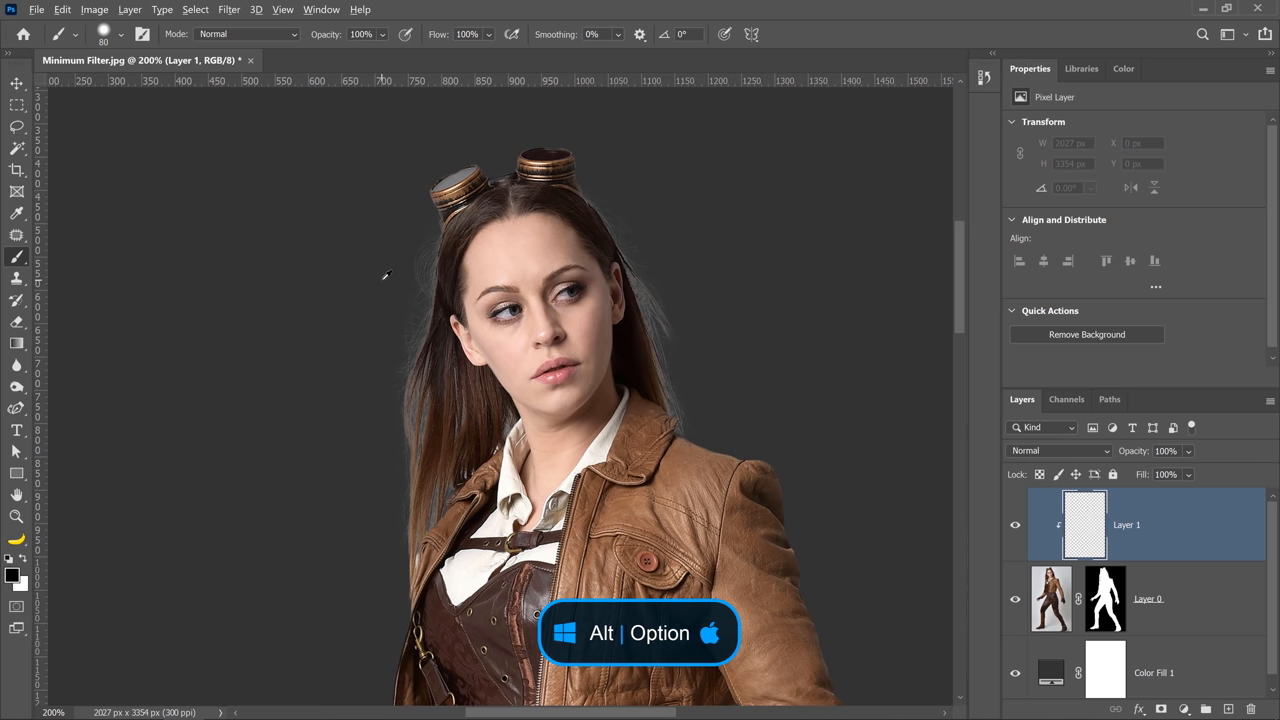
key(Alt)
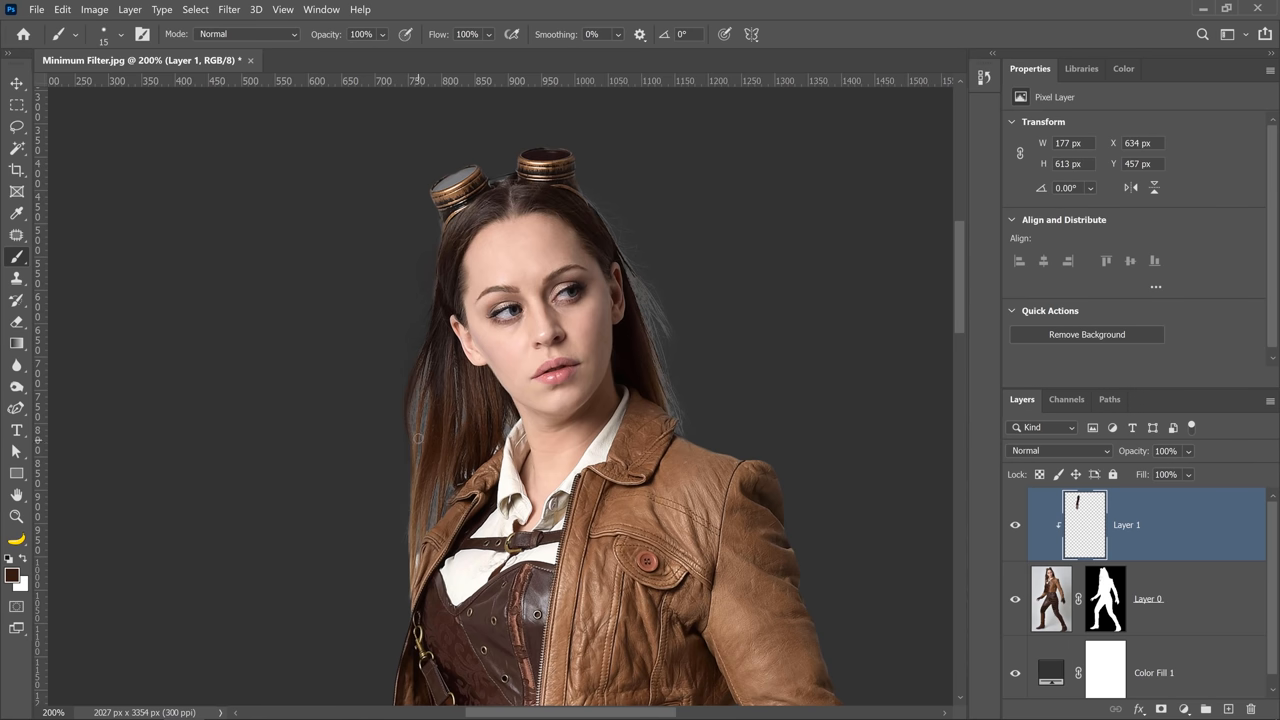
key(ctrl+alt+g)
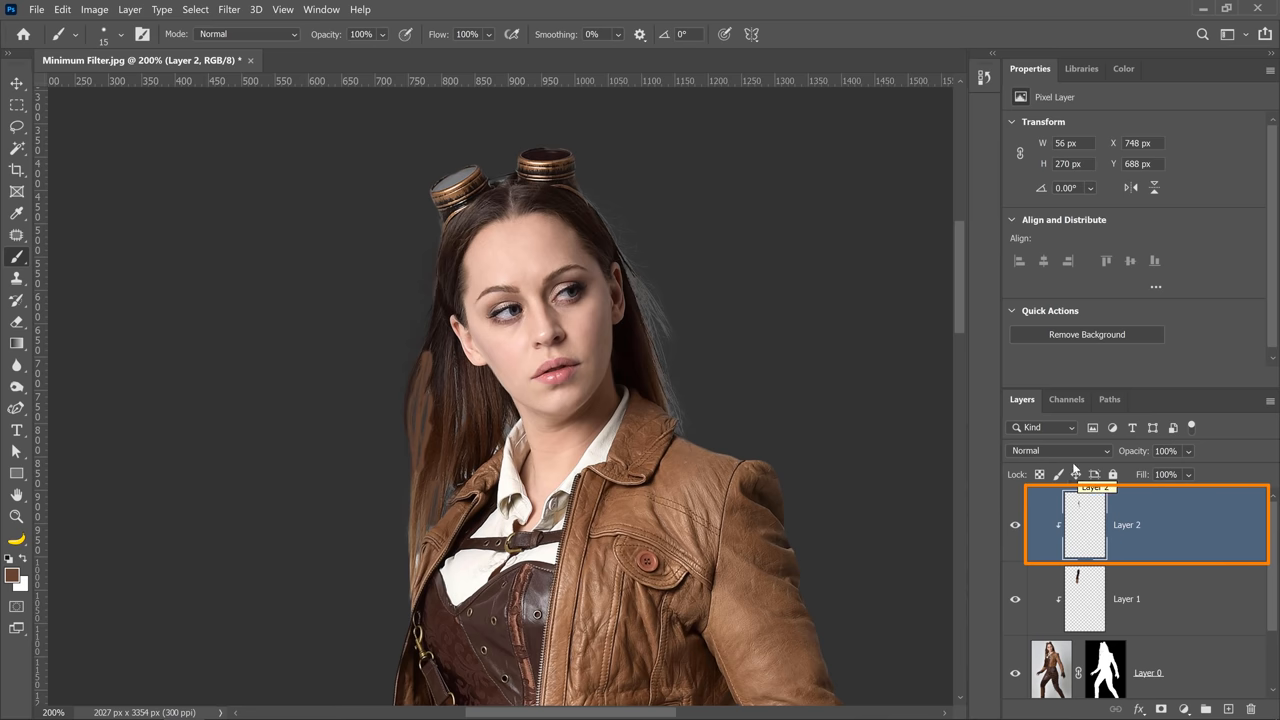
Step: Set Layer 2's blend mode to Darken at about 67% opacity
click(1060, 452)
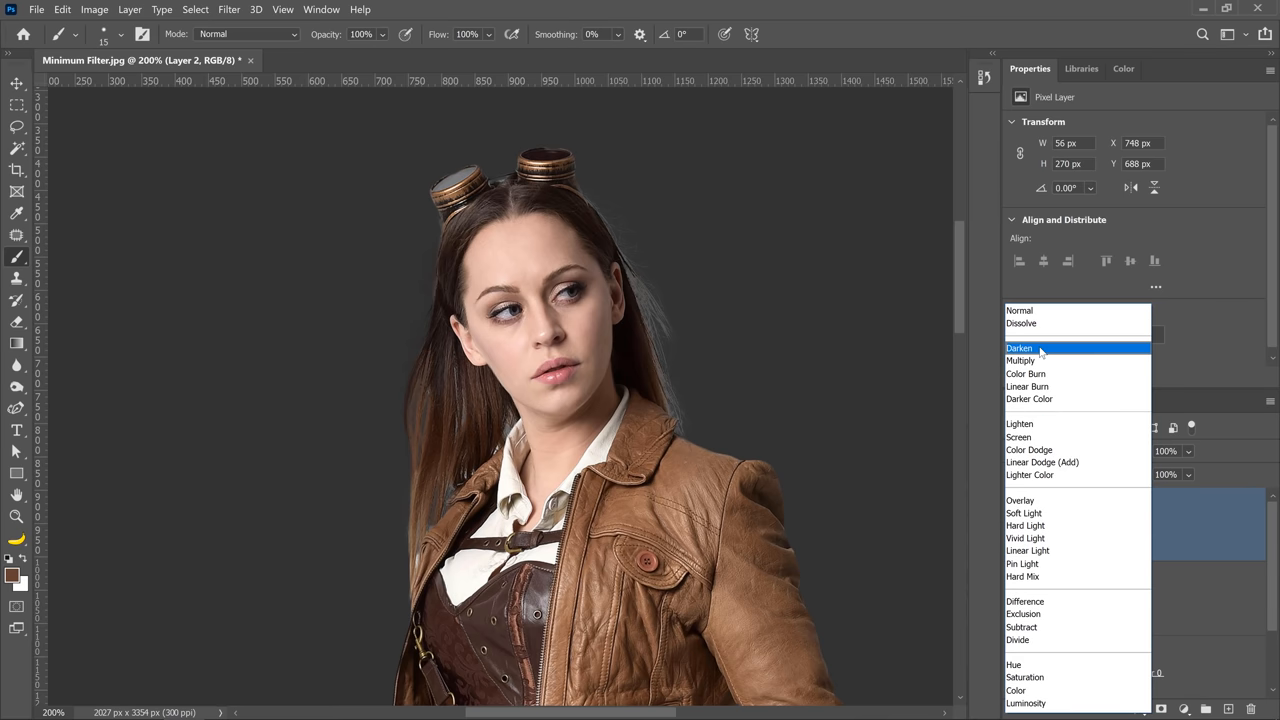
click(1020, 348)
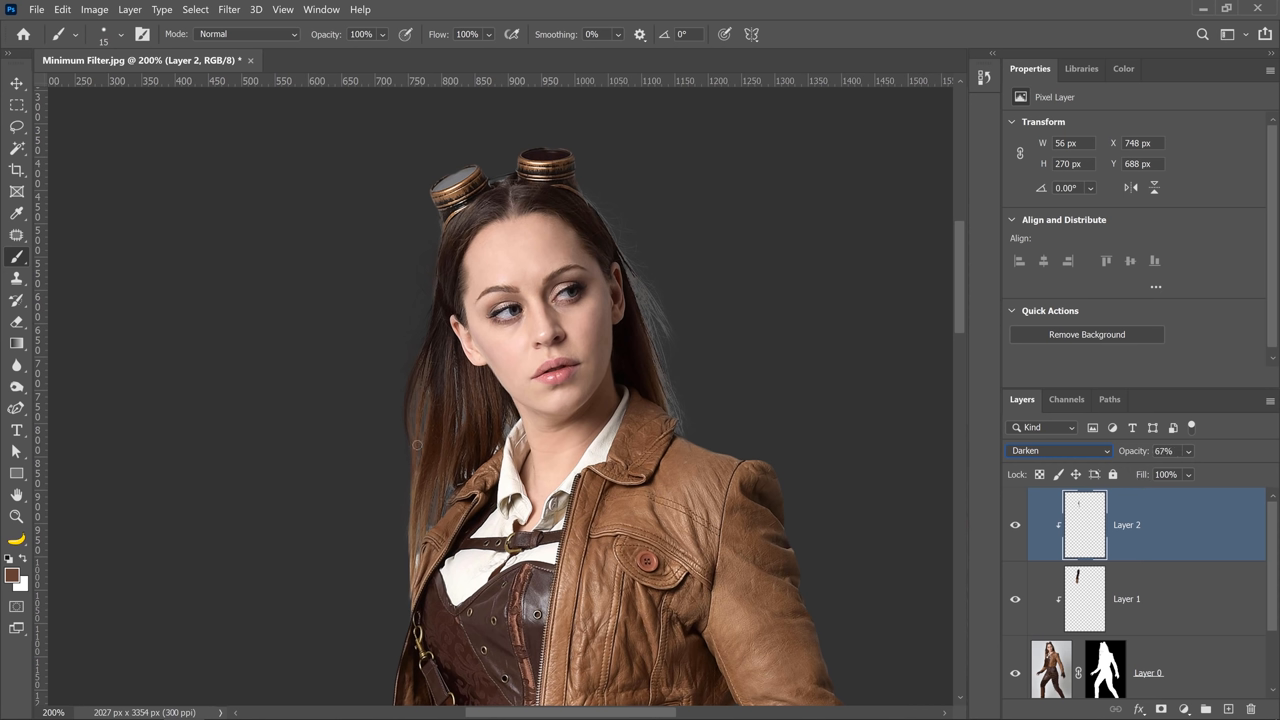
mouse_move(422, 442)
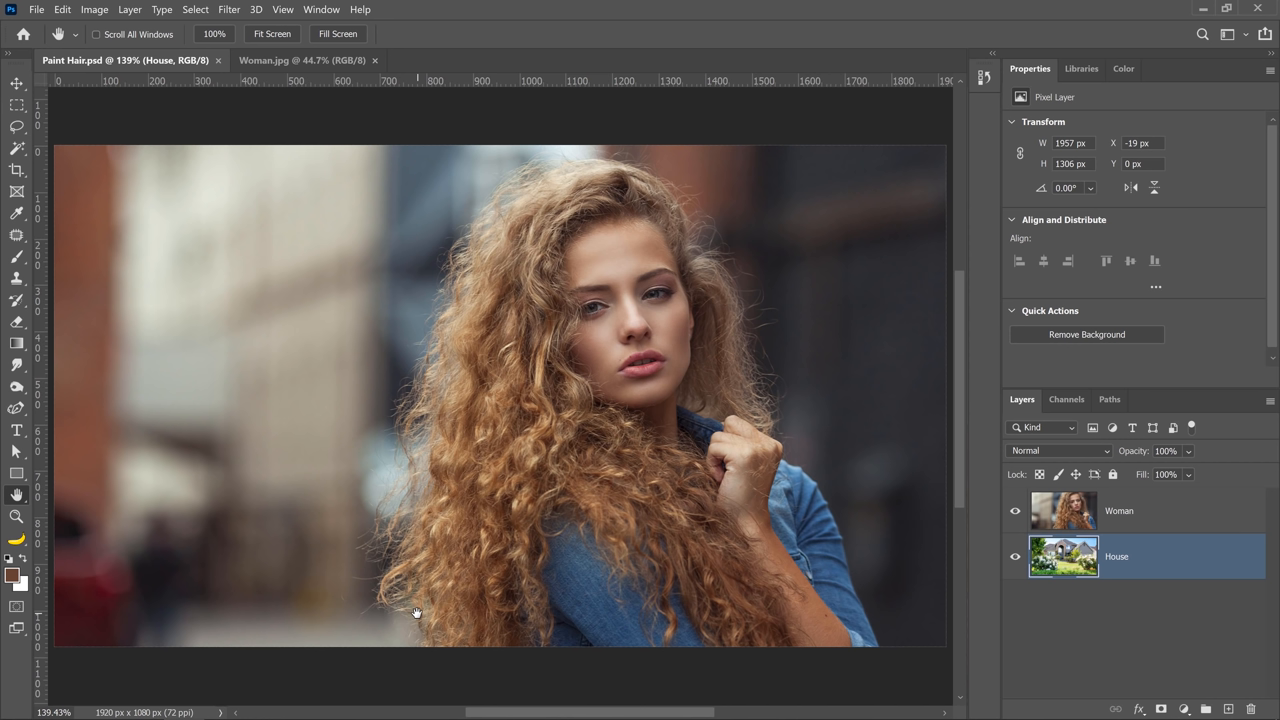
mouse_move(416, 584)
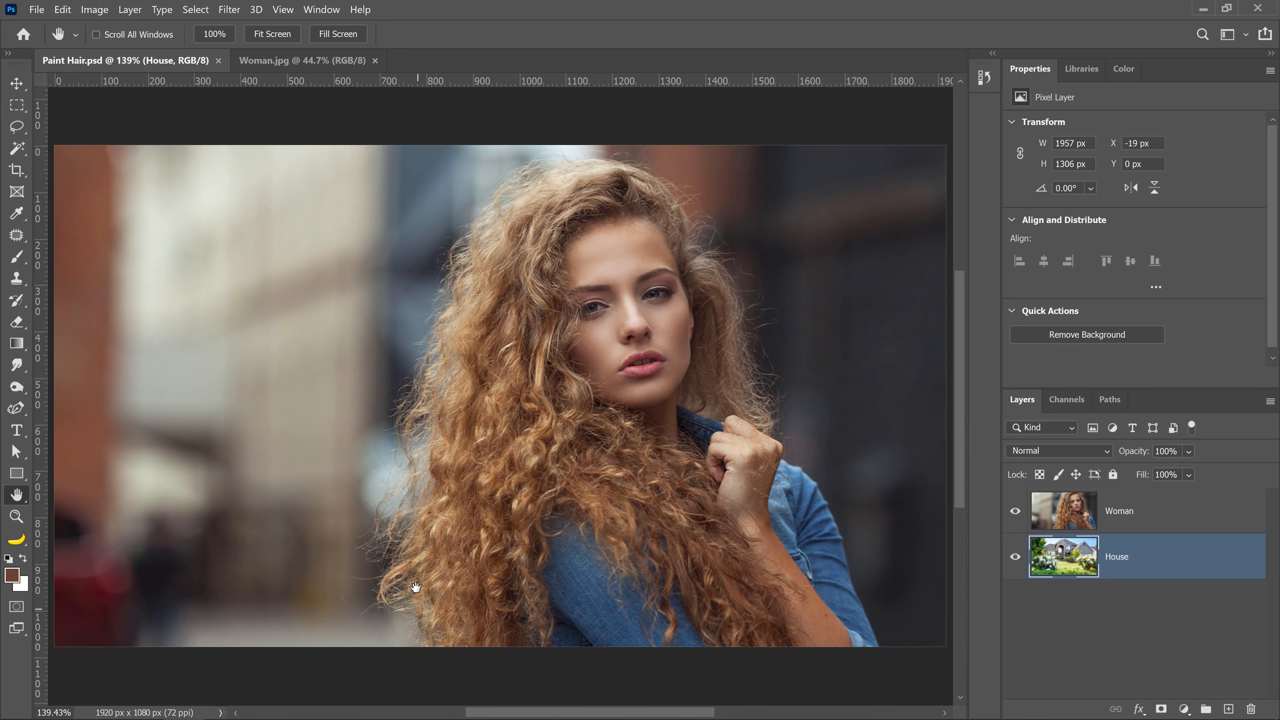
mouse_move(352, 550)
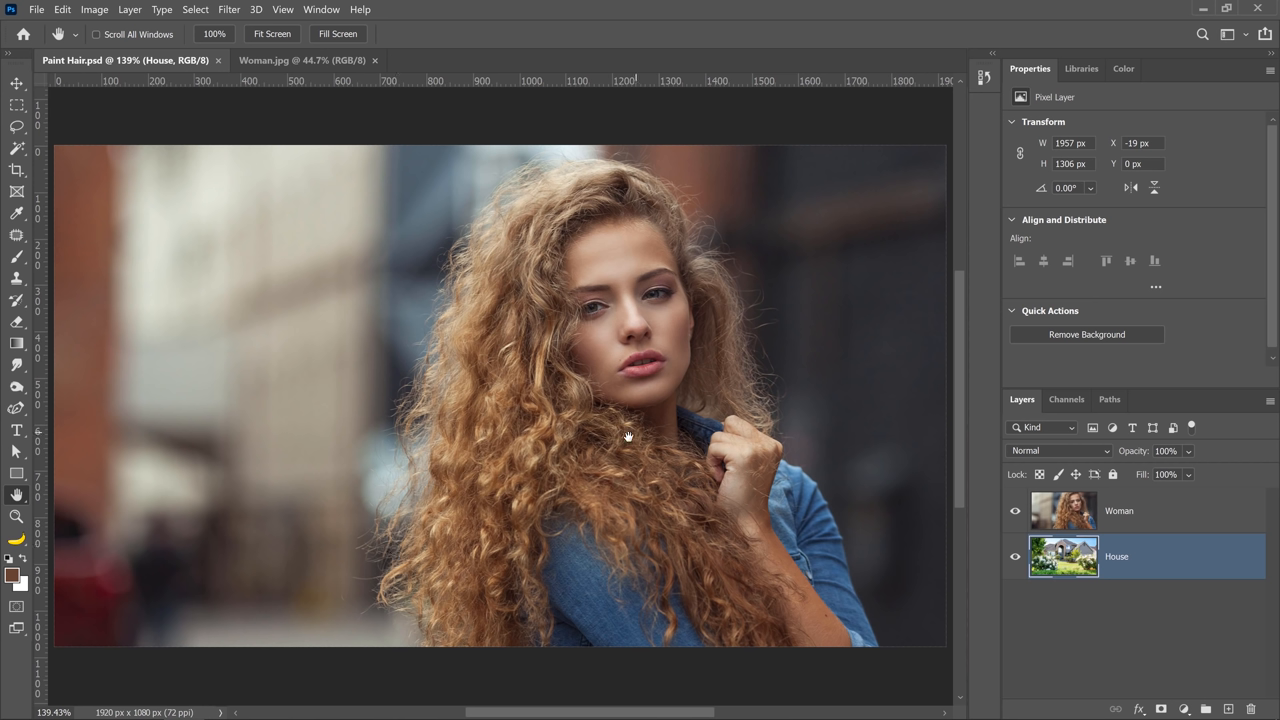
mouse_move(984, 540)
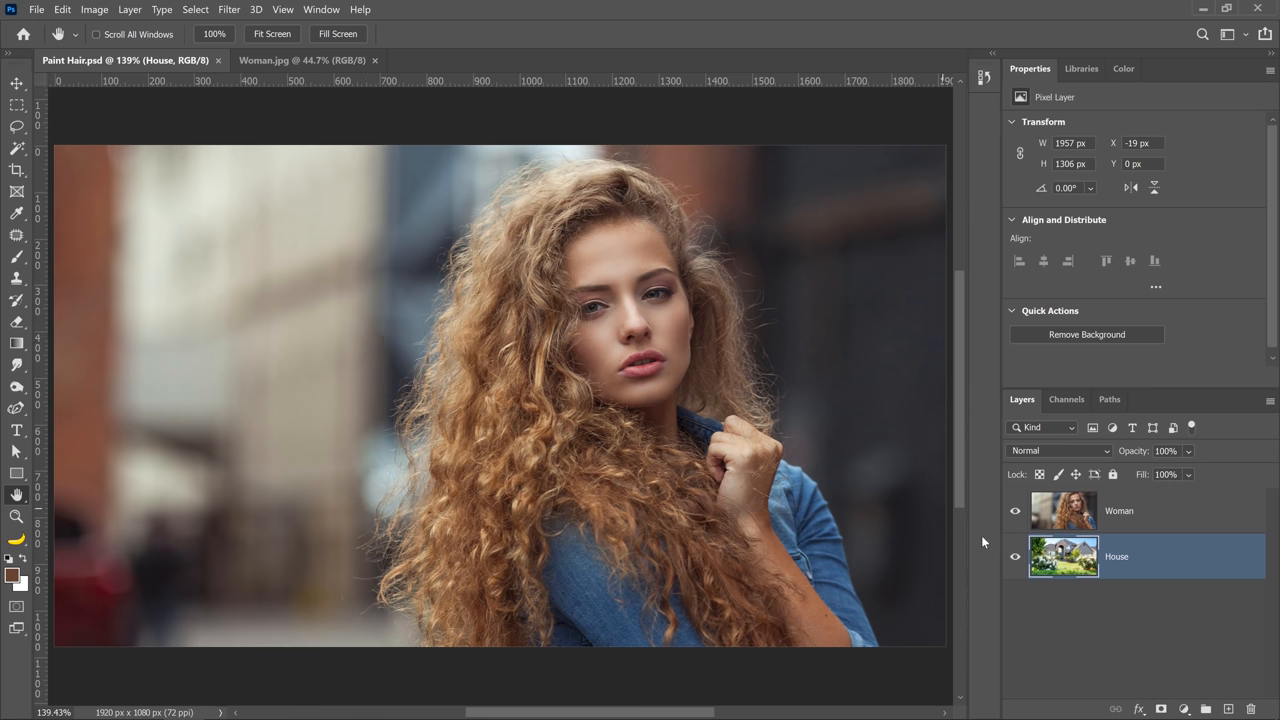
Step: Remove the background on the Woman layer via Quick Actions, revealing the House layer beneath
click(1120, 512)
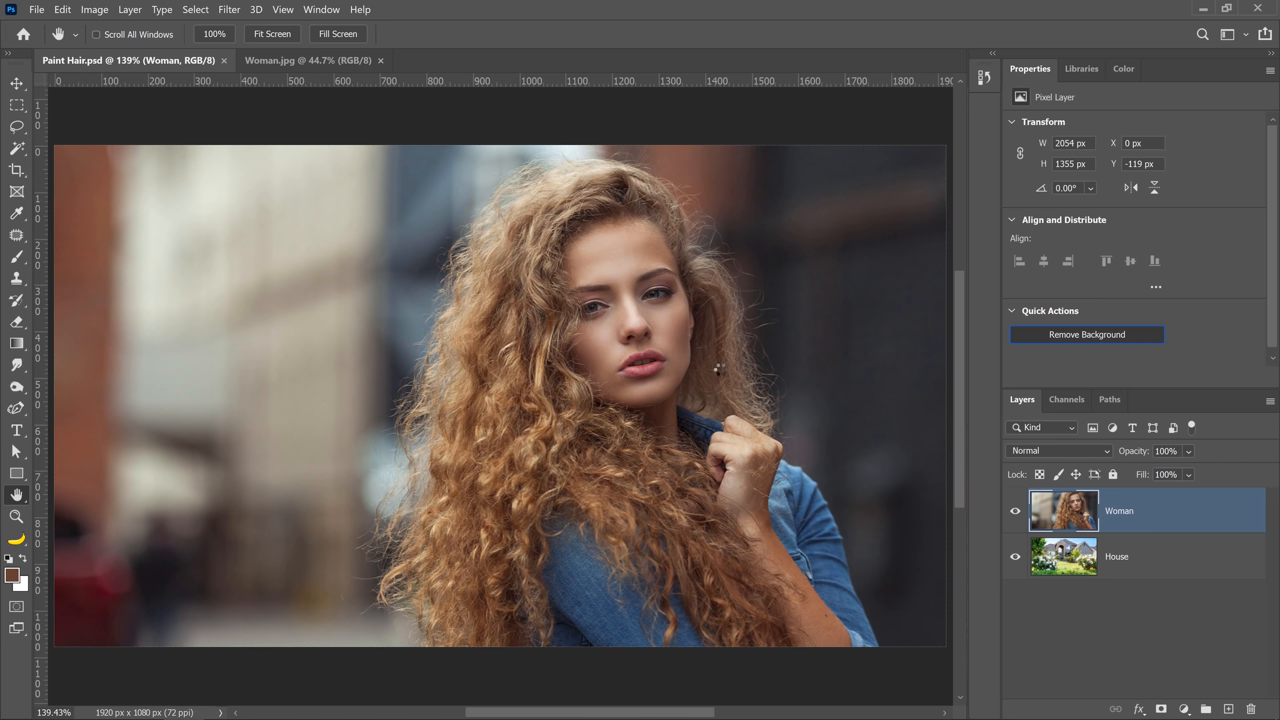
click(1086, 334)
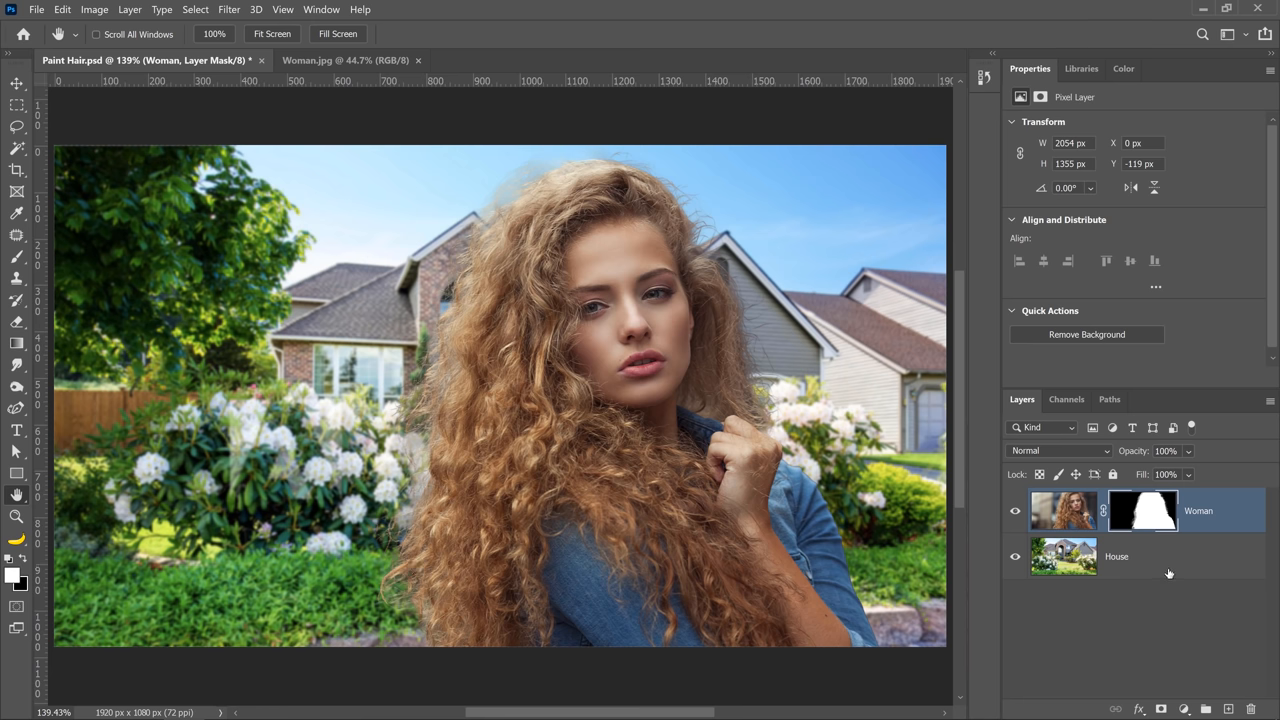
click(1116, 556)
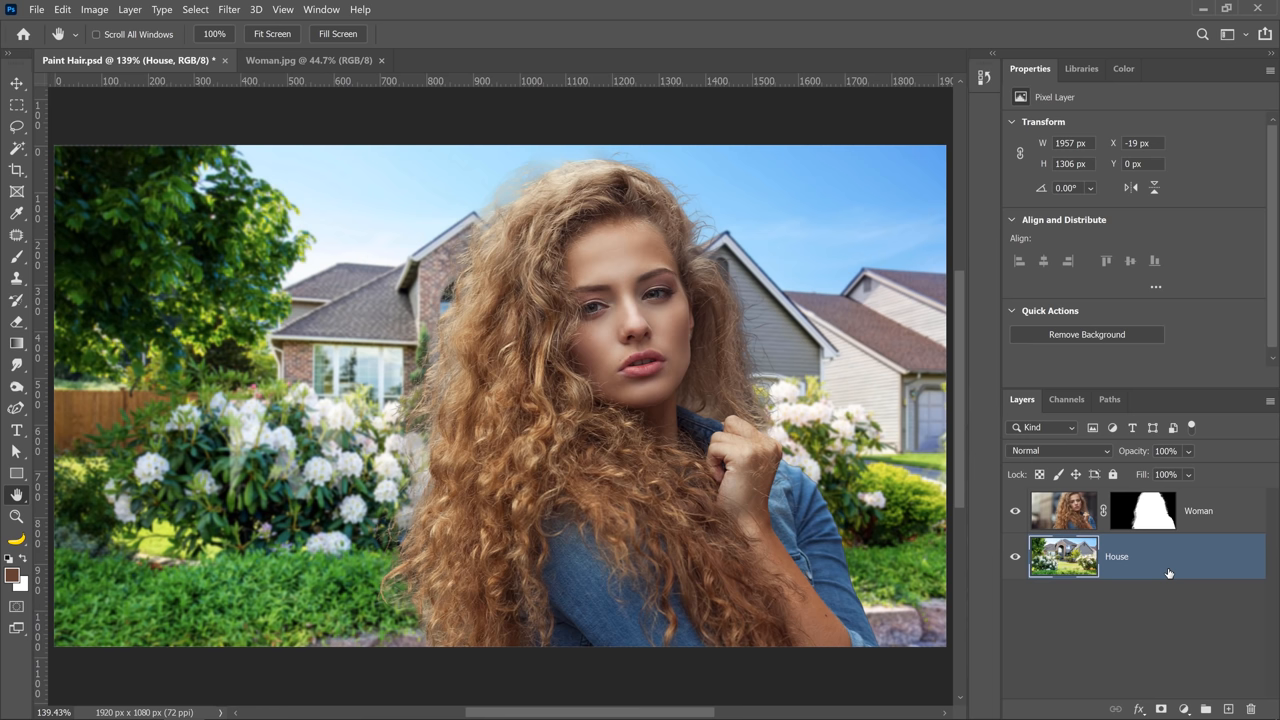
mouse_move(1128, 576)
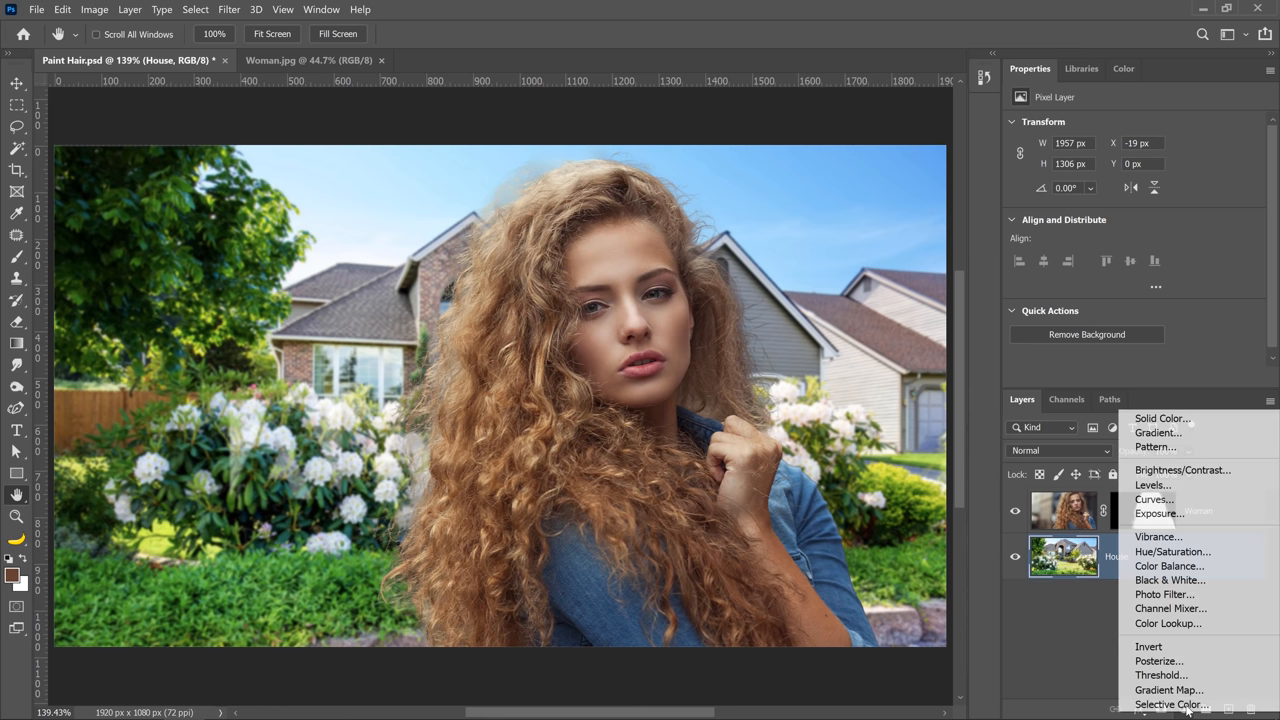
mouse_move(1164, 418)
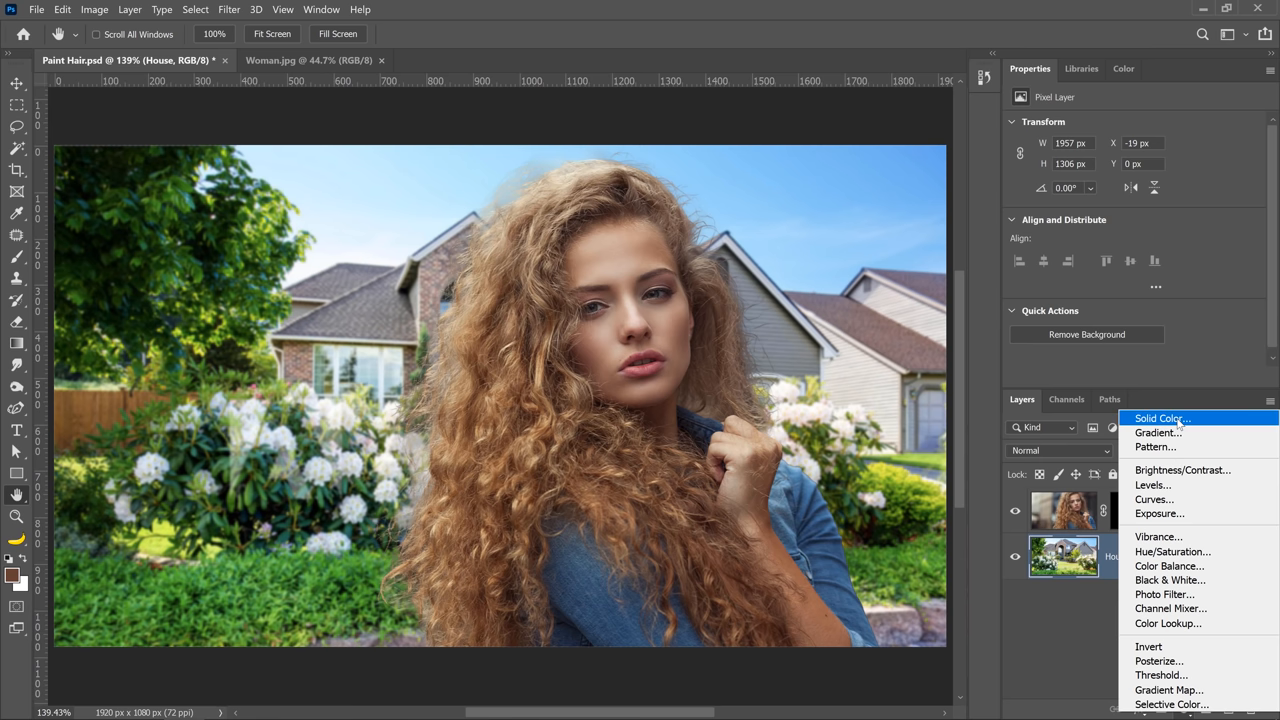
Step: Add a dark grey Solid Color fill above the house and duplicate the masked Woman layer
click(1166, 418)
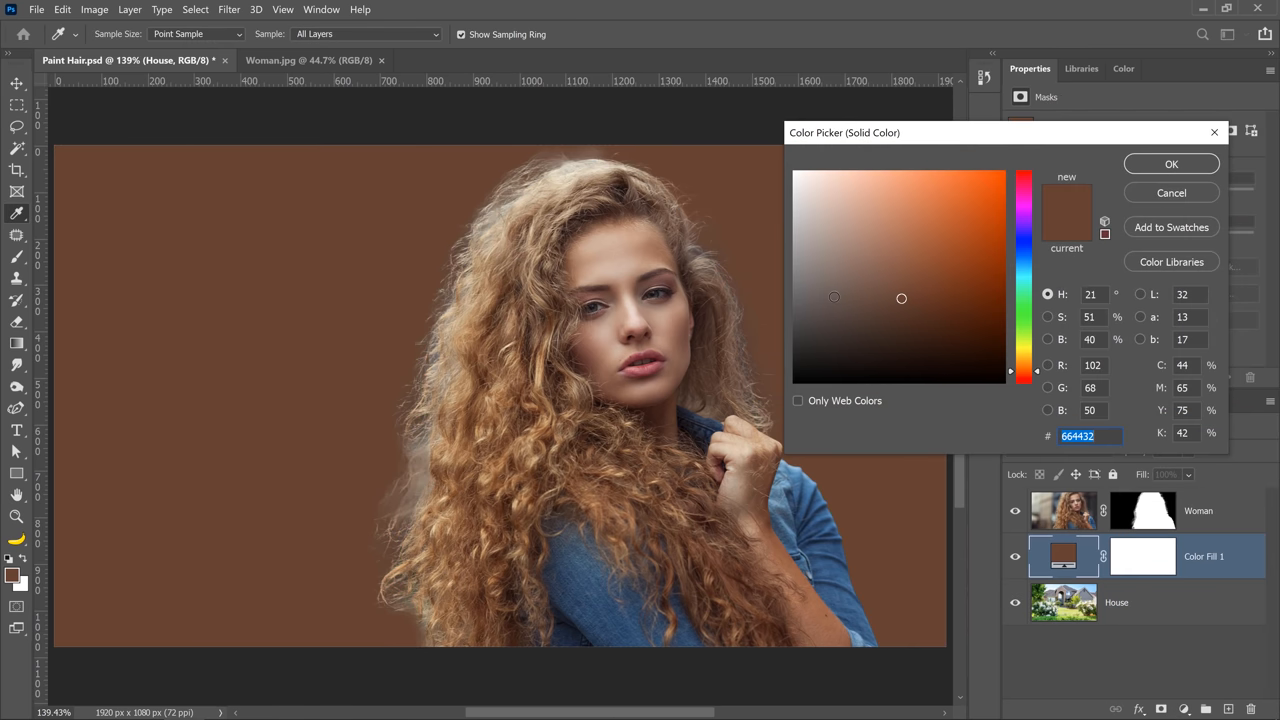
click(794, 350)
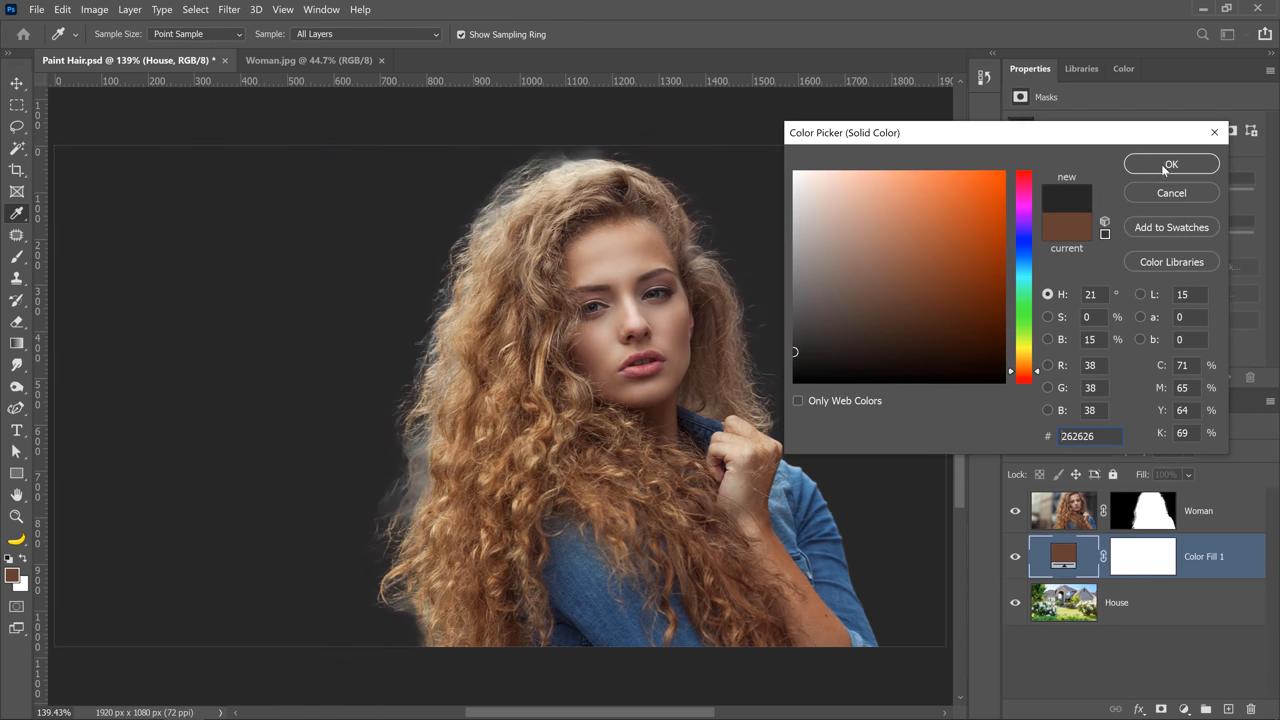
click(1172, 164)
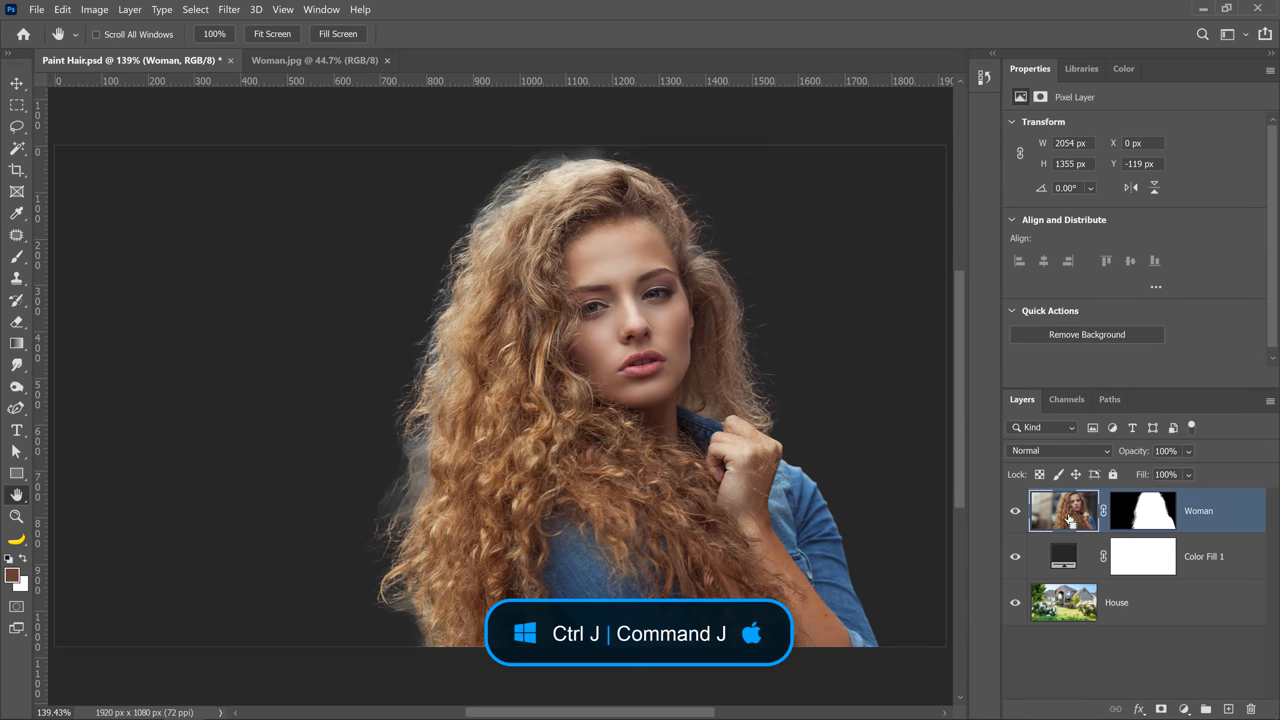
key(ctrl+j)
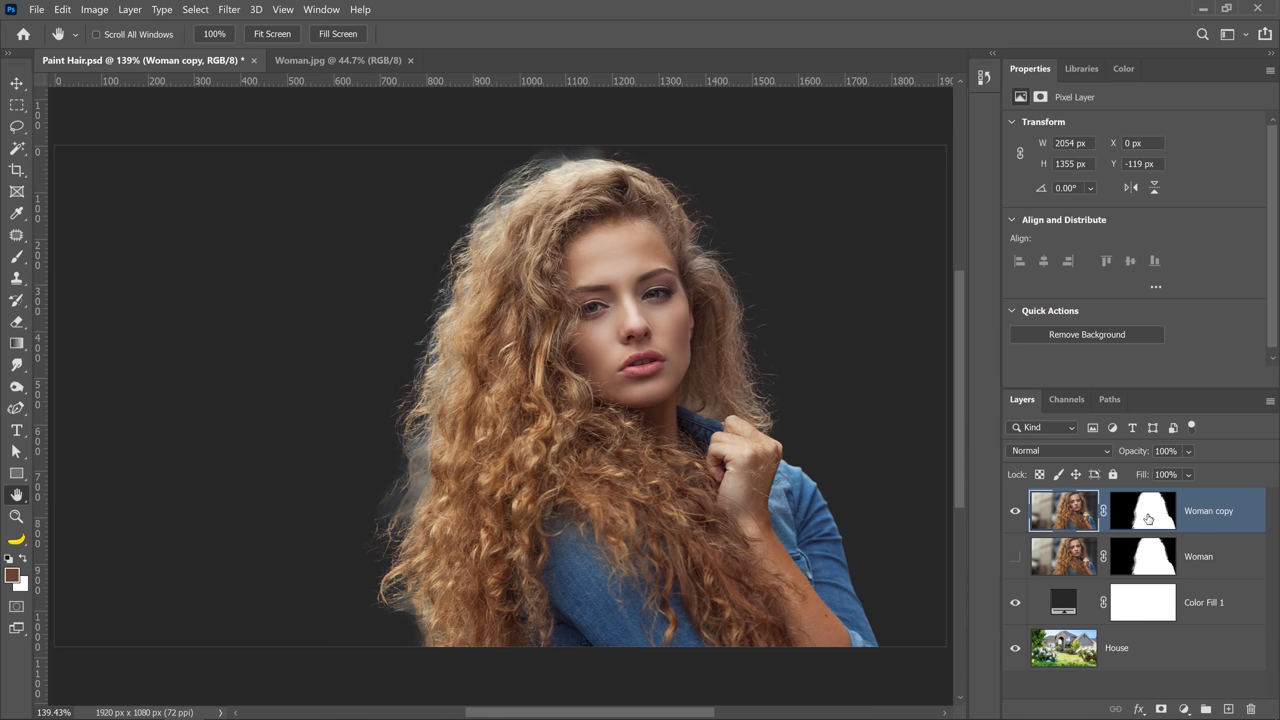
Step: Inspect the Woman copy mask in Select and Mask with the Black & White view
click(1148, 512)
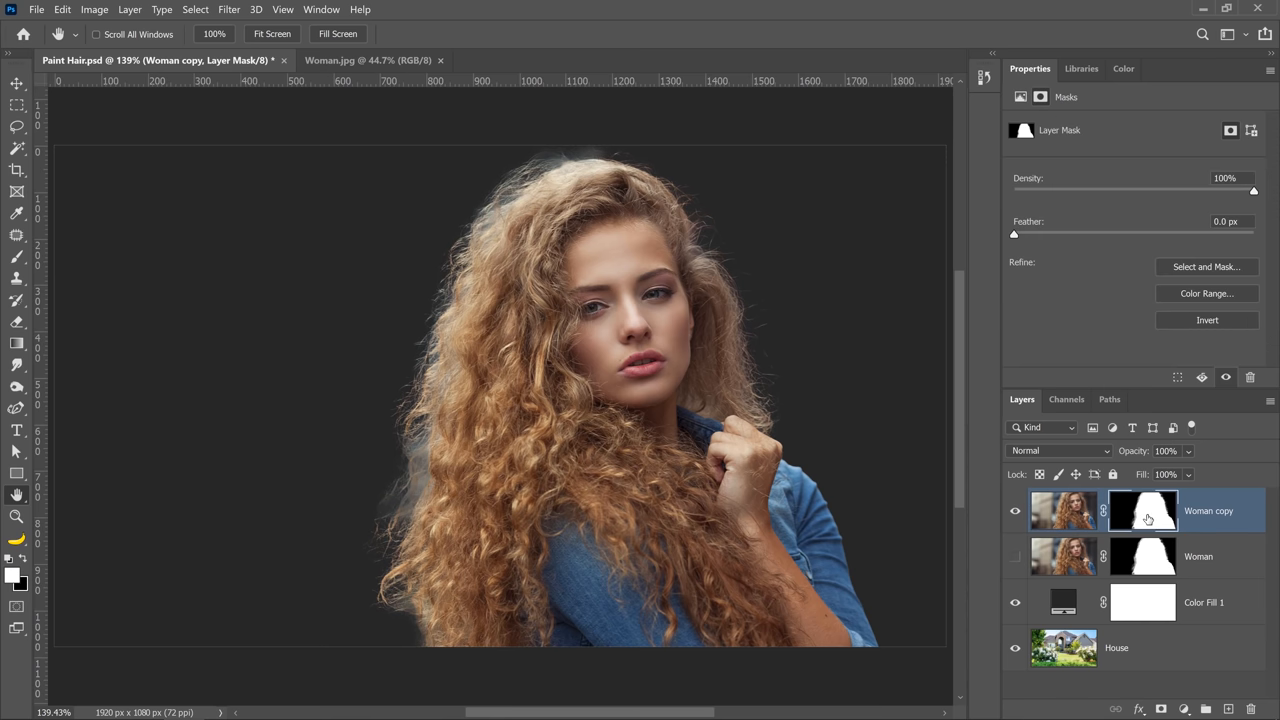
click(1154, 510)
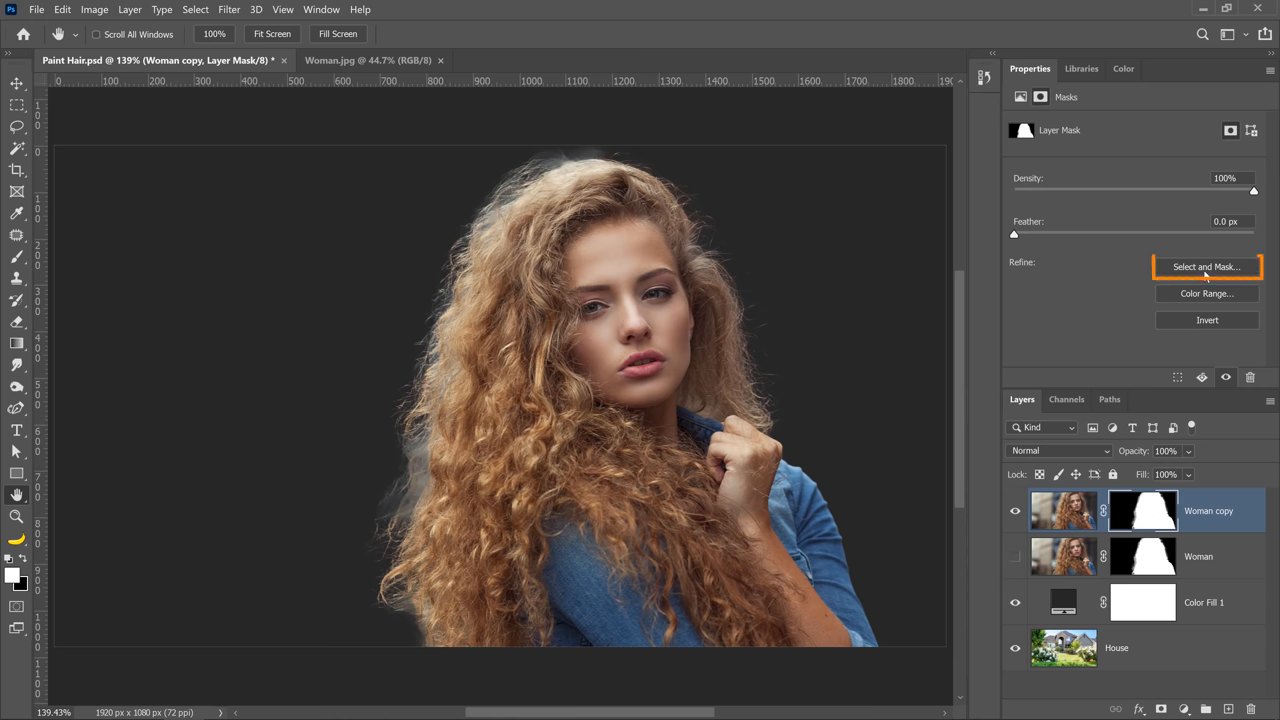
click(1206, 266)
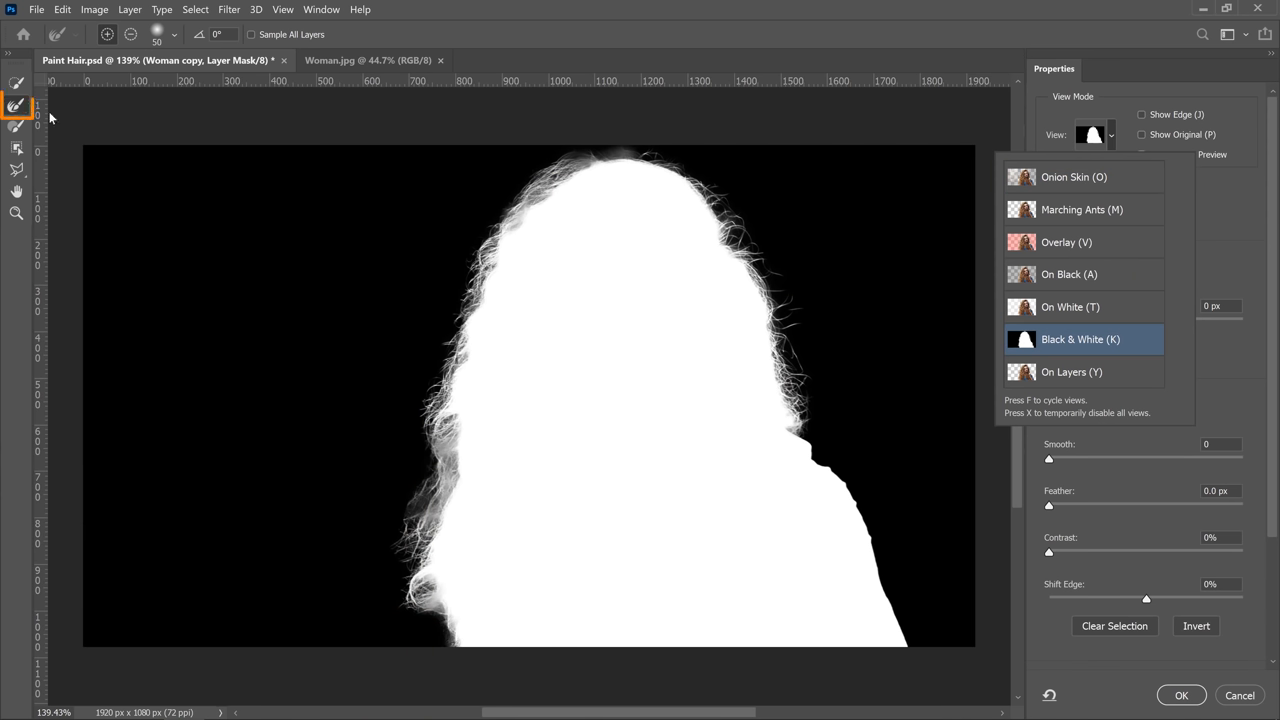
click(1082, 340)
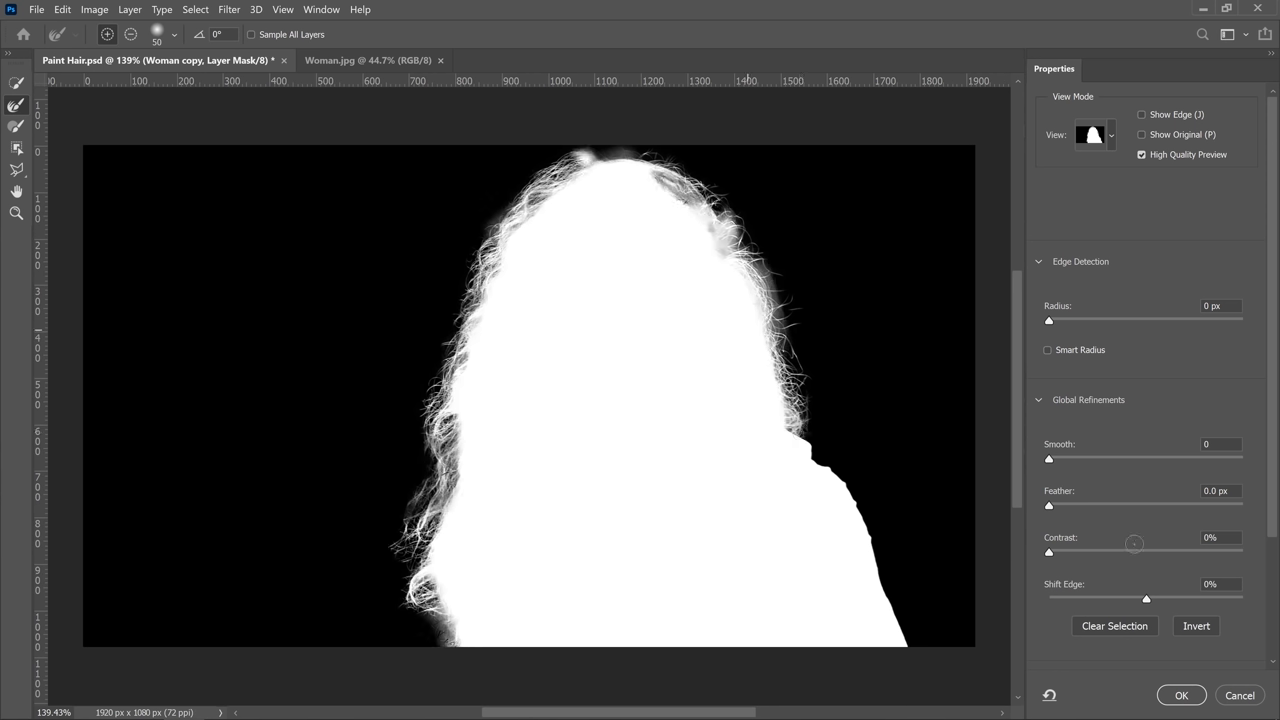
click(1184, 696)
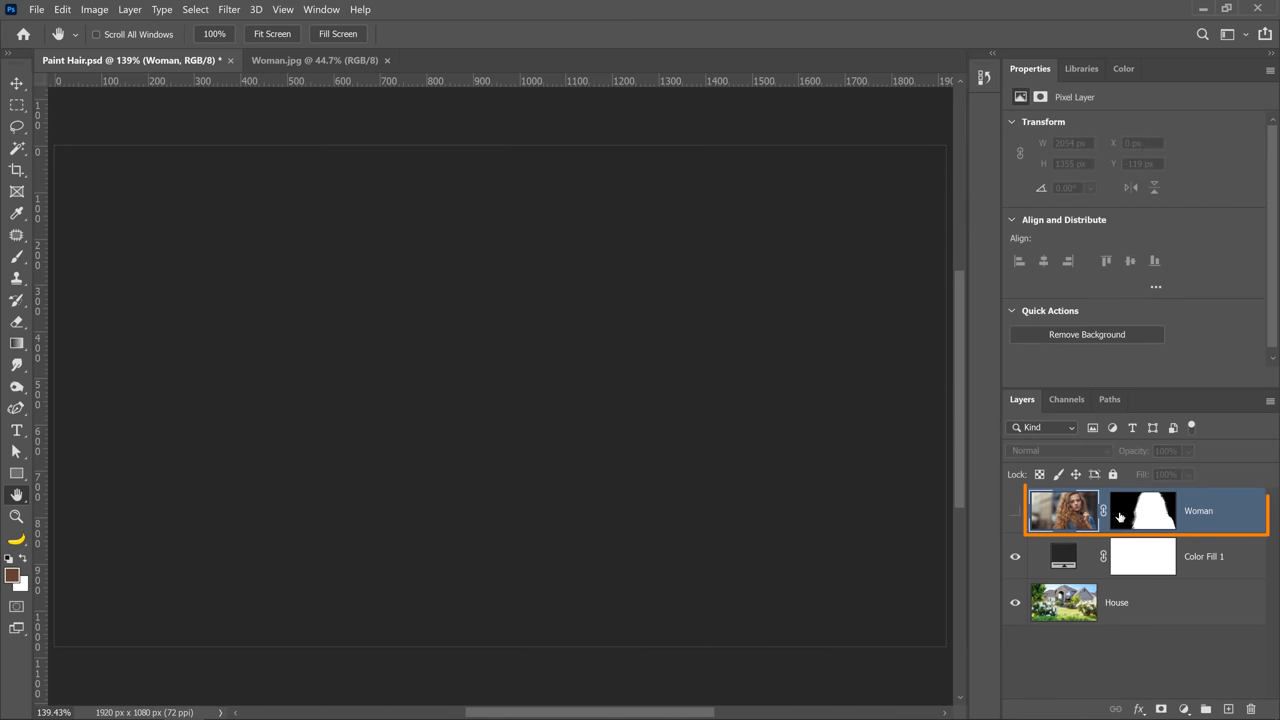
Step: Duplicate the Woman layer again, show it, and lasso the left flyaway hairs
key(Ctrl+J)
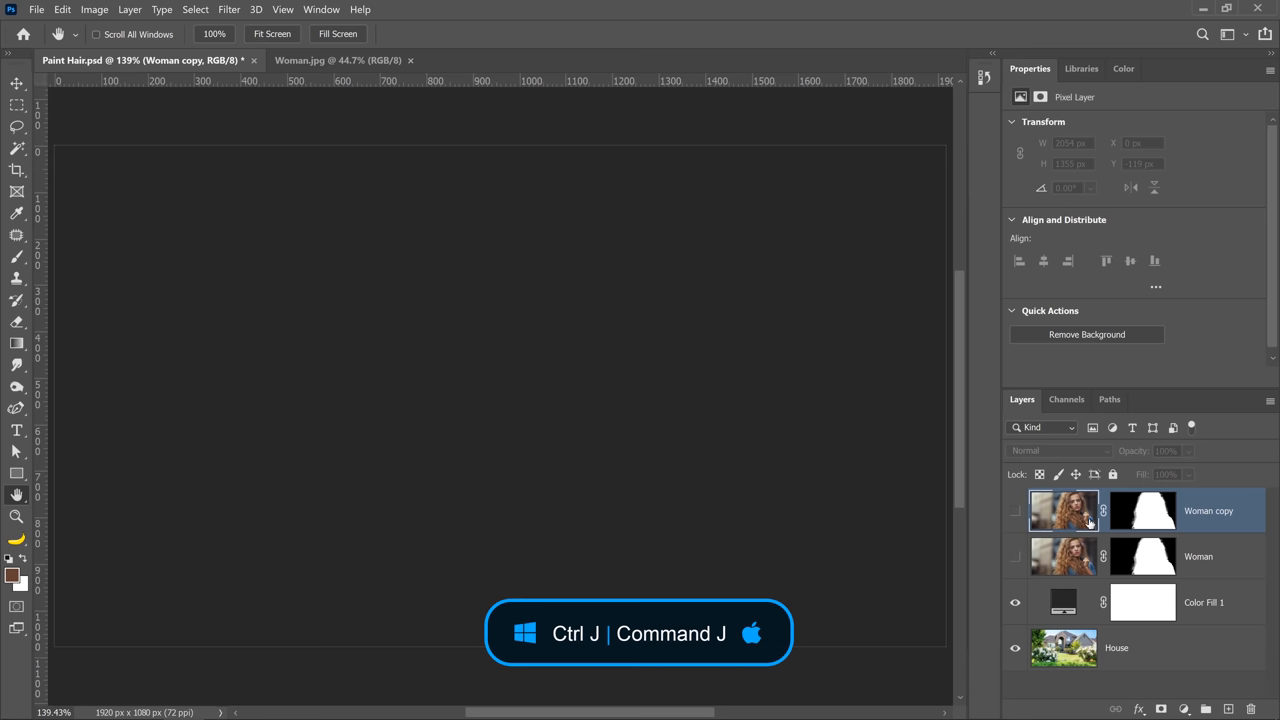
click(1014, 510)
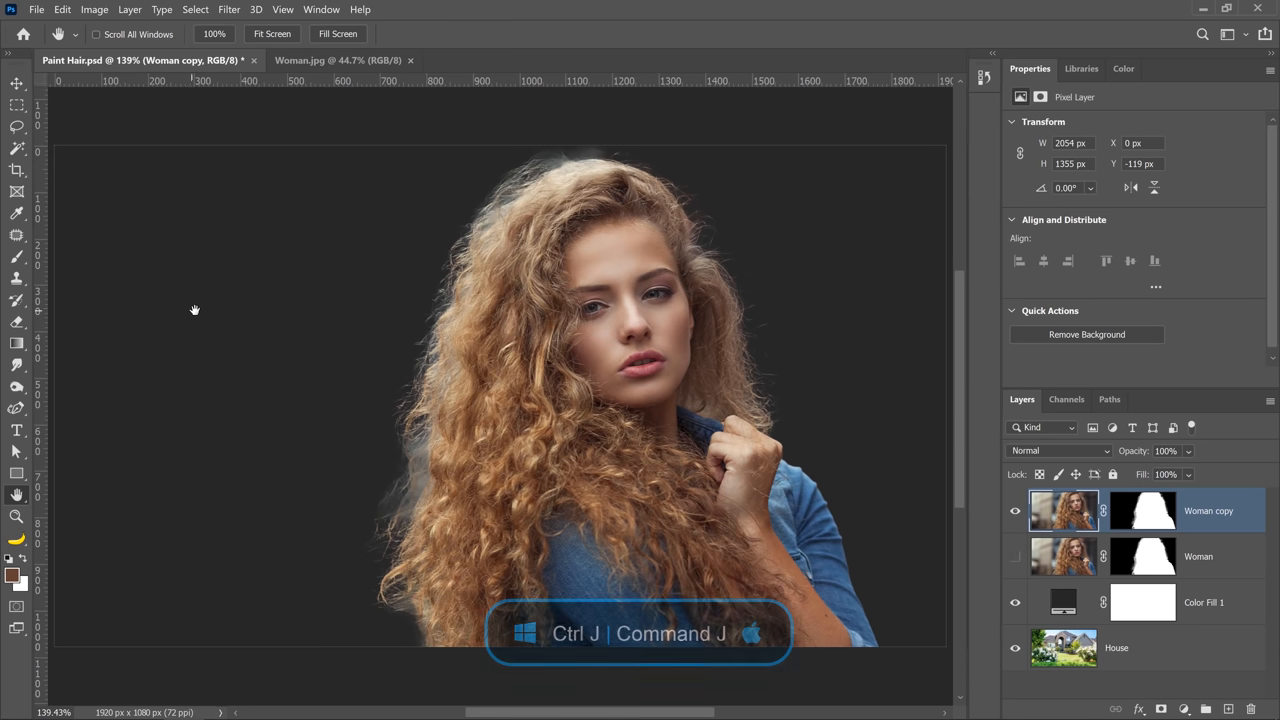
click(16, 136)
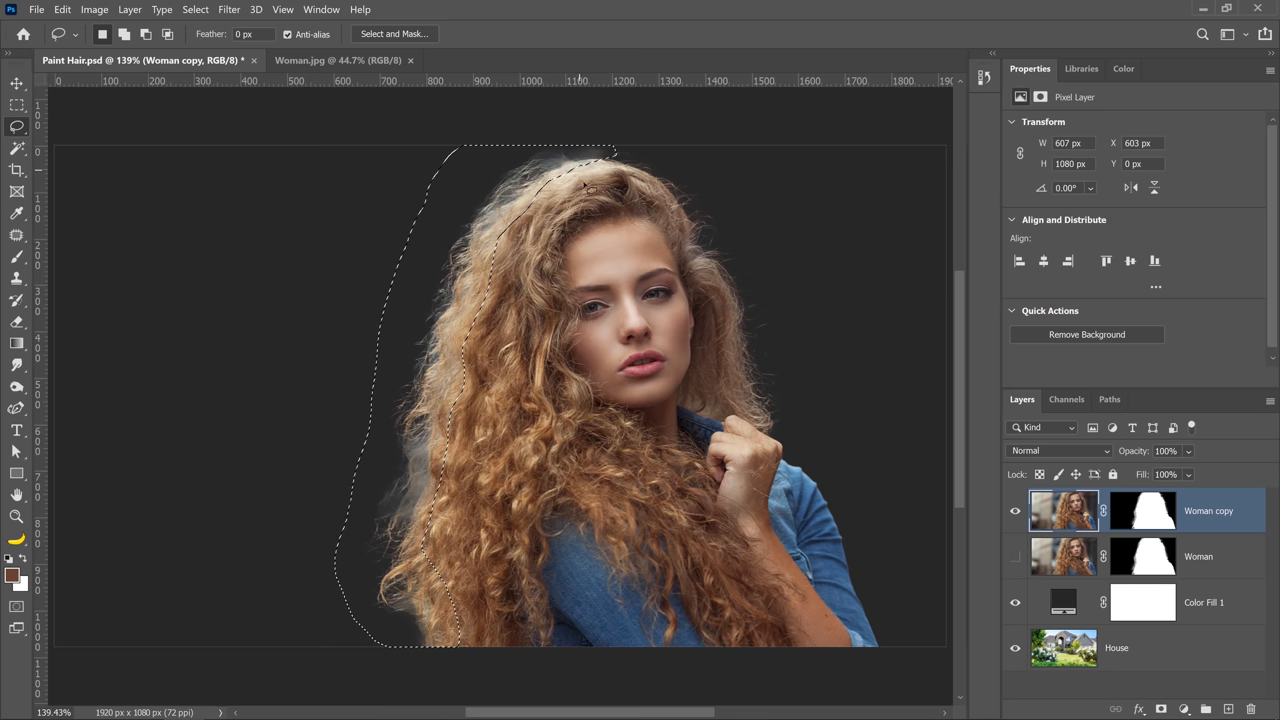
Step: Fill the Woman copy mask black inside the selection to hide the left flyaways
click(1140, 512)
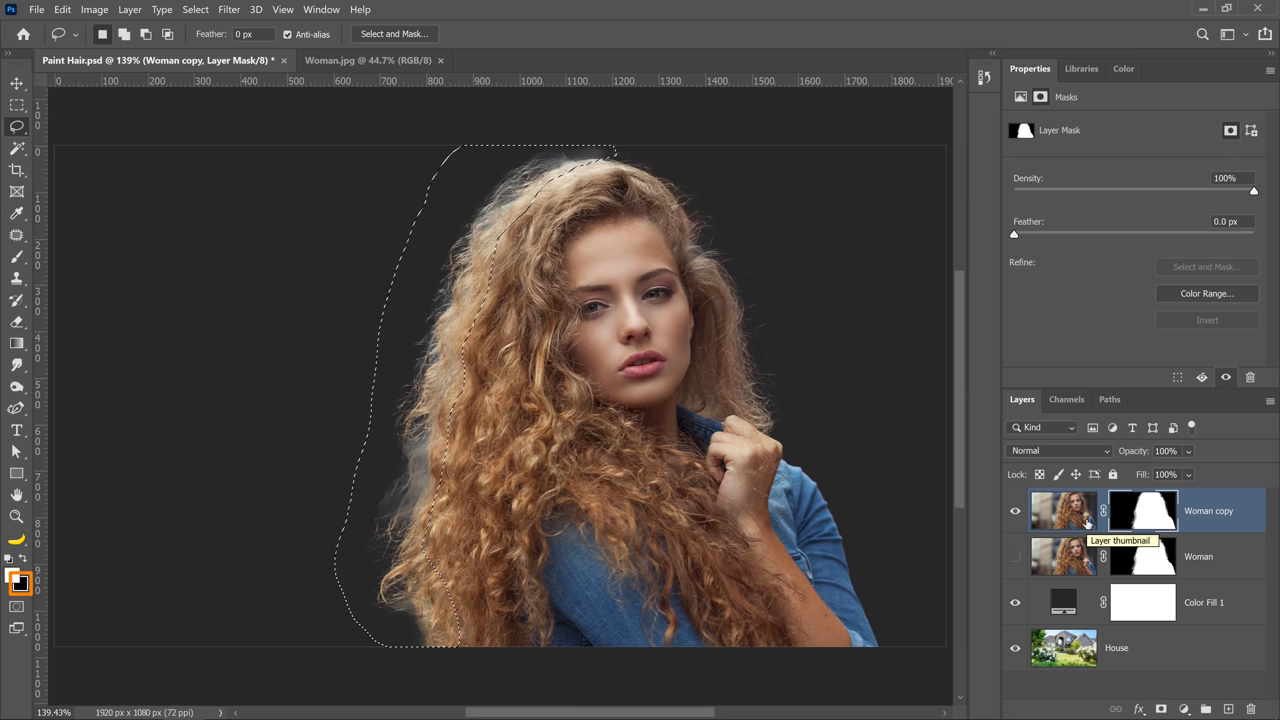
key(Ctrl+Backspace)
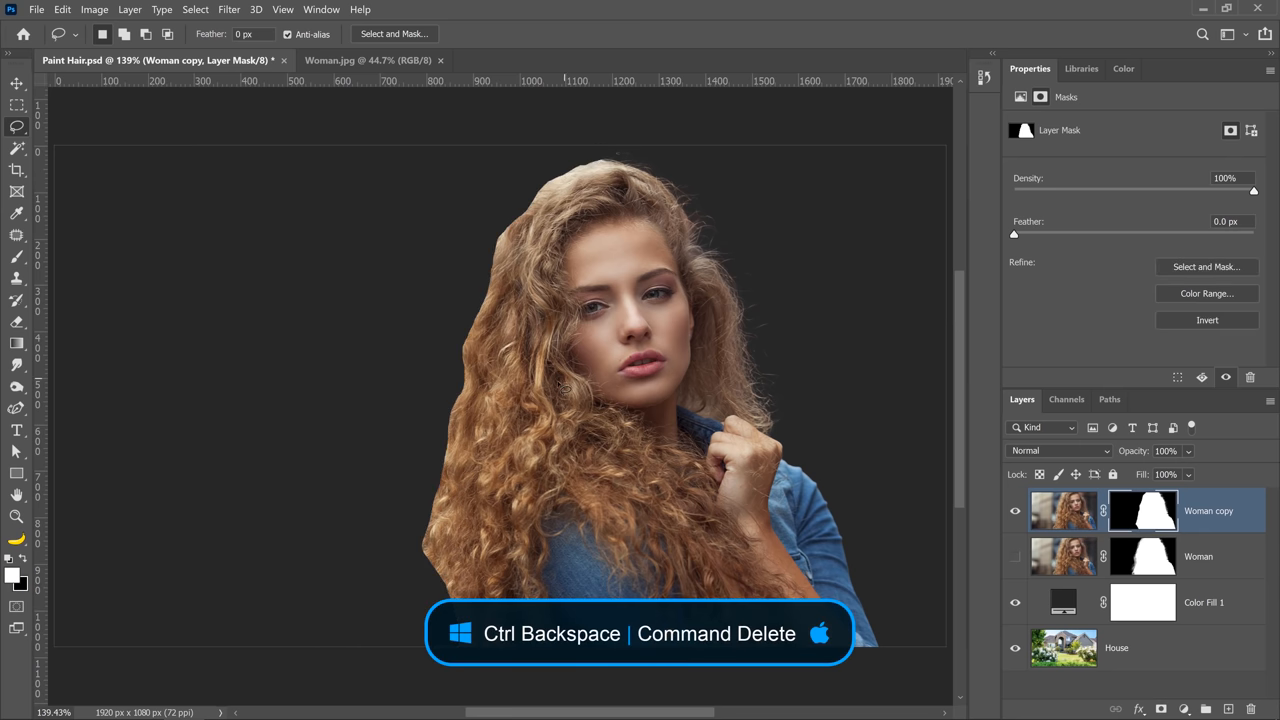
key(ctrl+Backspace)
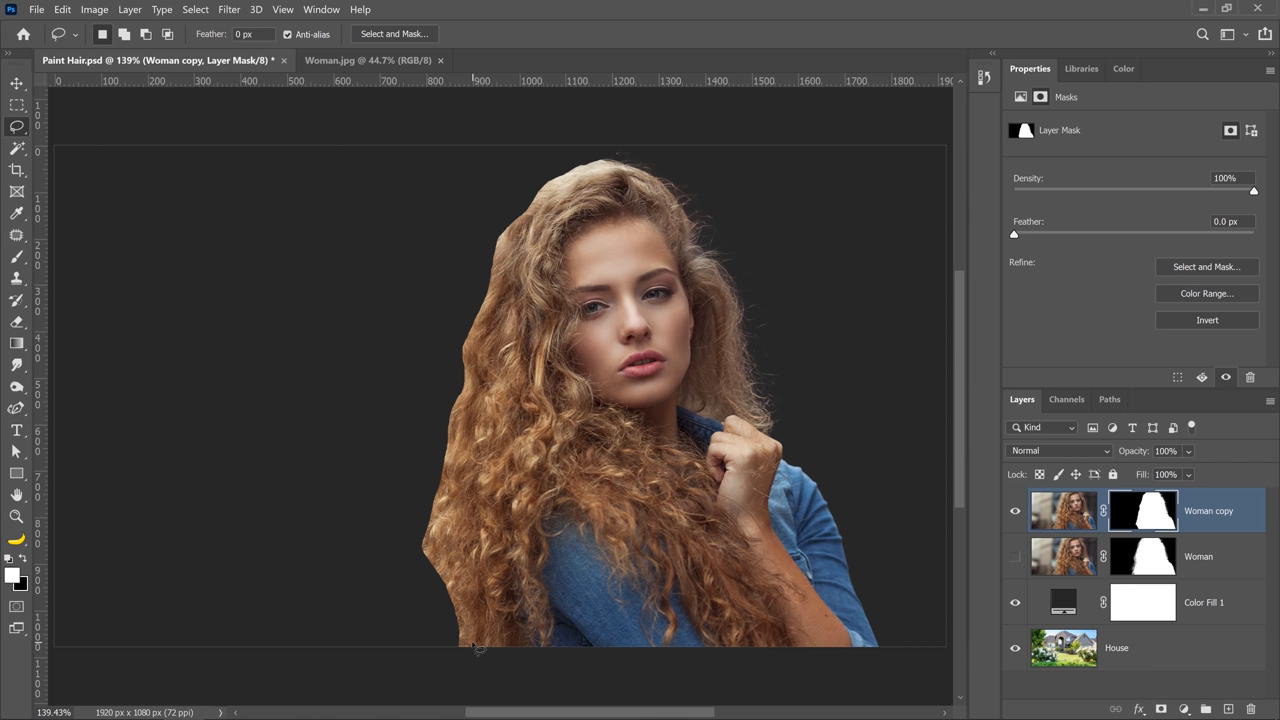
mouse_move(210, 424)
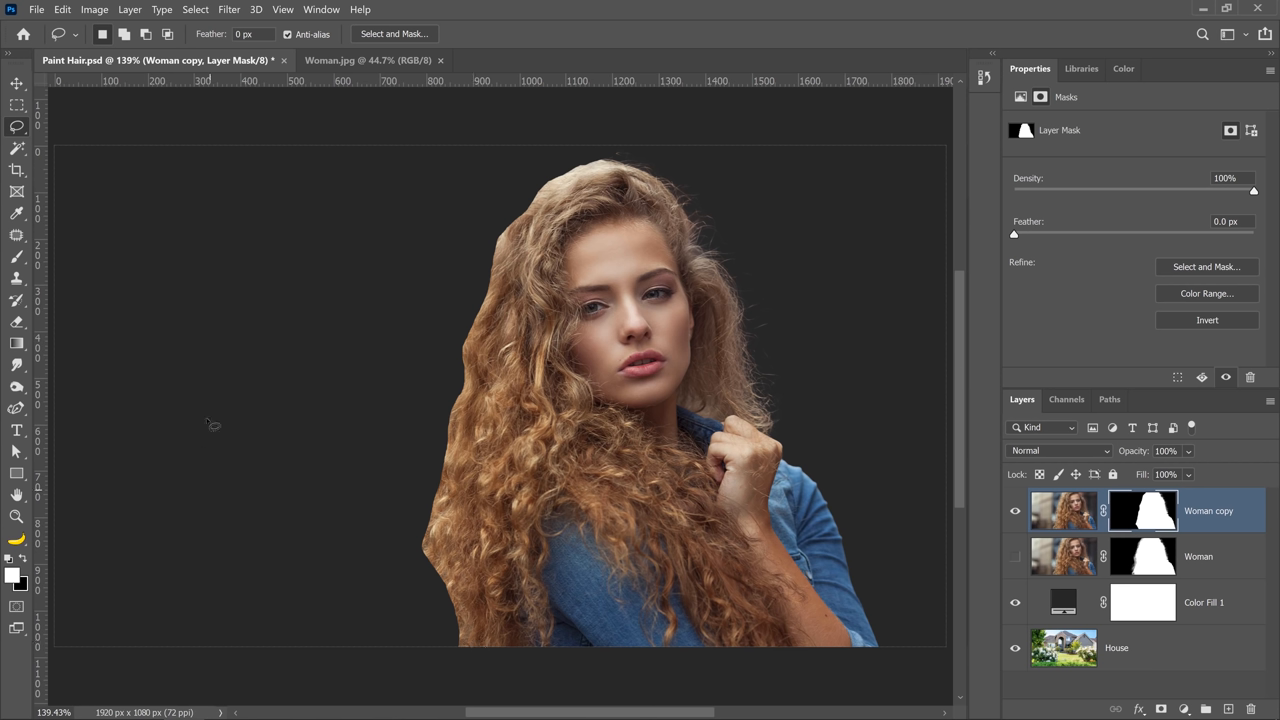
click(356, 60)
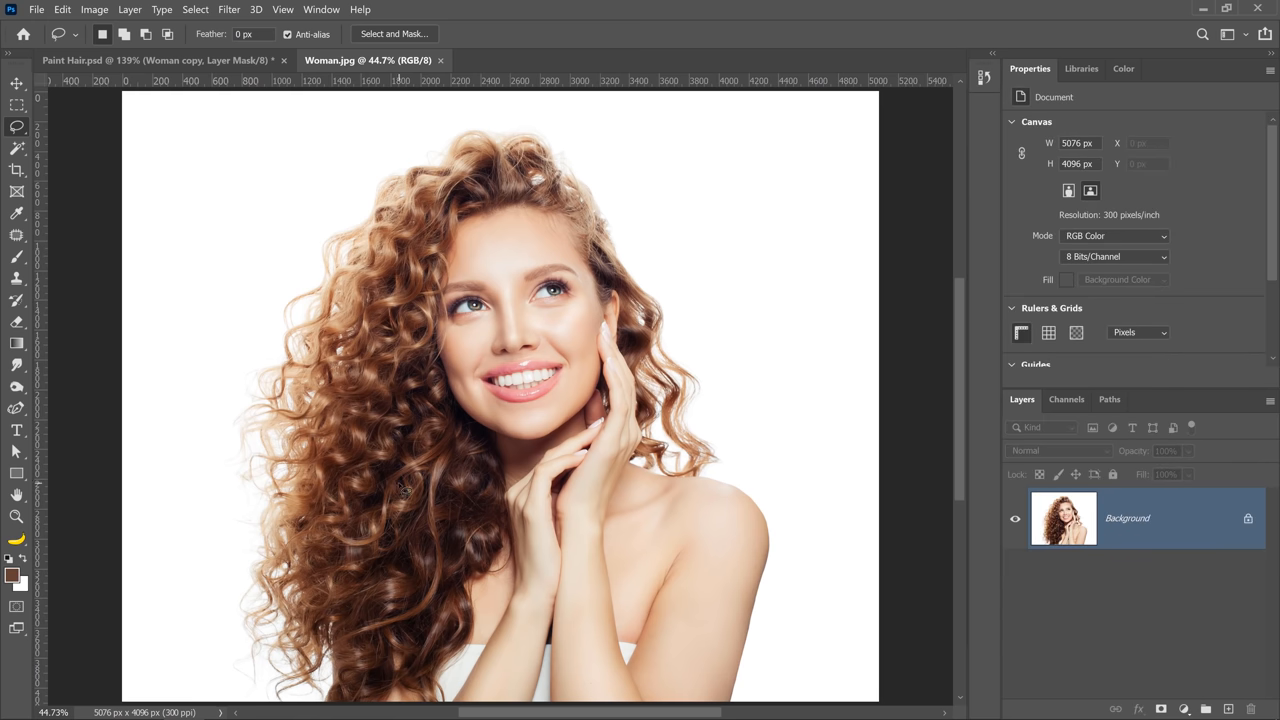
mouse_move(284, 348)
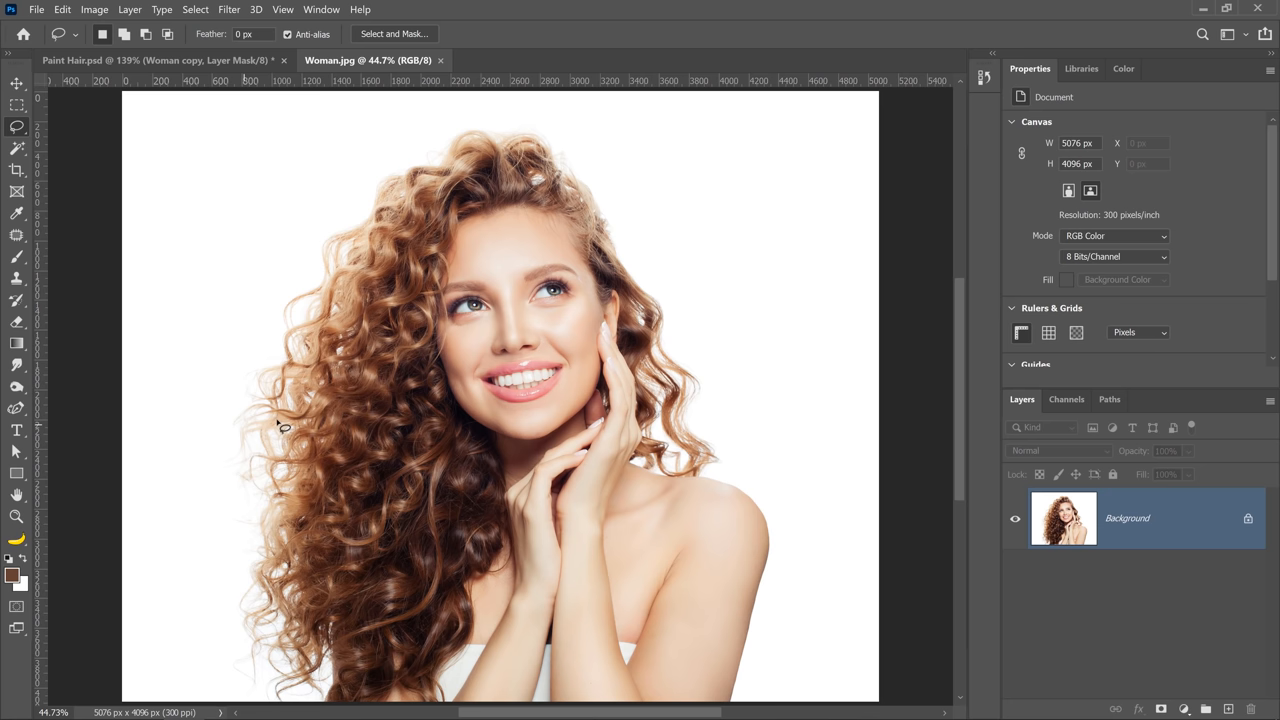
Step: Crop Woman.jpg to its left half, keeping the curly hair and half the face
click(16, 170)
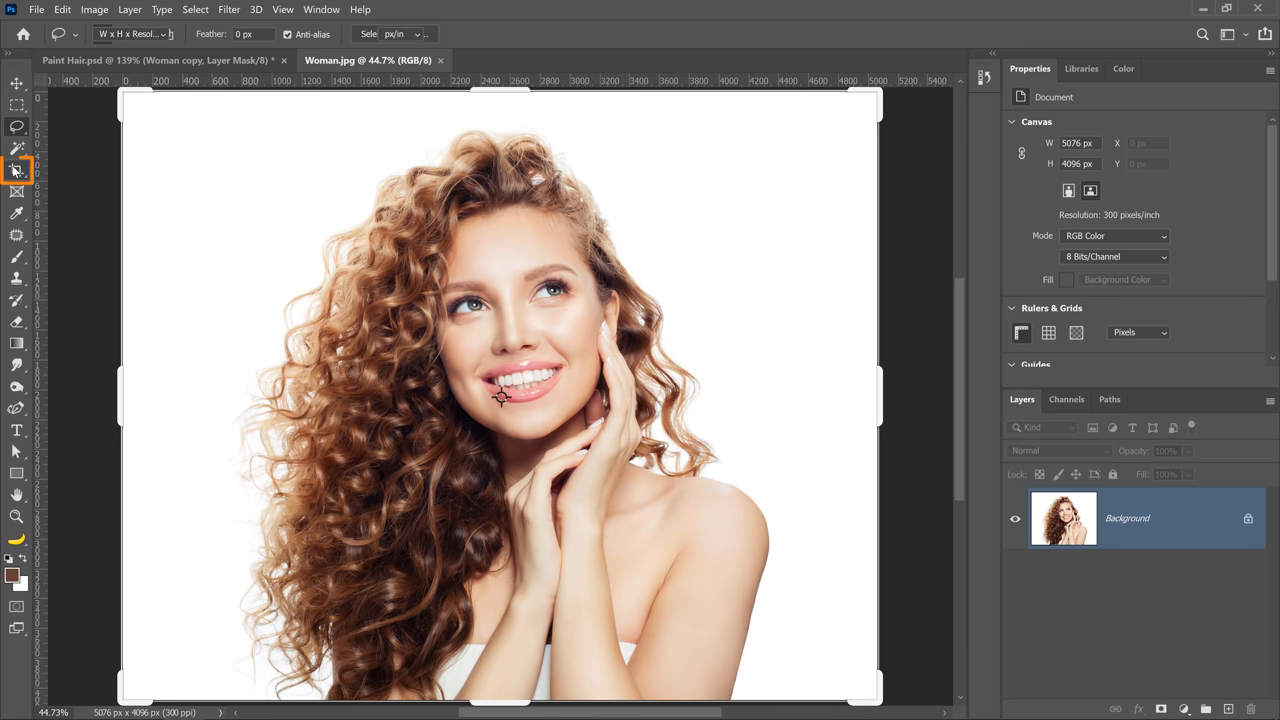
click(14, 168)
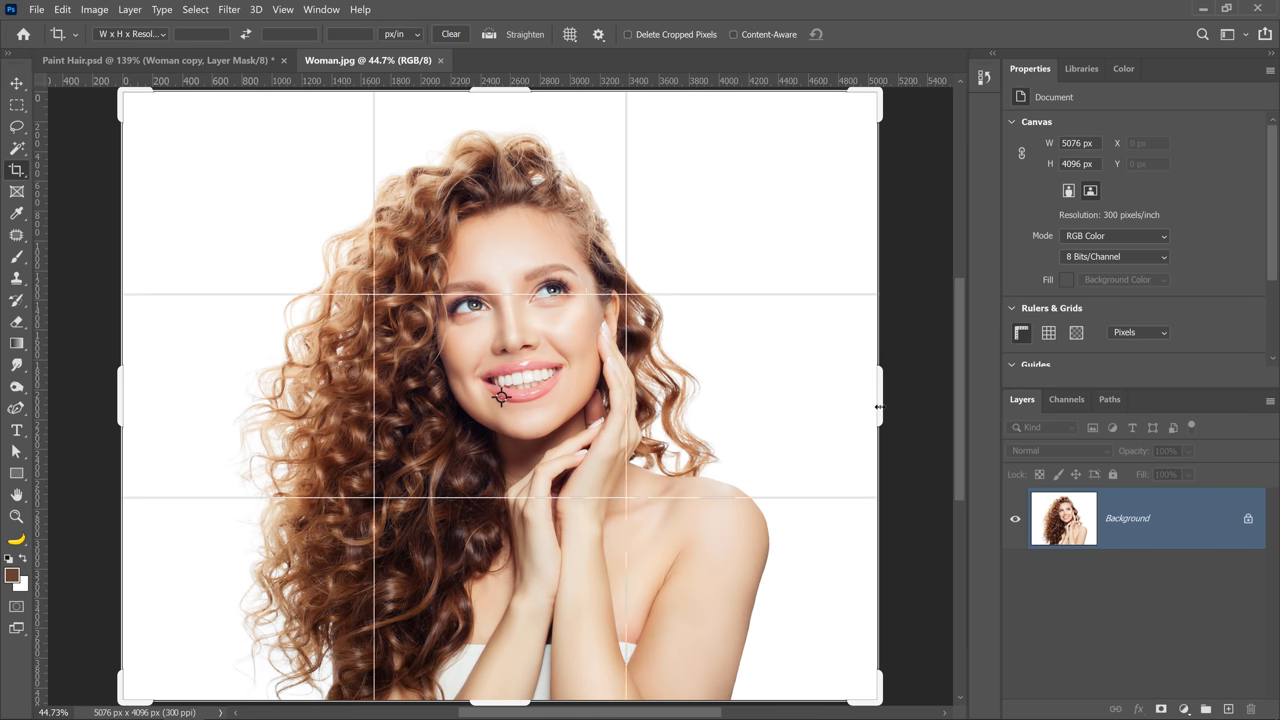
drag(878, 404, 690, 404)
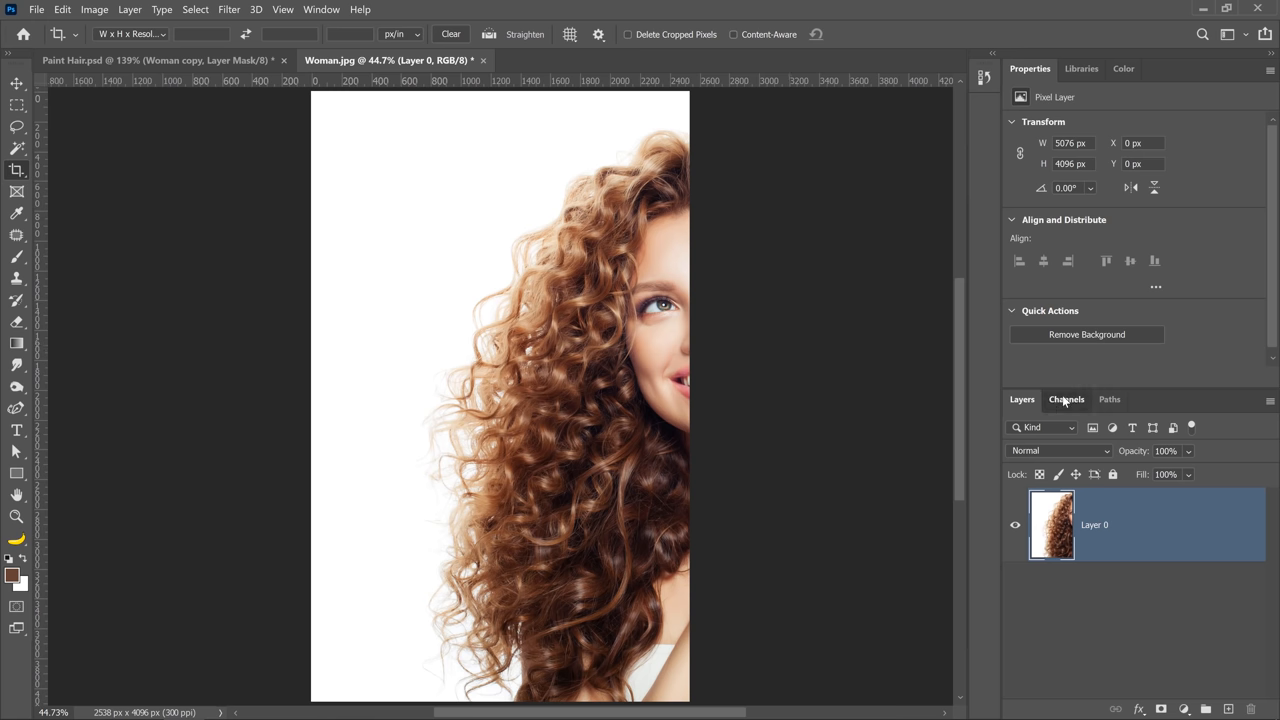
Step: Compare the Red, Green and Blue channels of Woman.jpg
click(1066, 400)
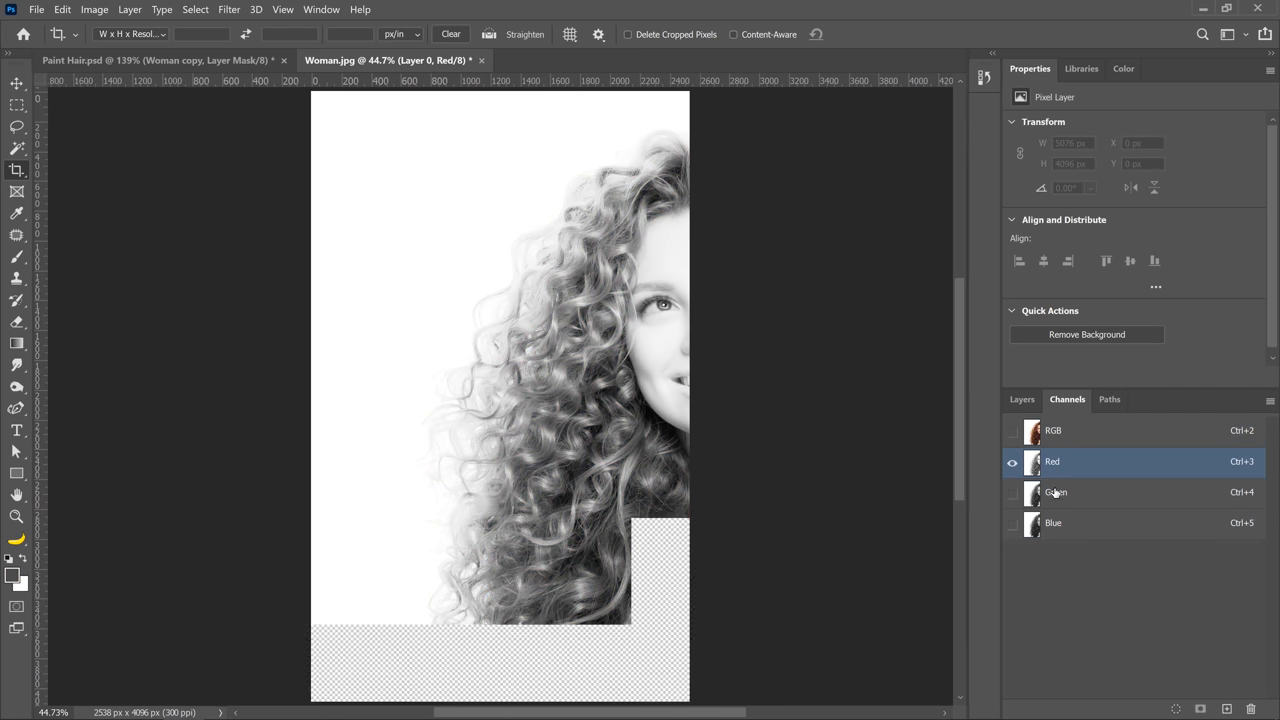
click(1056, 492)
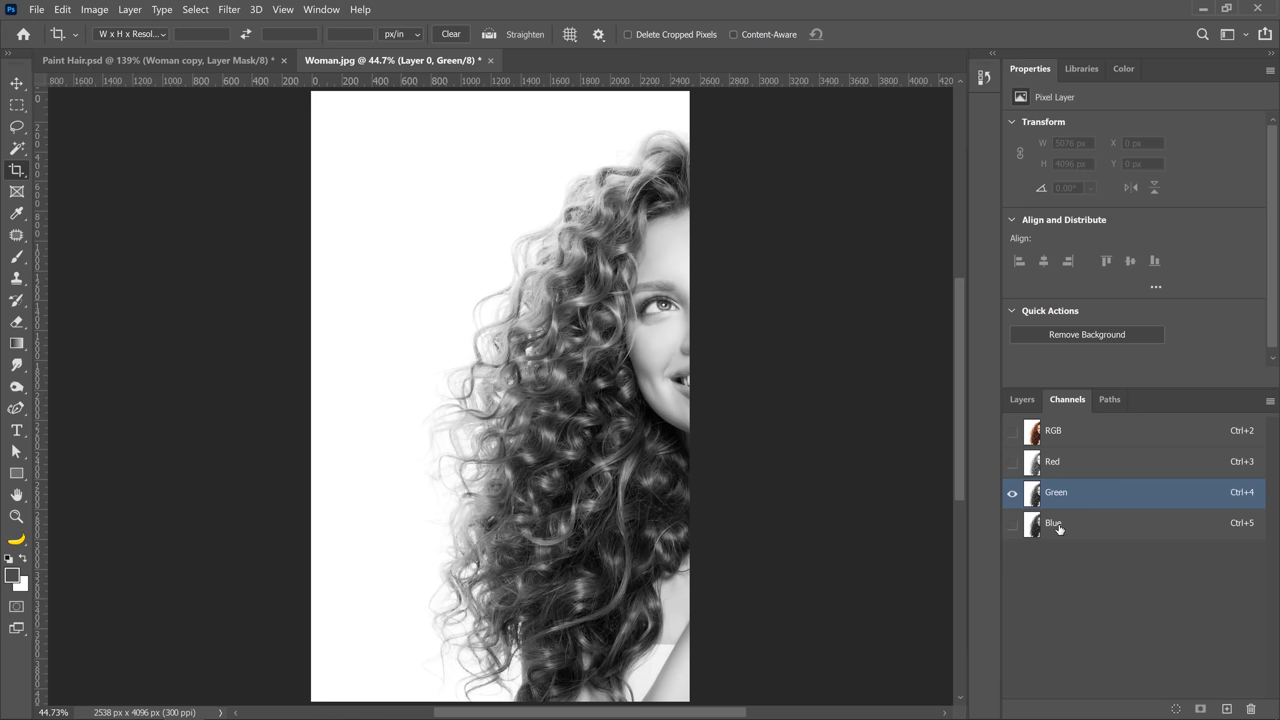
click(1056, 524)
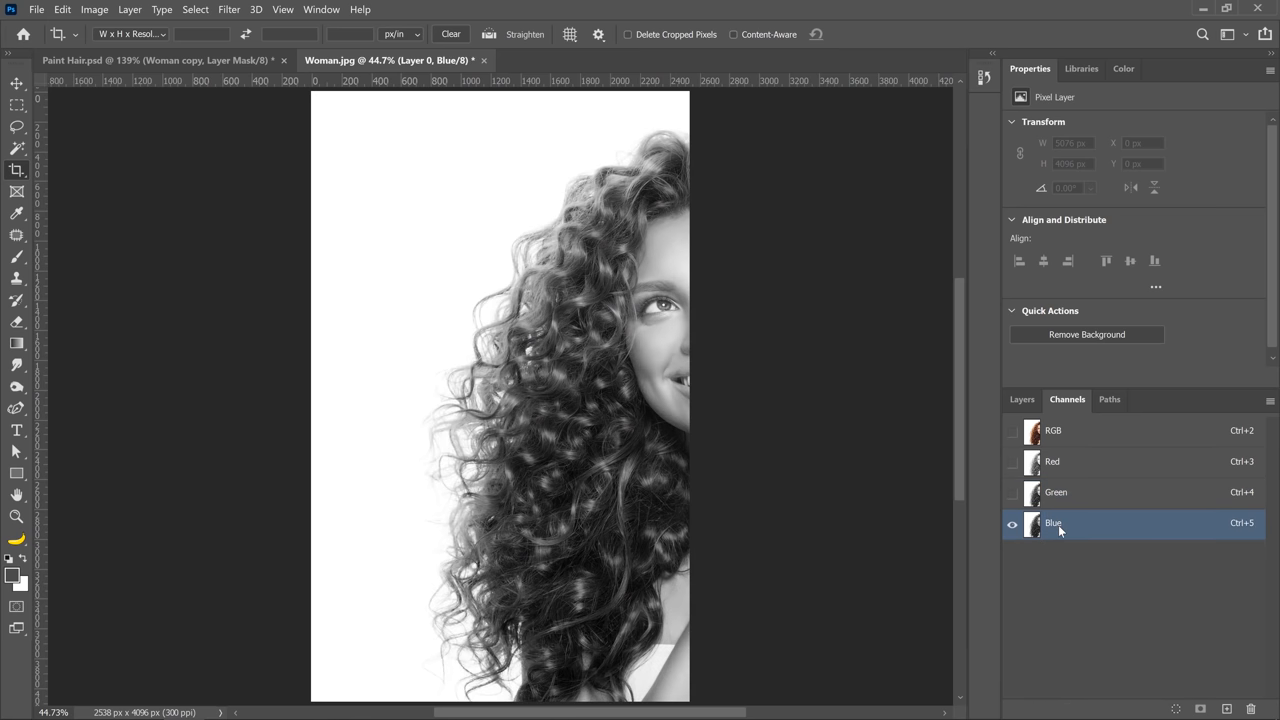
mouse_move(1054, 526)
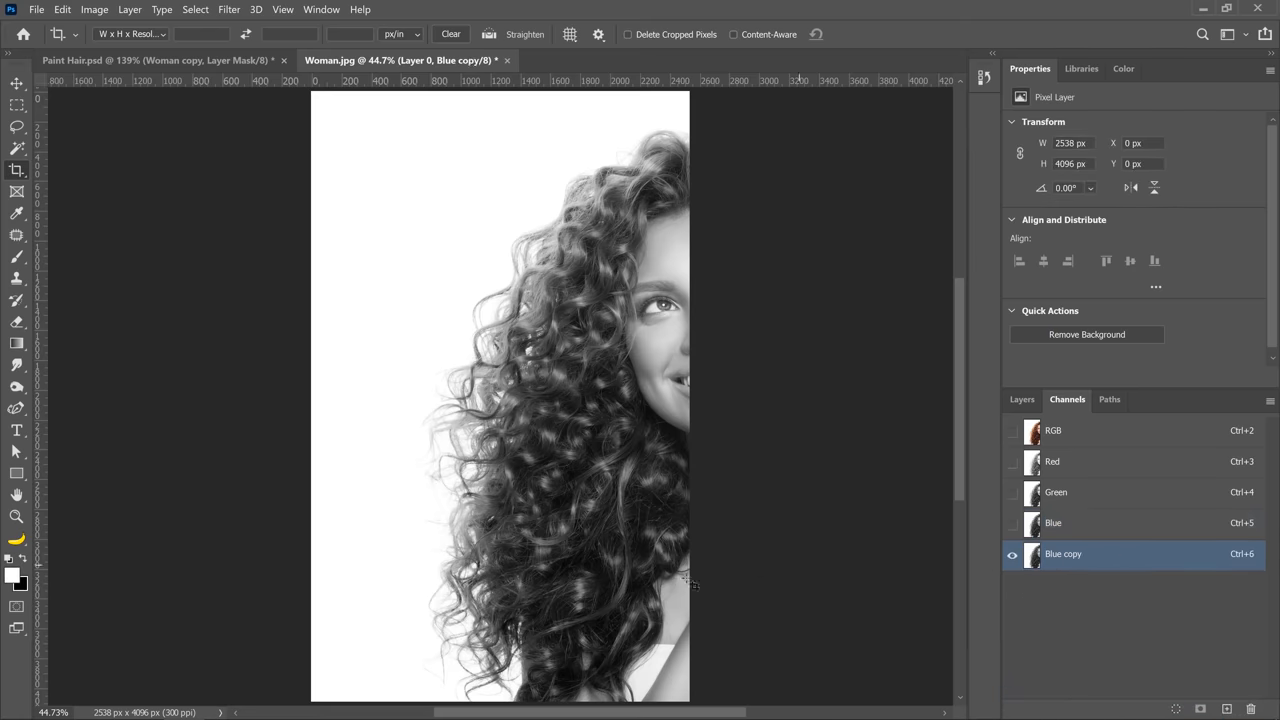
Step: Duplicate the Blue channel and invert Blue copy so the hair reads white on black
key(ctrl+i)
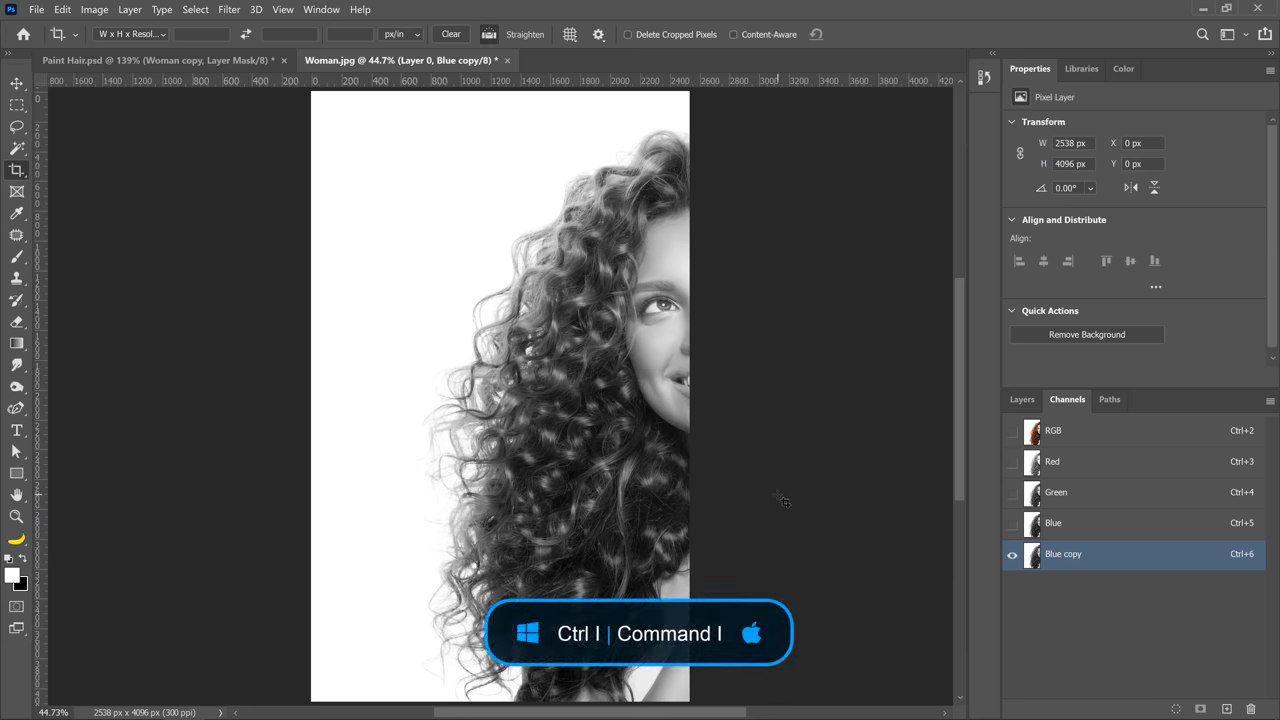
key(ctrl+i)
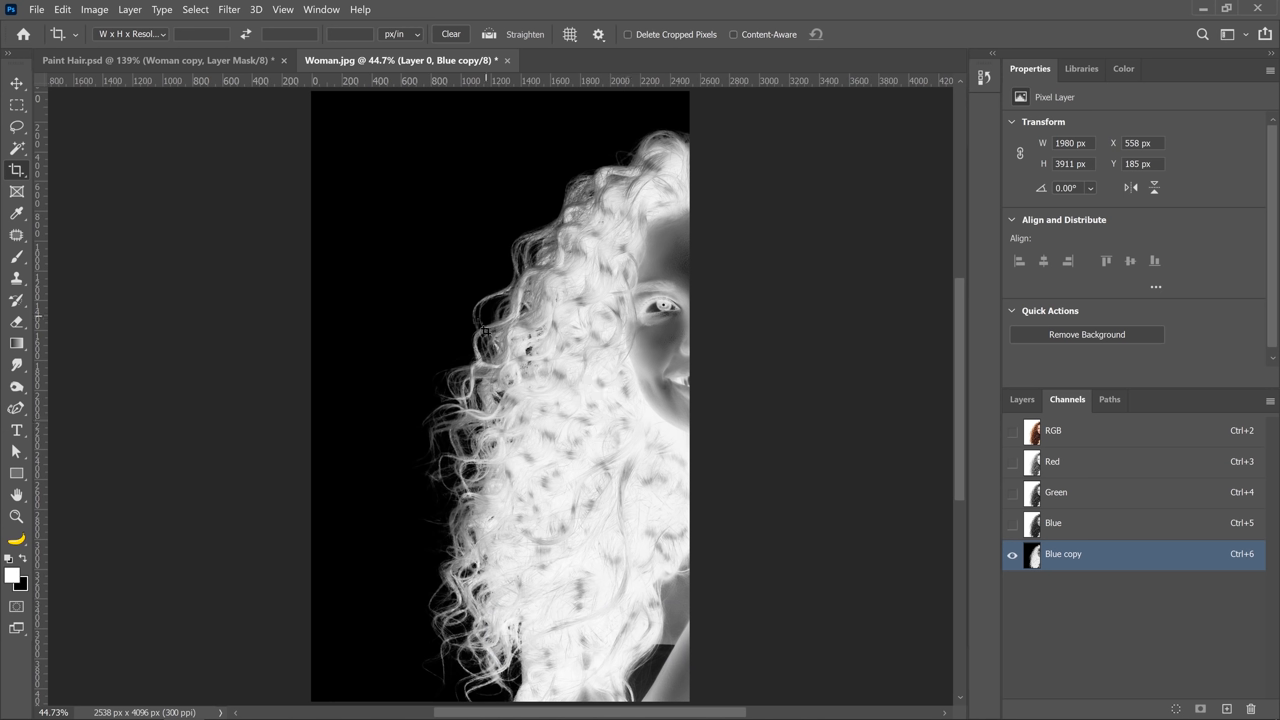
mouse_move(368, 486)
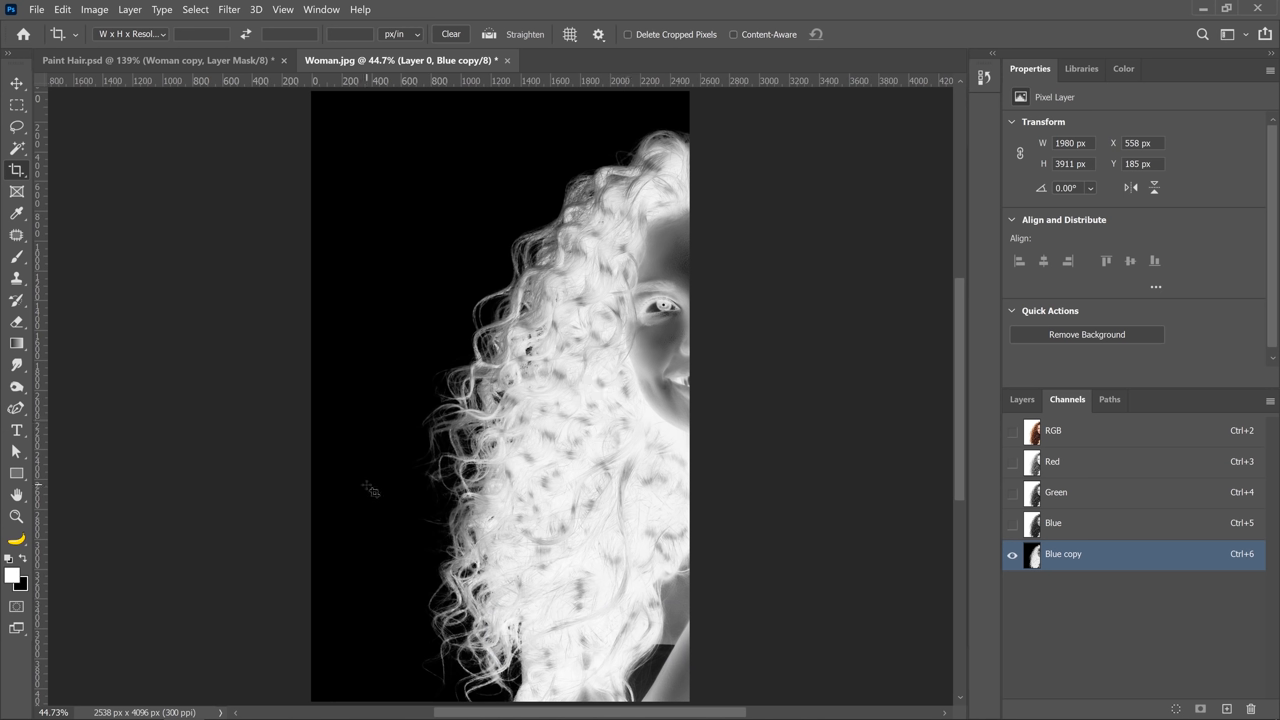
click(96, 10)
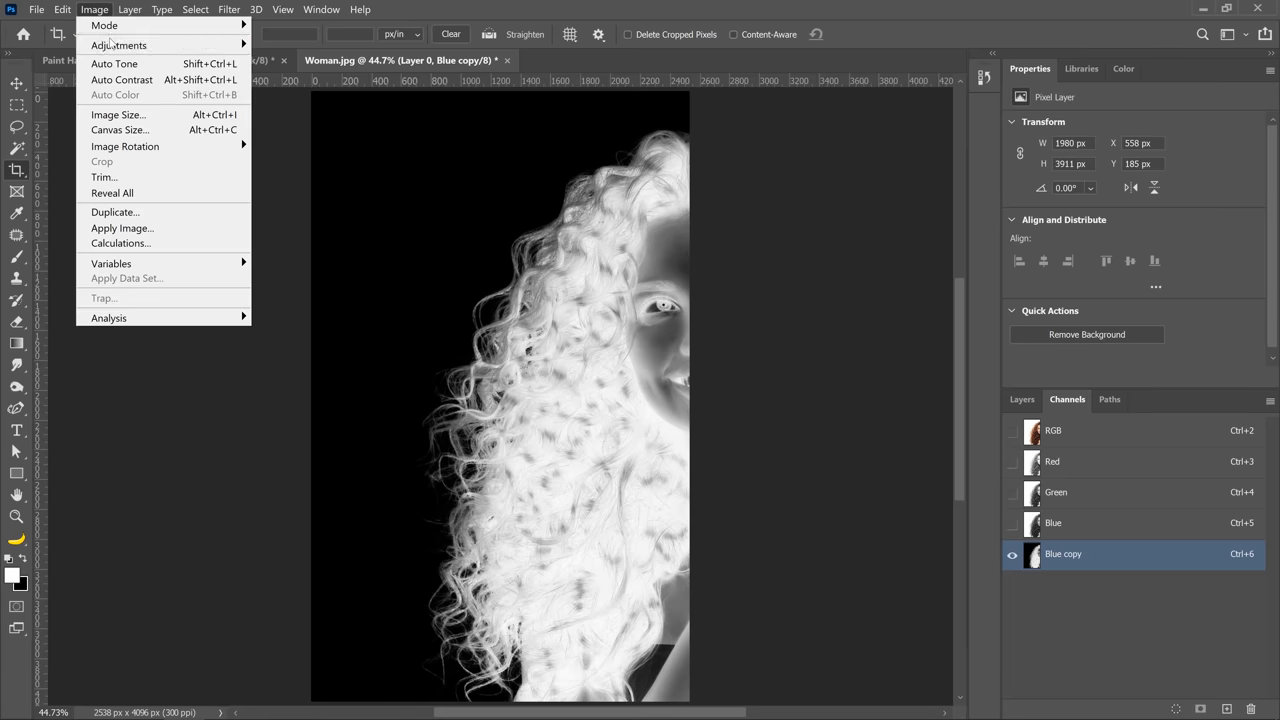
Step: Apply Levels 2 / 1.51 / 153 to the Blue copy channel so the hair turns near-solid white
click(116, 44)
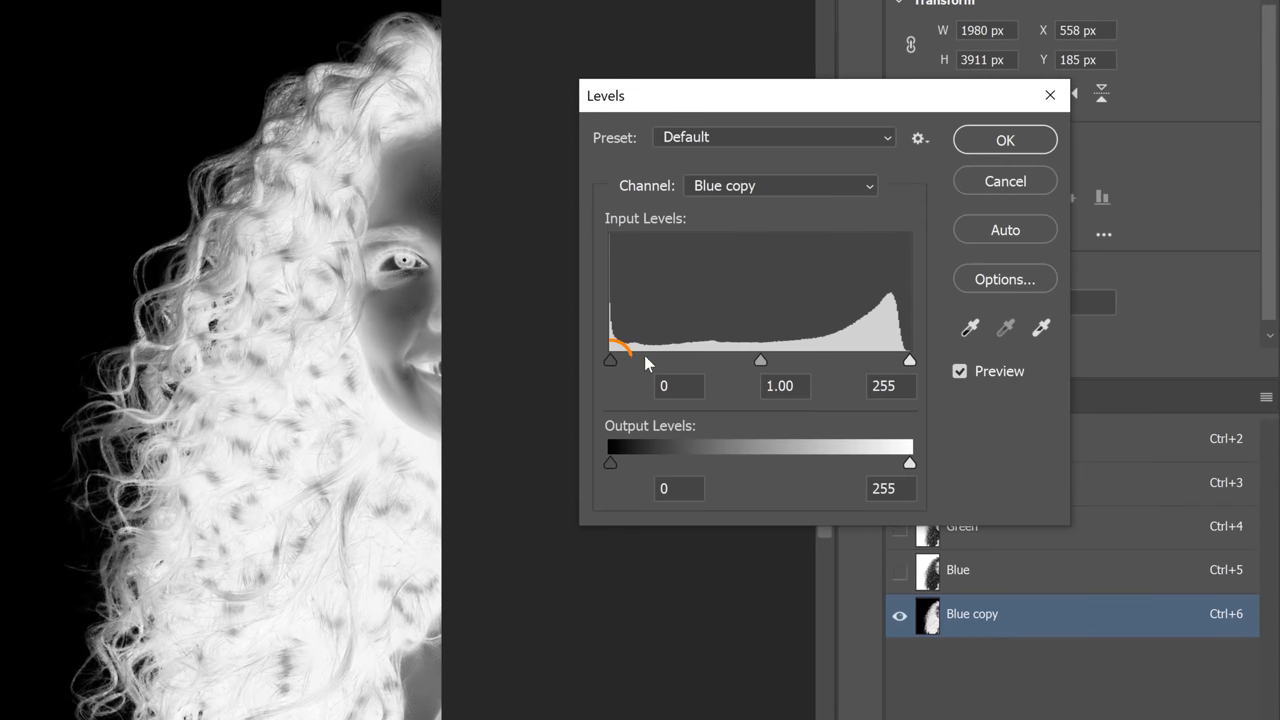
drag(624, 358, 612, 360)
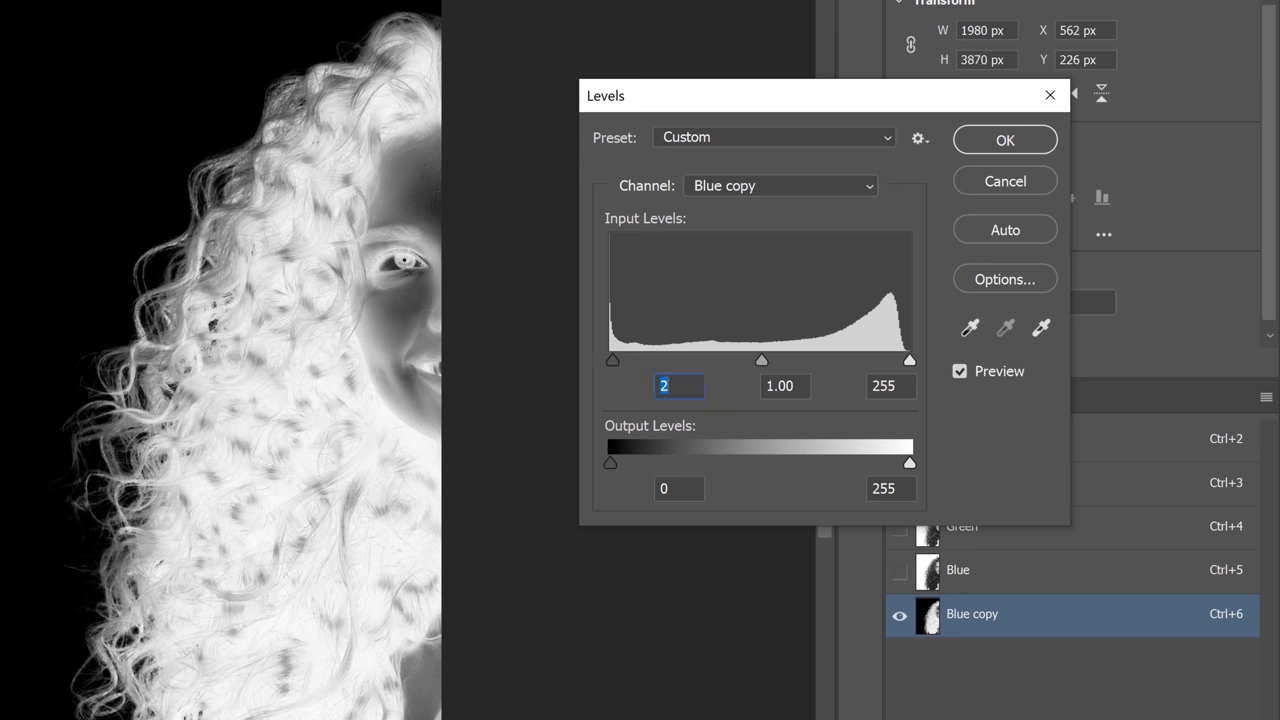
drag(910, 360, 908, 360)
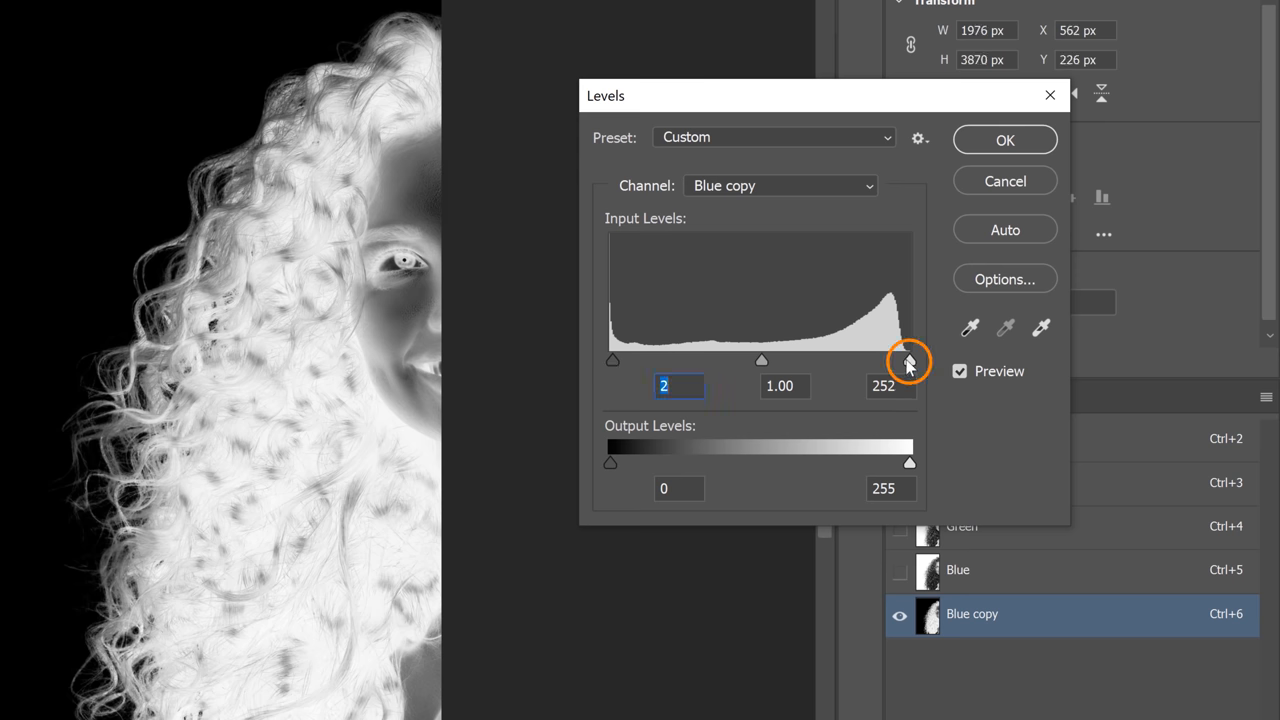
drag(908, 360, 790, 360)
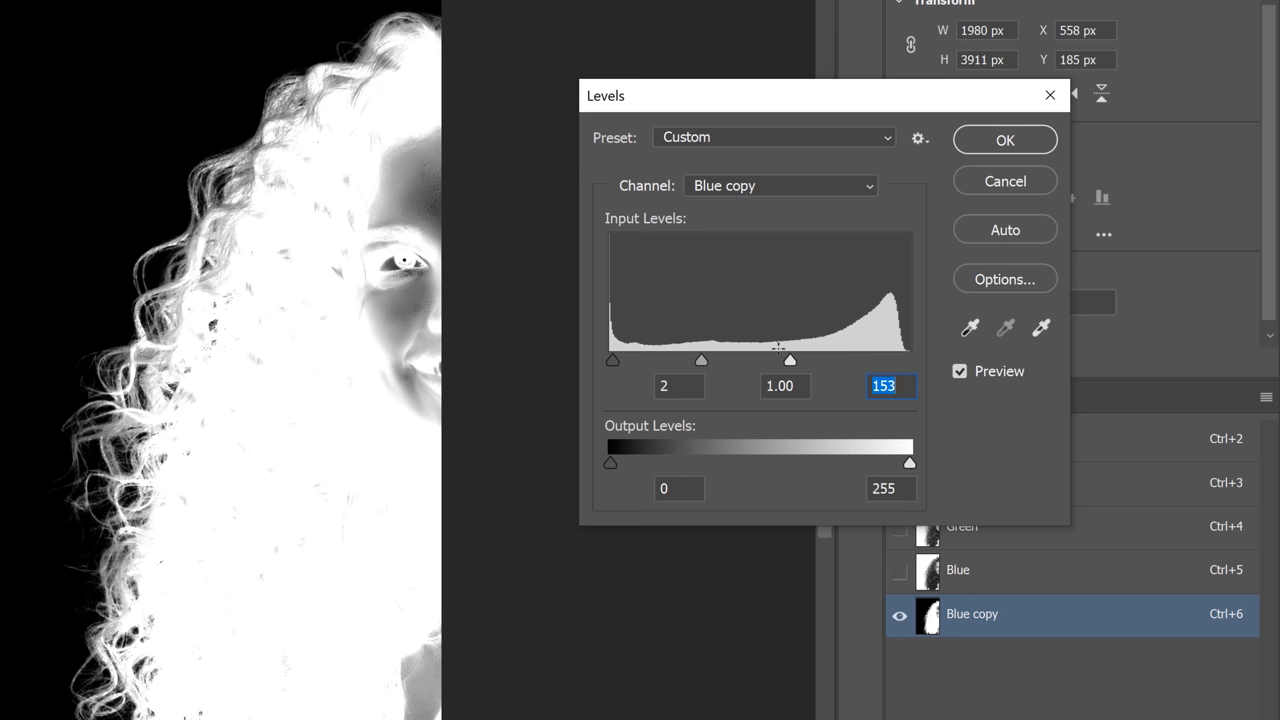
drag(700, 360, 672, 360)
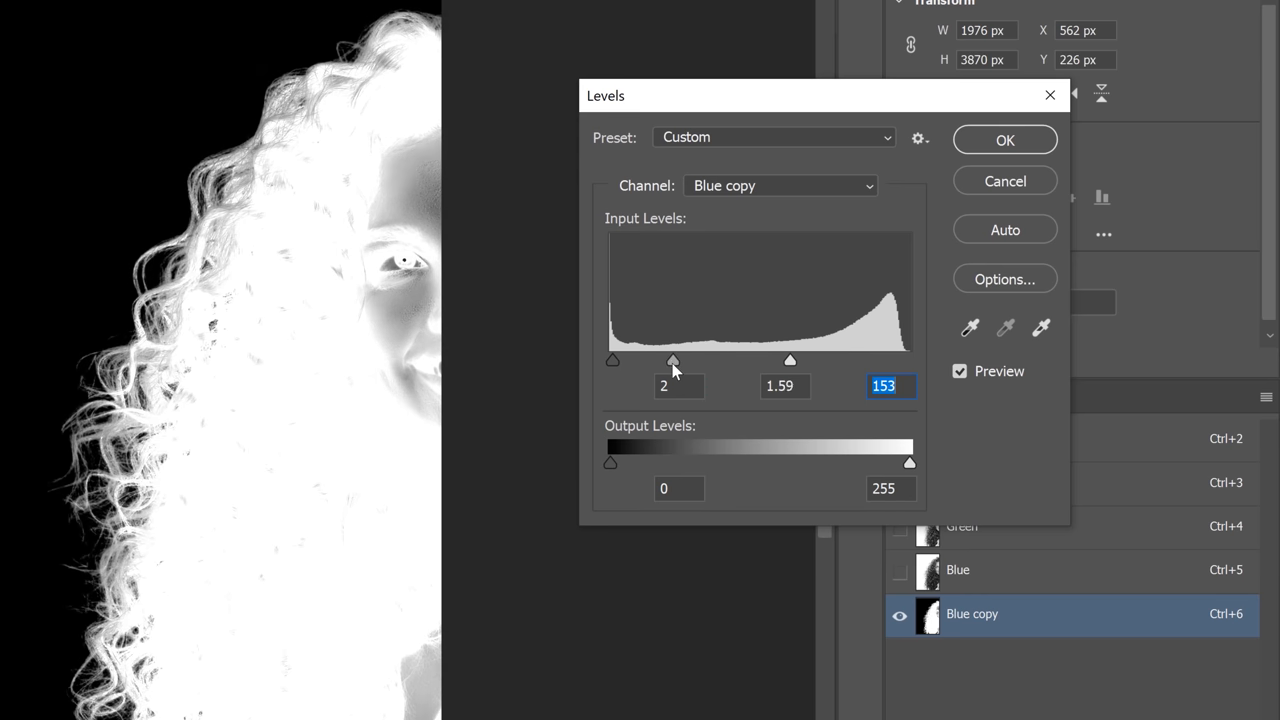
drag(672, 360, 656, 360)
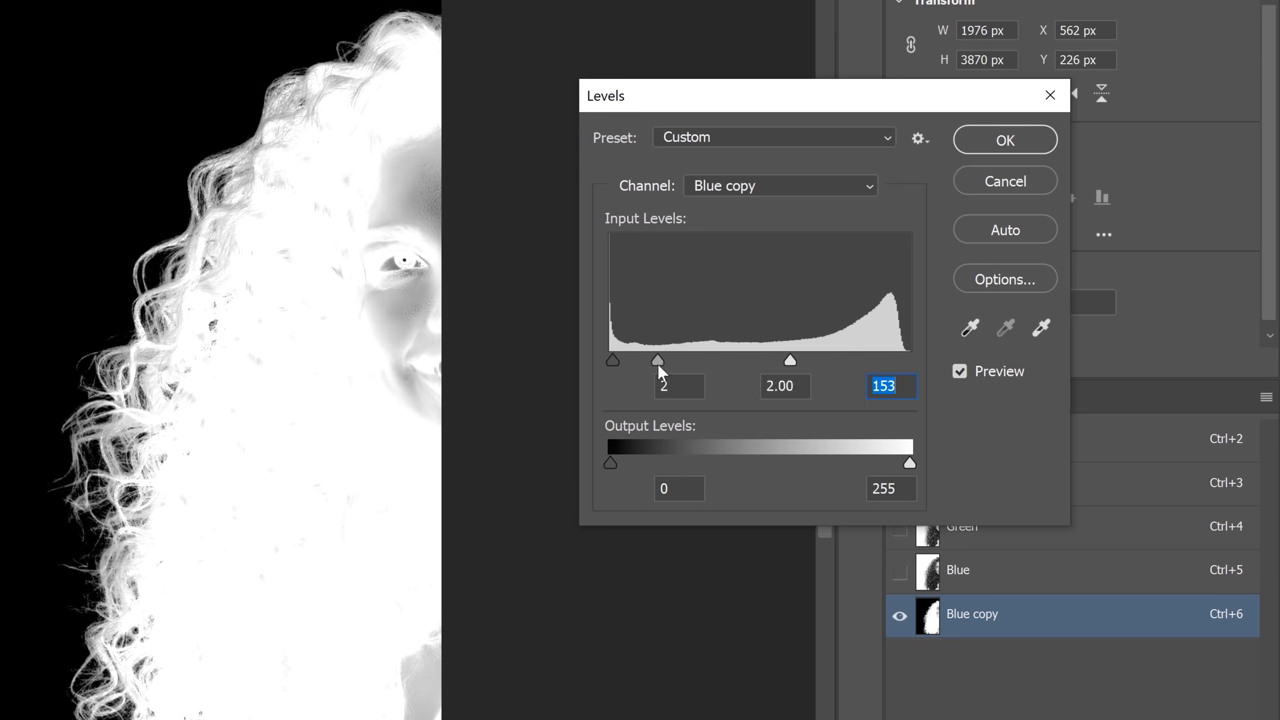
drag(688, 360, 676, 360)
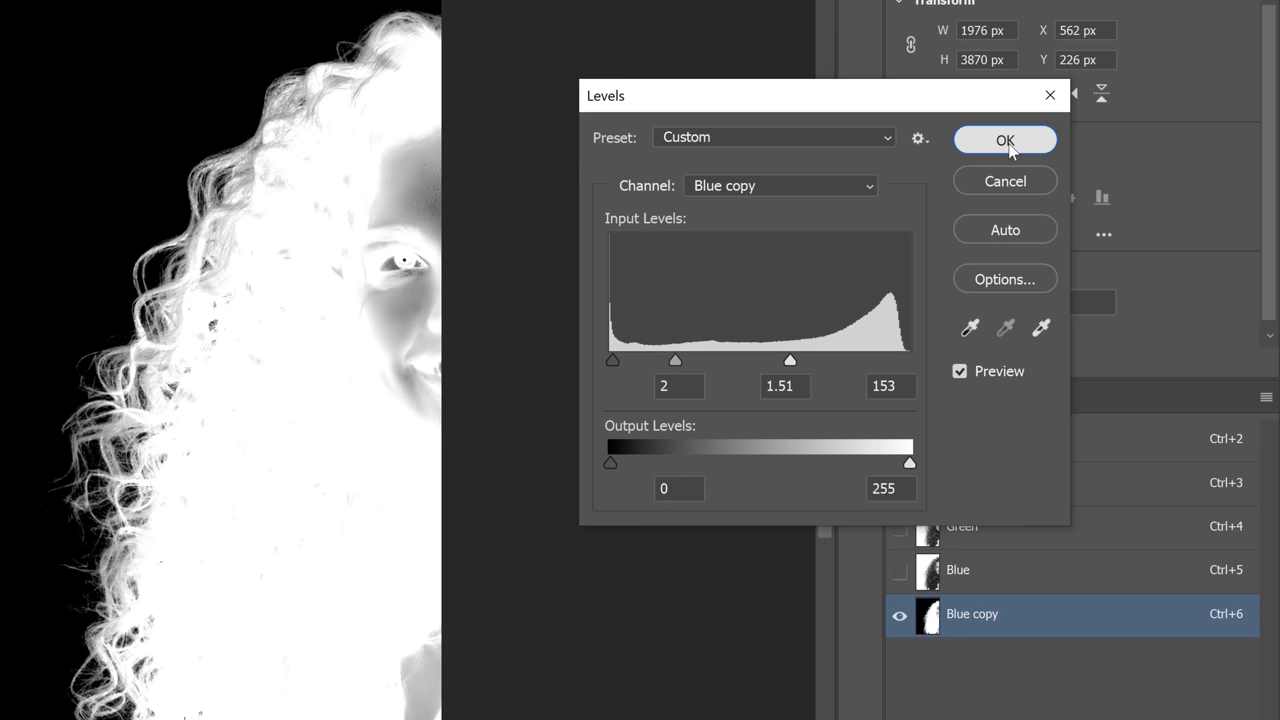
click(1004, 140)
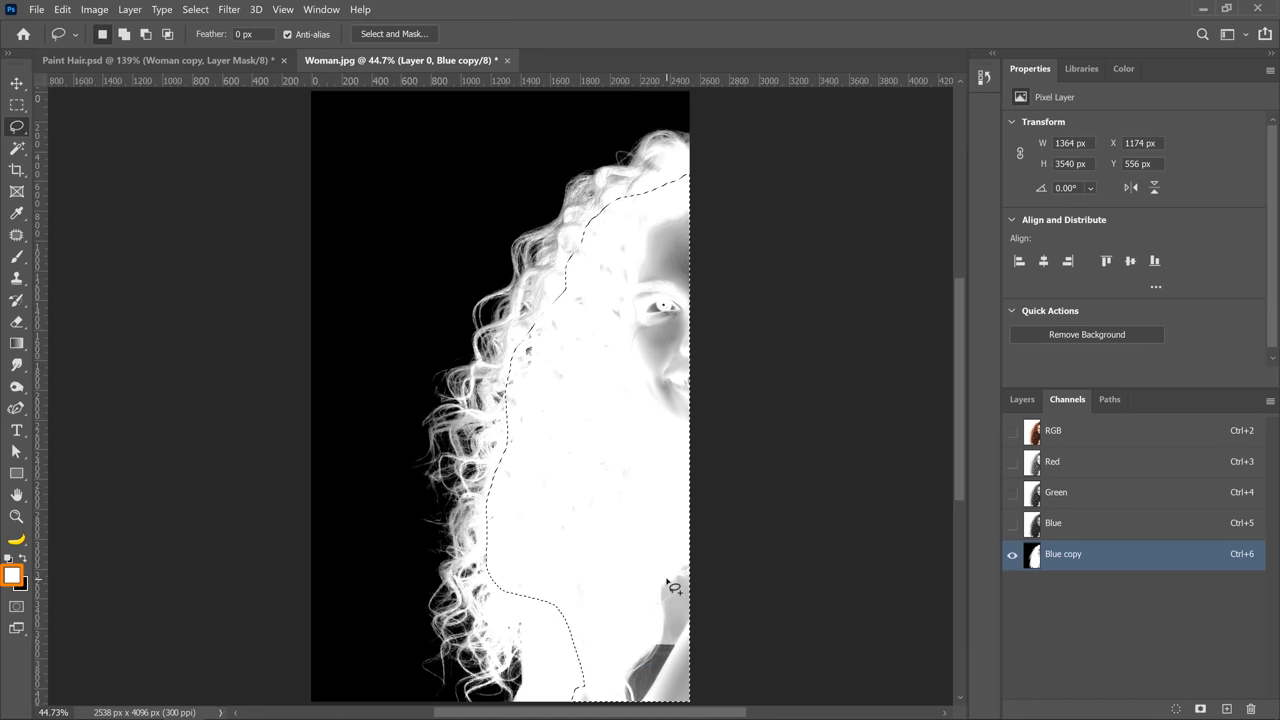
Step: Fill the face and body white in Blue copy, then load it as a selection over the RGB image
key(Alt+Backspace)
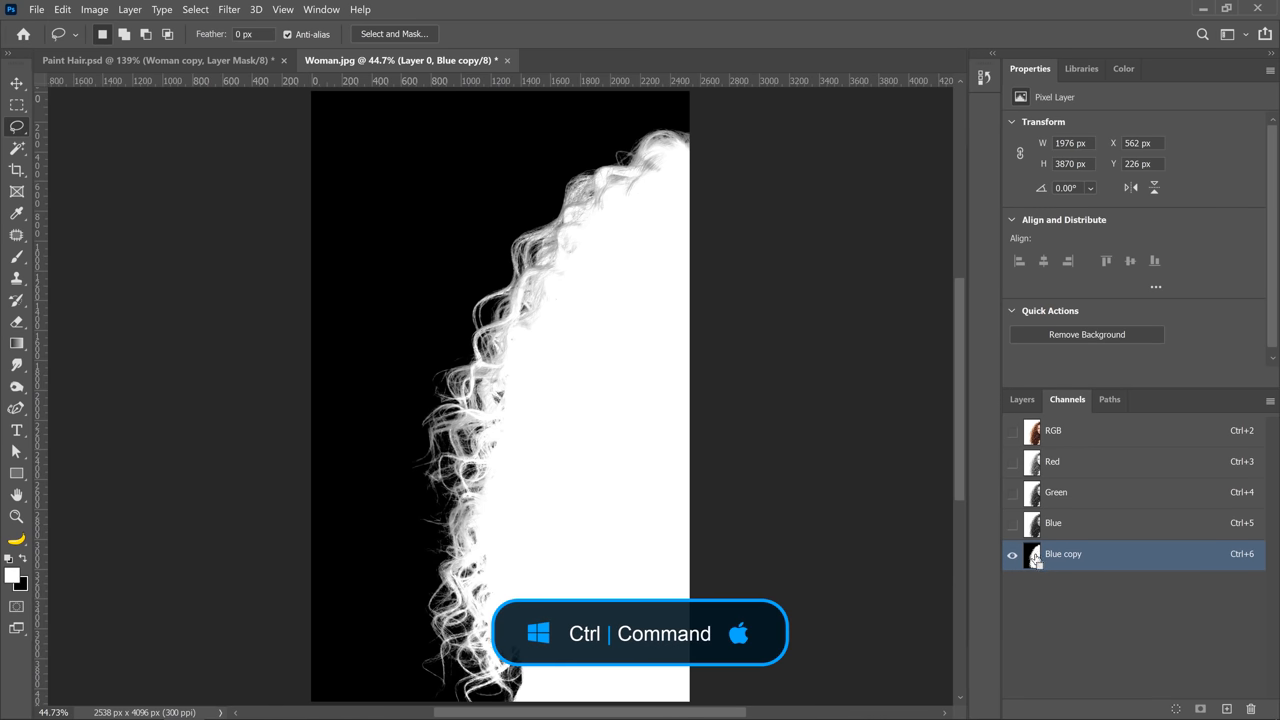
click(1034, 554)
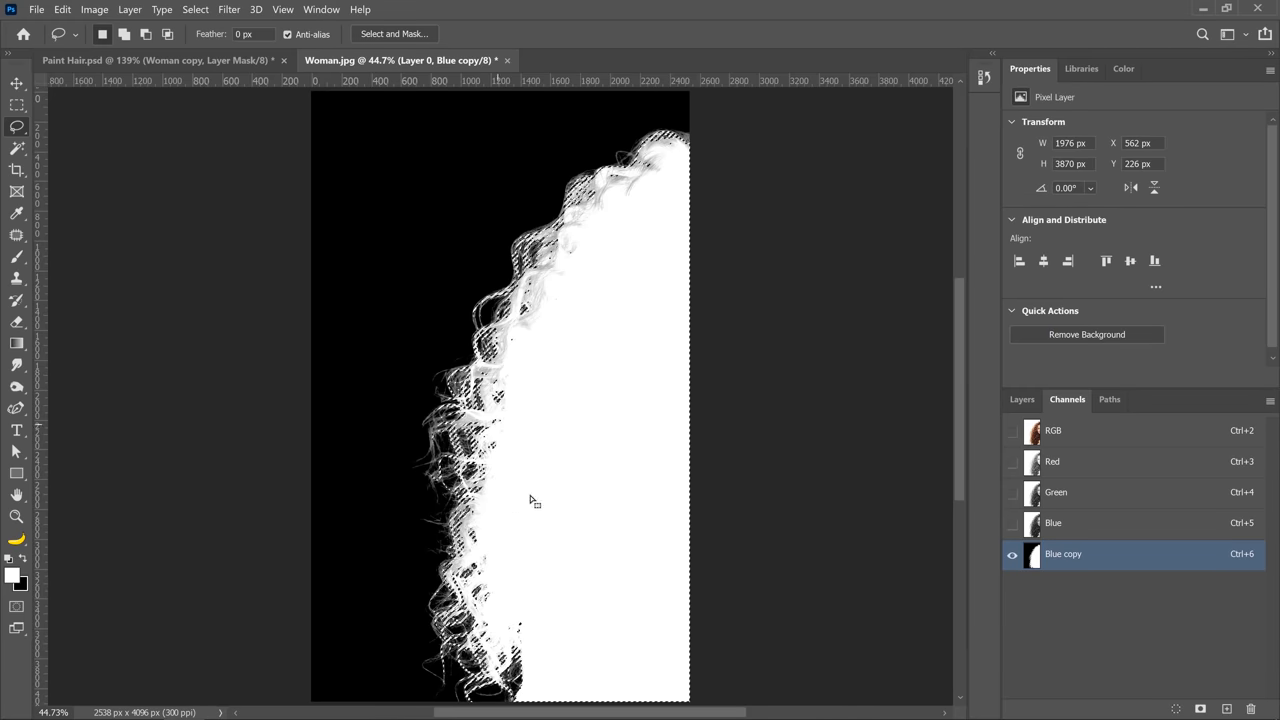
click(1054, 430)
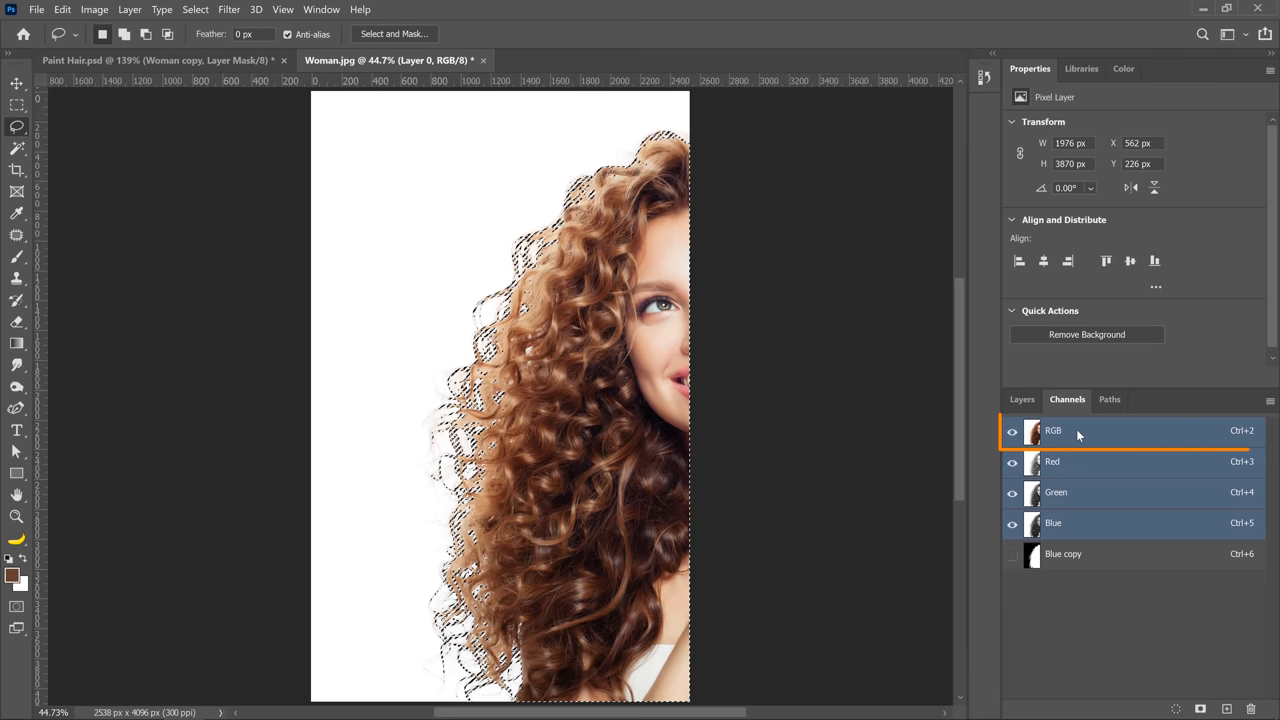
Step: Fill the hair selection with black on a new layer and deselect
click(1020, 400)
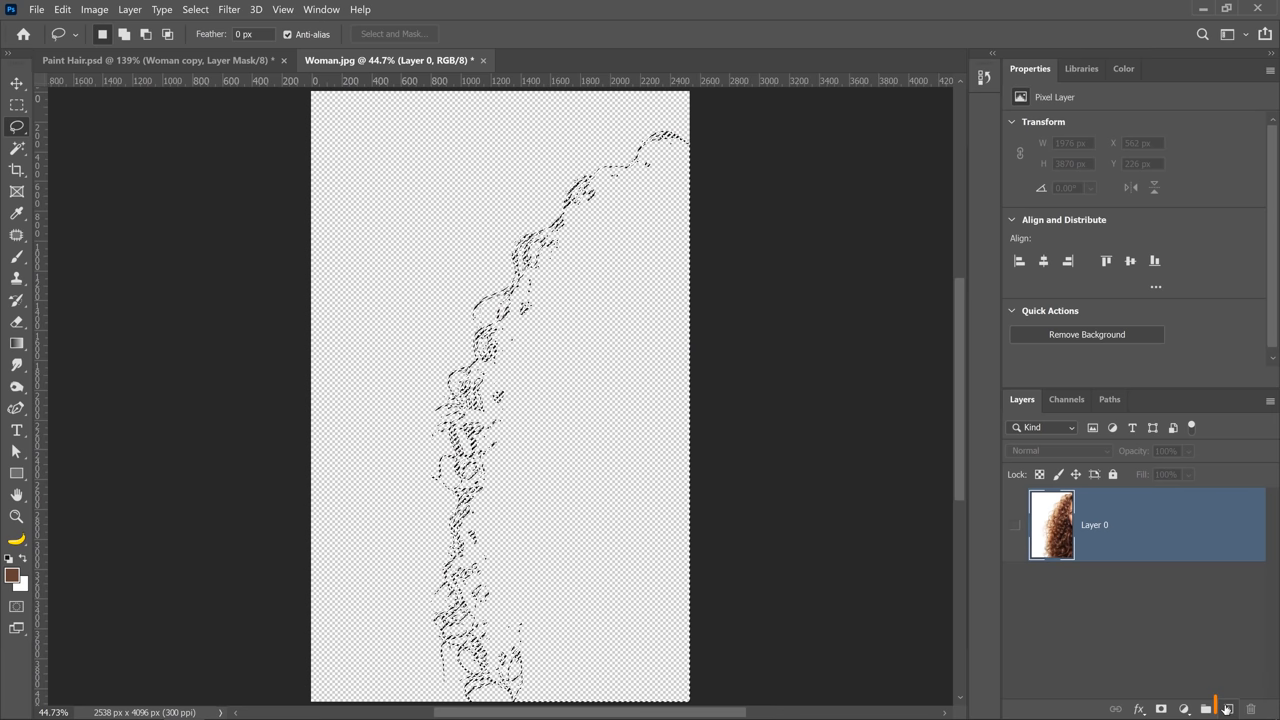
click(1240, 710)
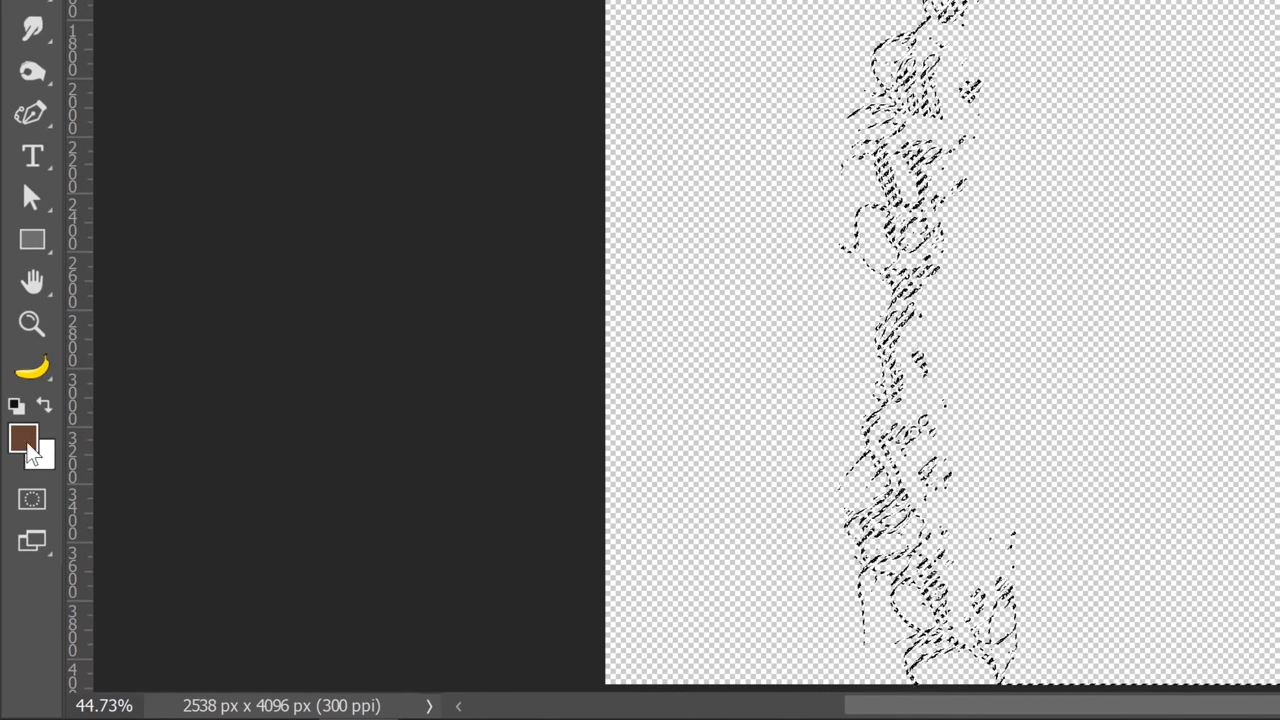
click(22, 432)
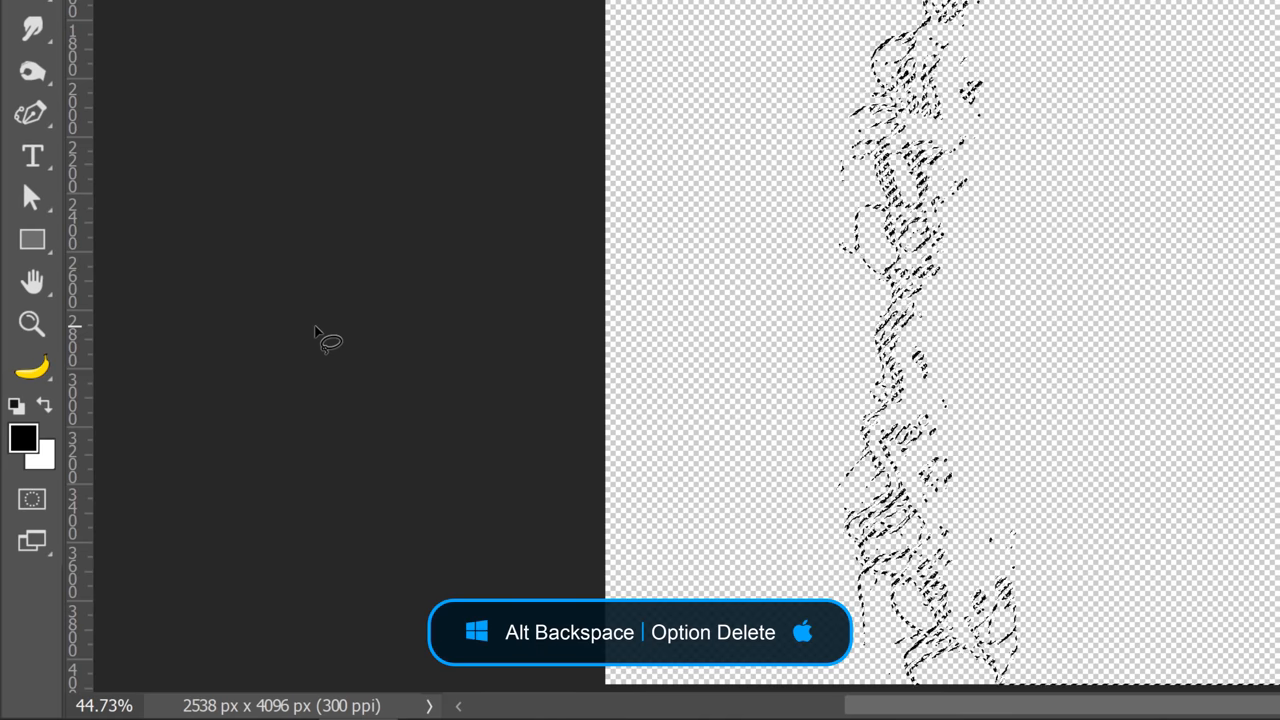
key(alt+Backspace)
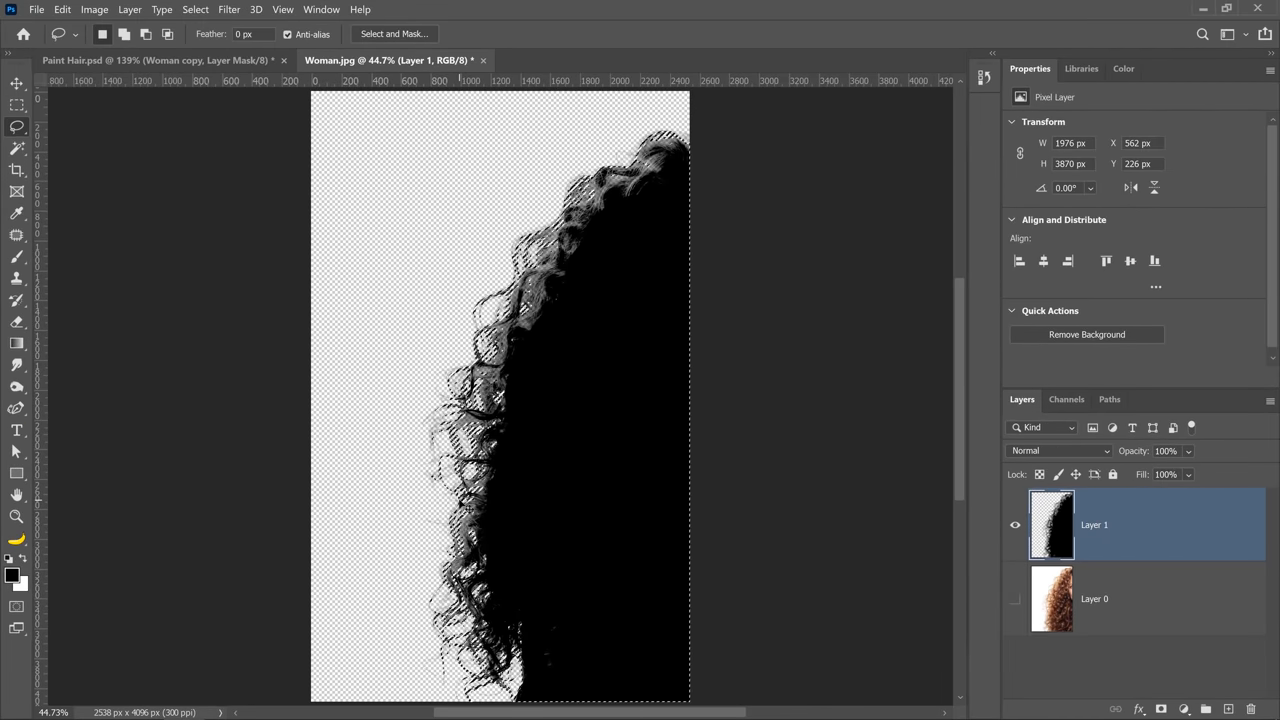
key(Ctrl+D)
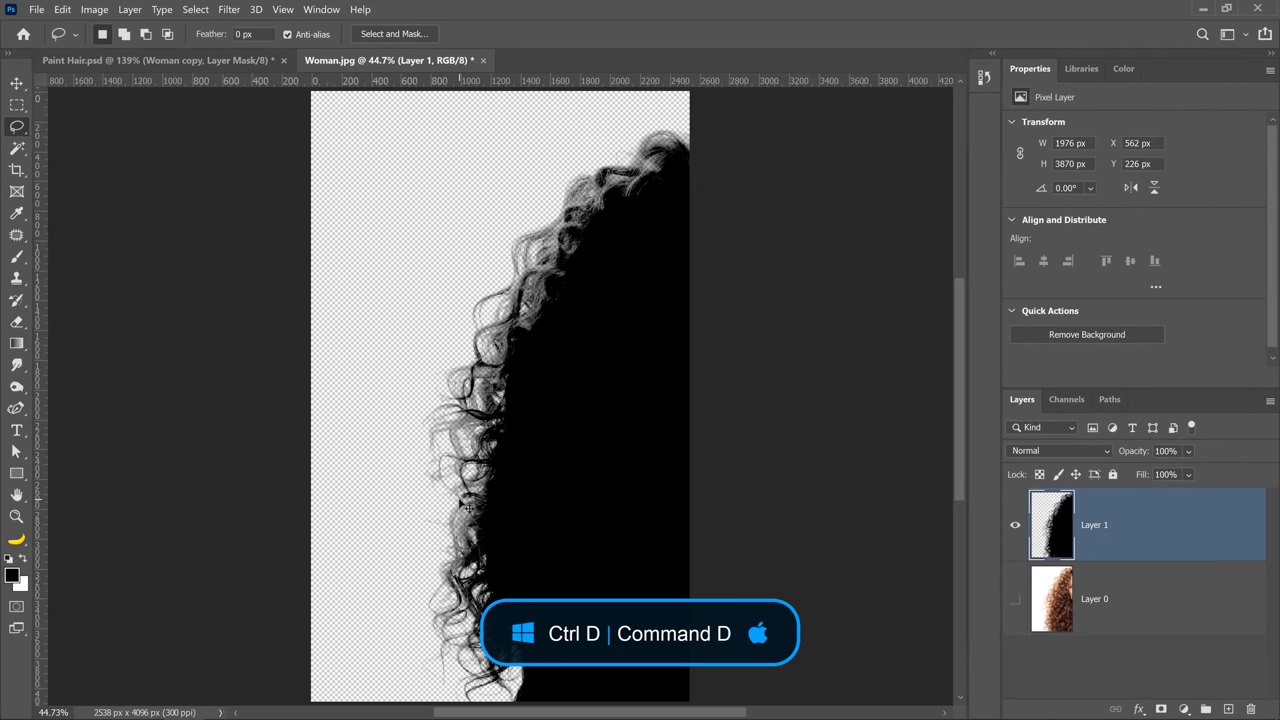
Step: Add a white-filled layer beneath the black hair silhouette
click(1094, 598)
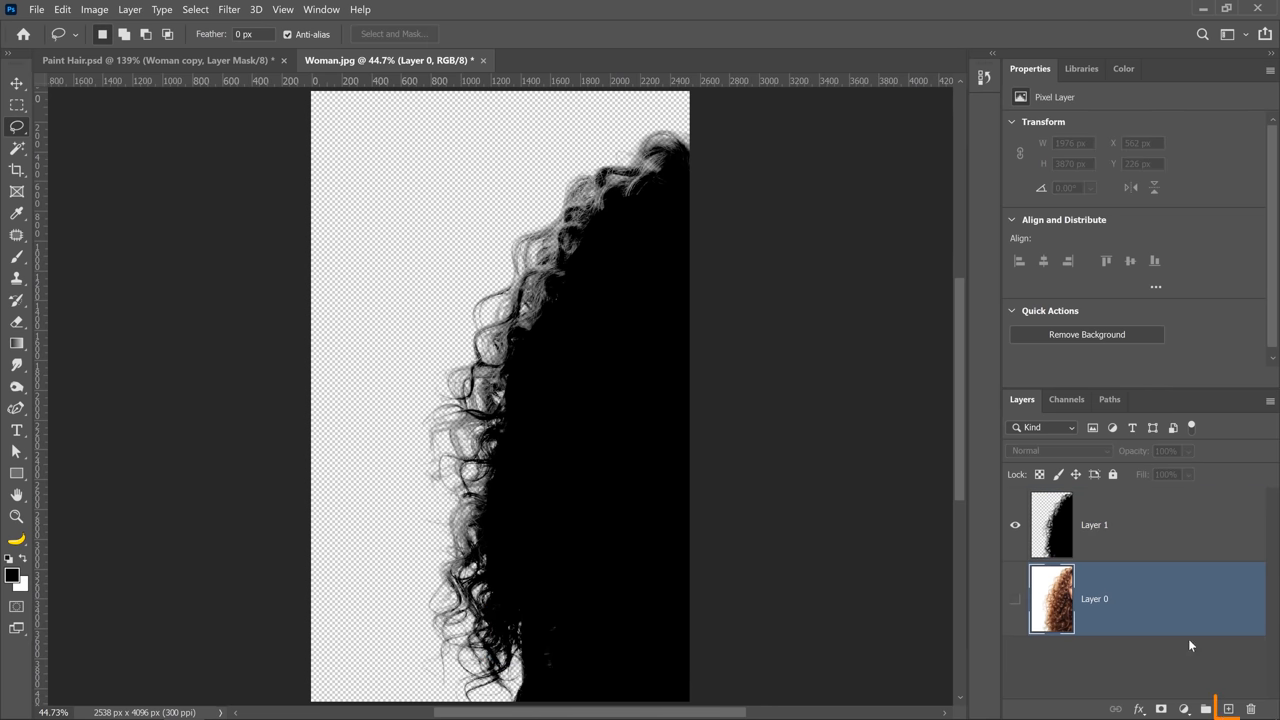
click(1228, 704)
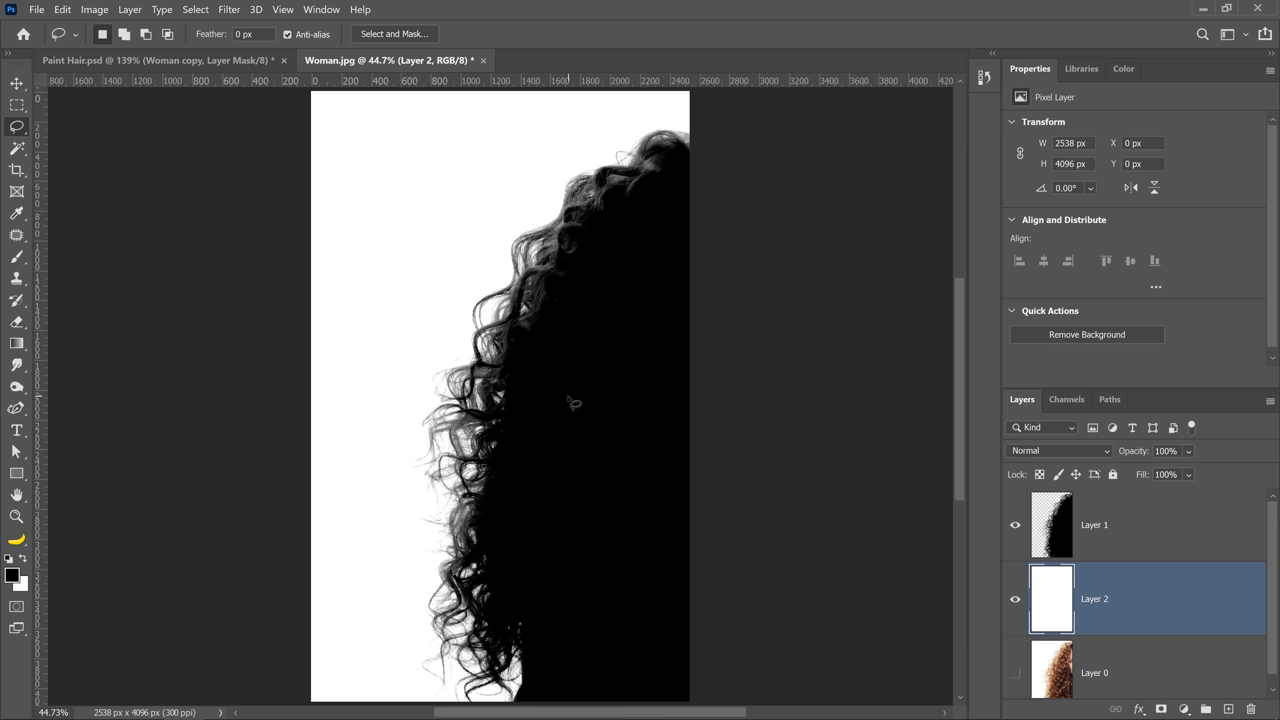
click(64, 10)
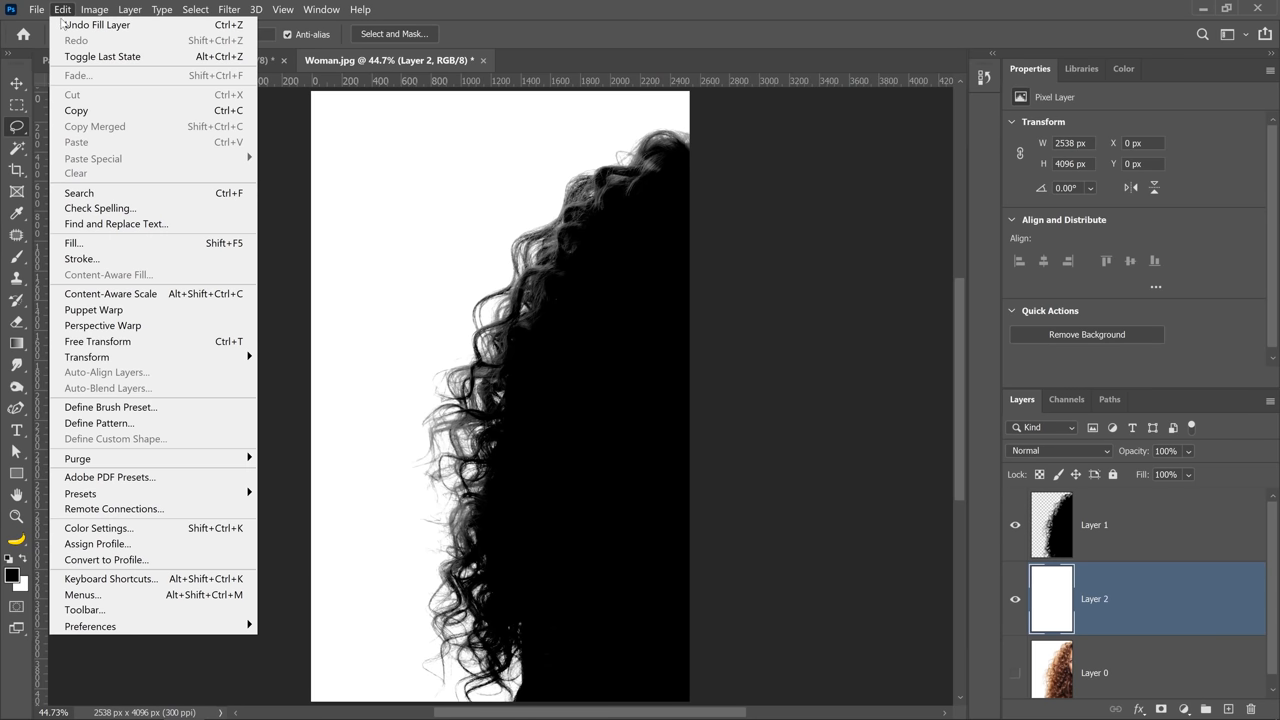
mouse_move(110, 408)
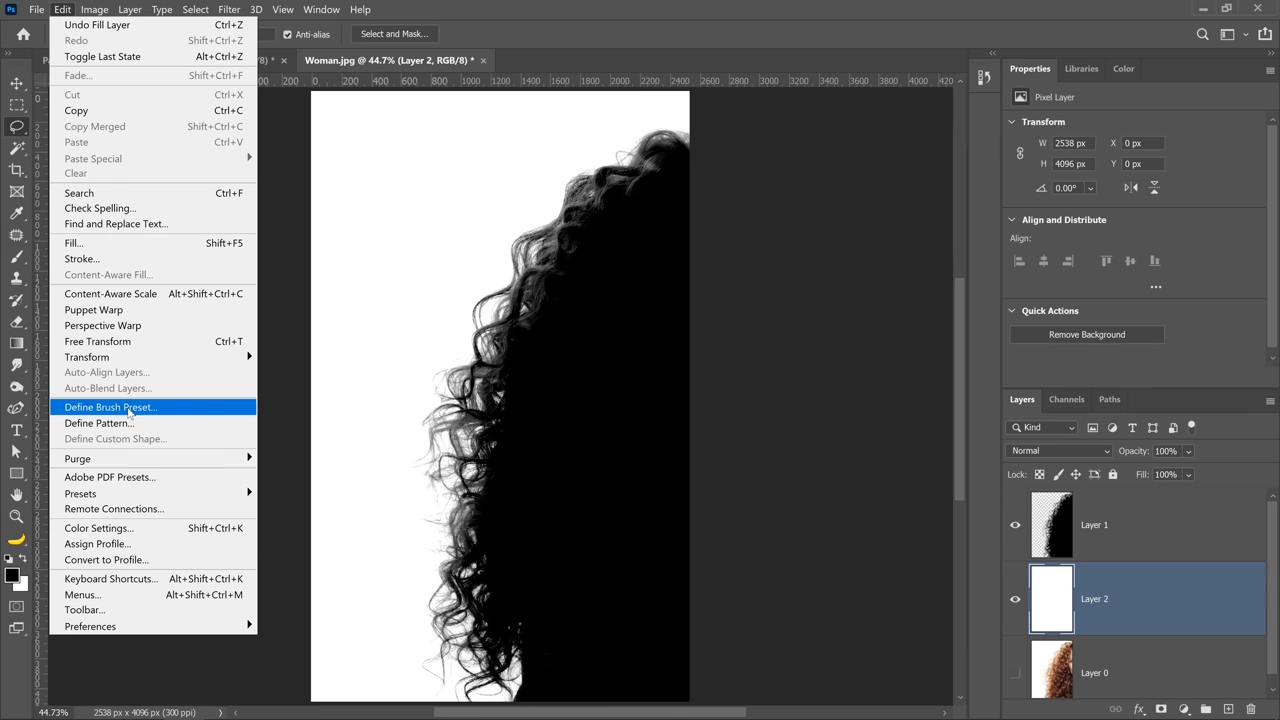
Step: Define a new brush preset from the hair silhouette and name it 'Curly Hair'
click(110, 408)
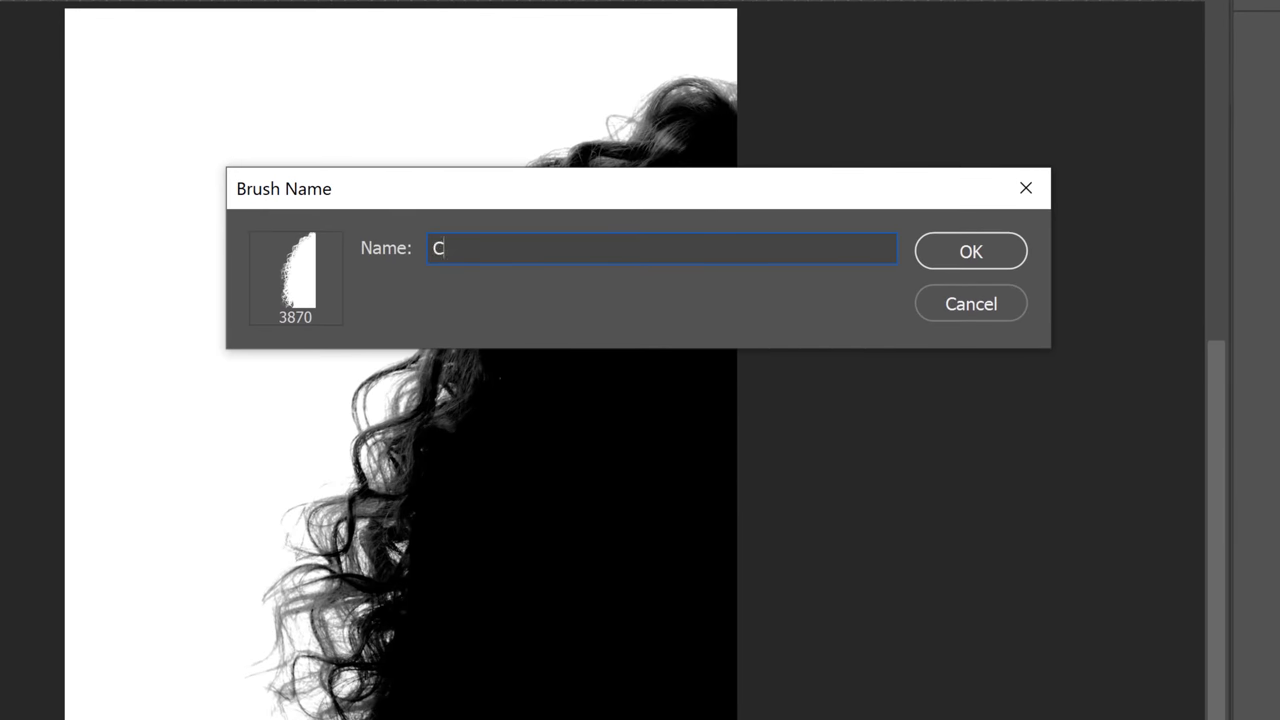
text(urly Hair)
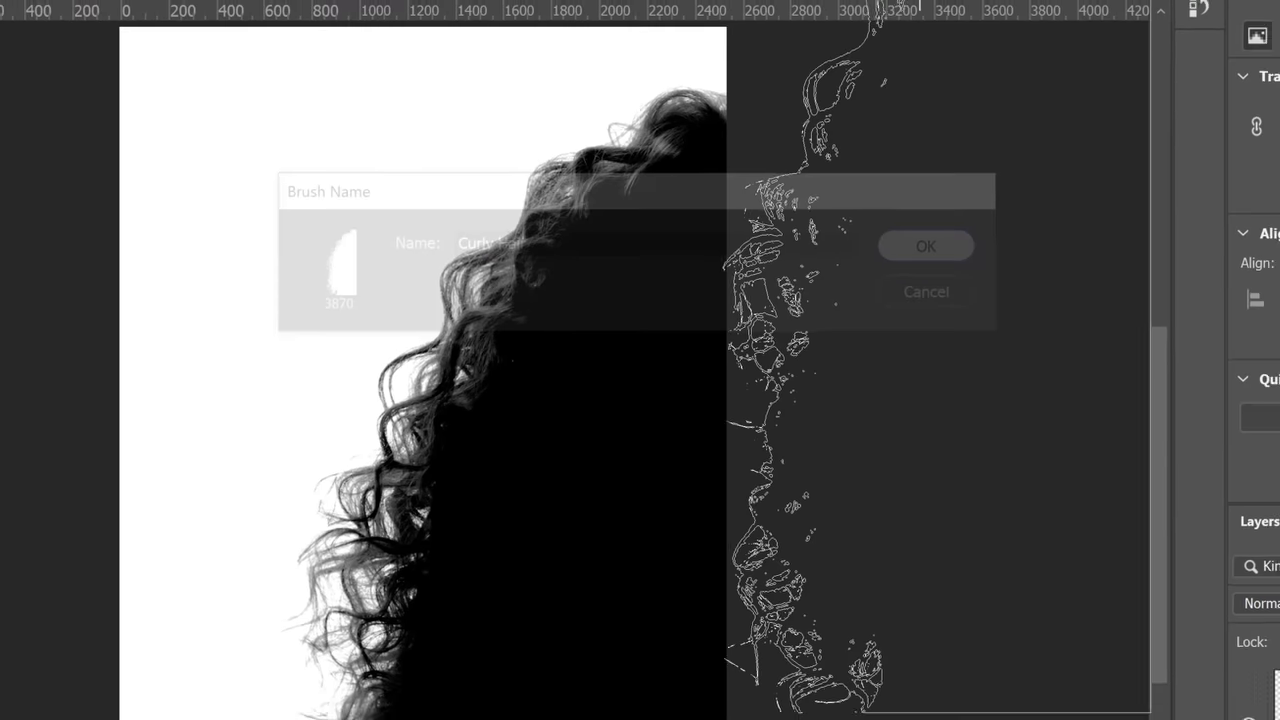
click(924, 246)
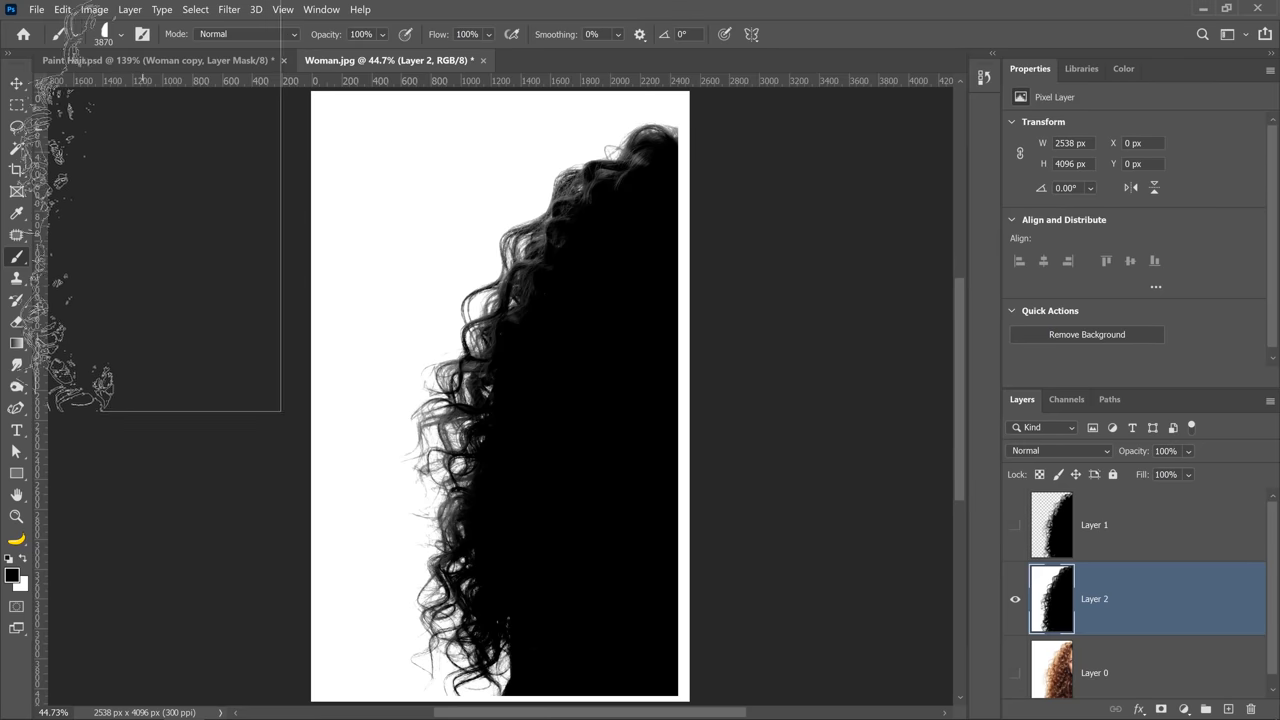
Step: Choose the Curly Hair preset and set its brush angle to -20°
click(156, 60)
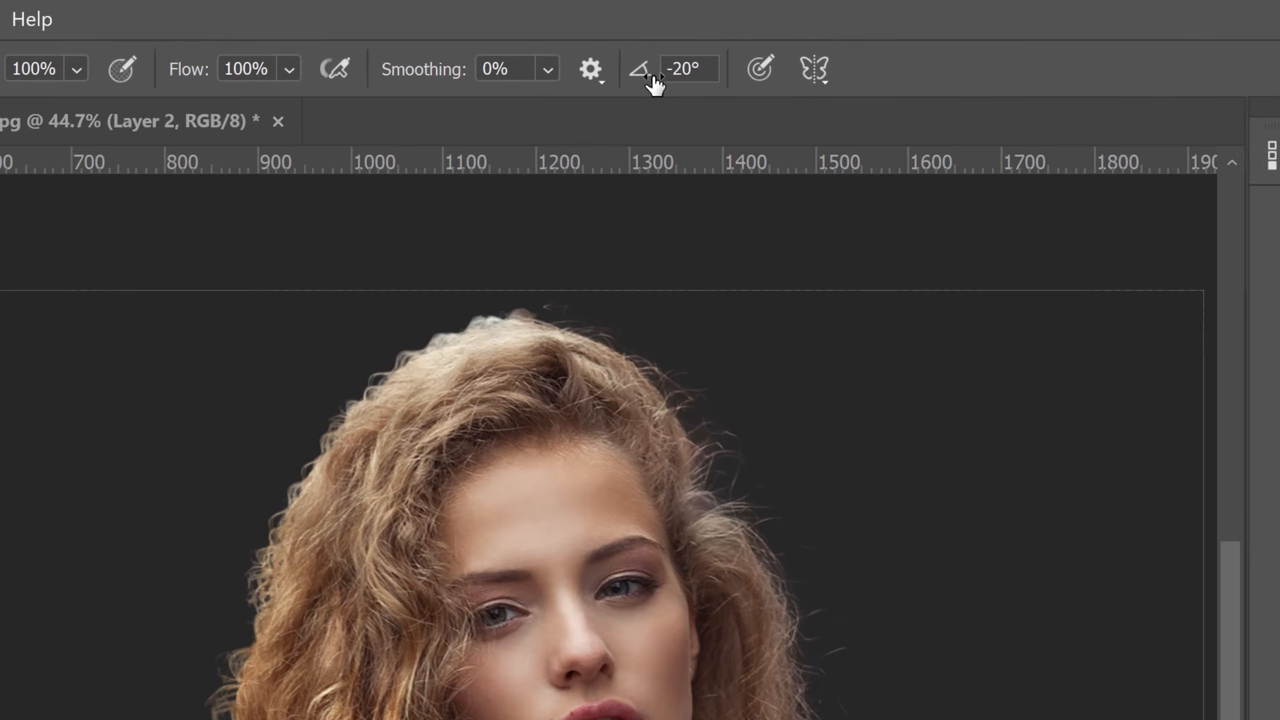
click(684, 68)
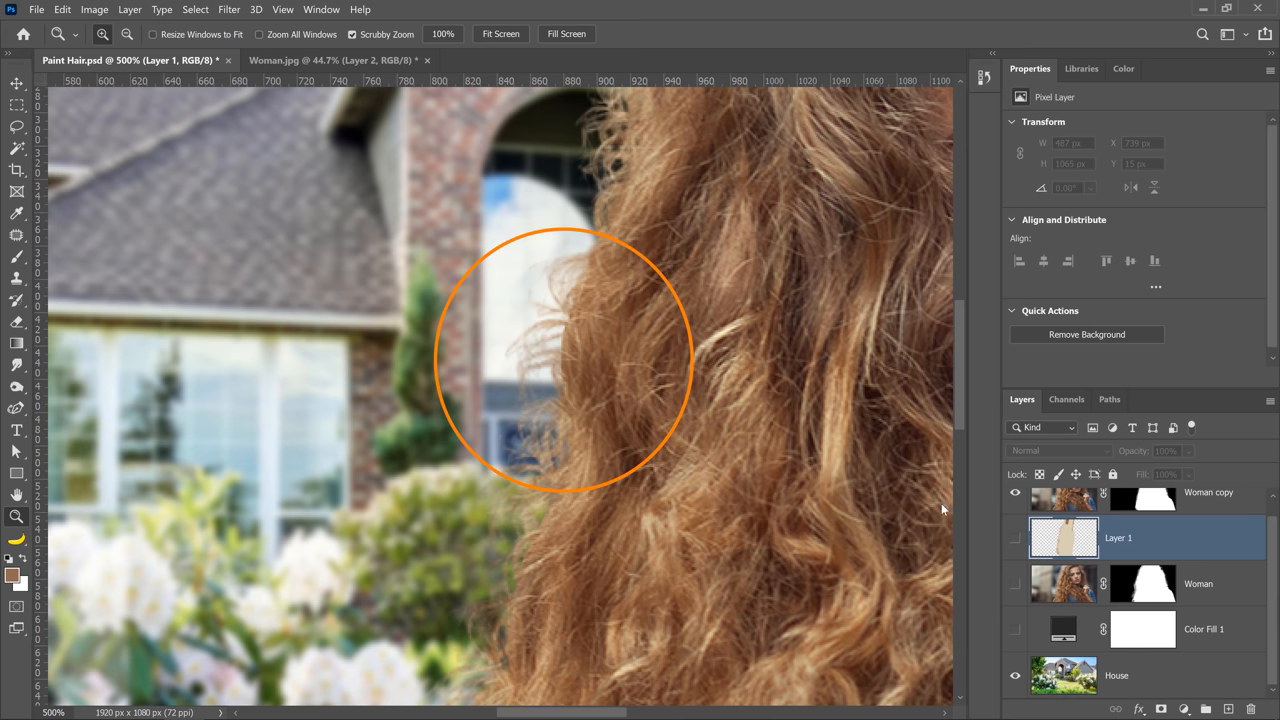
mouse_move(1126, 576)
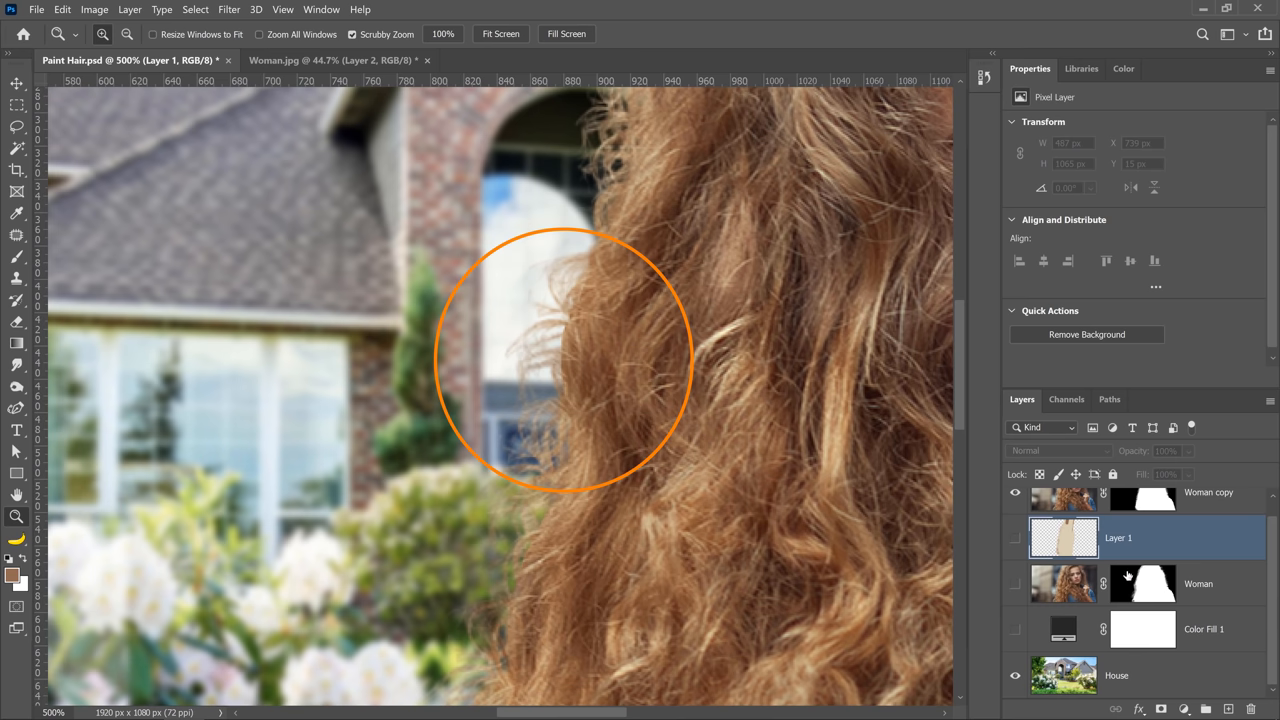
Step: Target the Woman copy layer's mask for further edge painting
click(1142, 492)
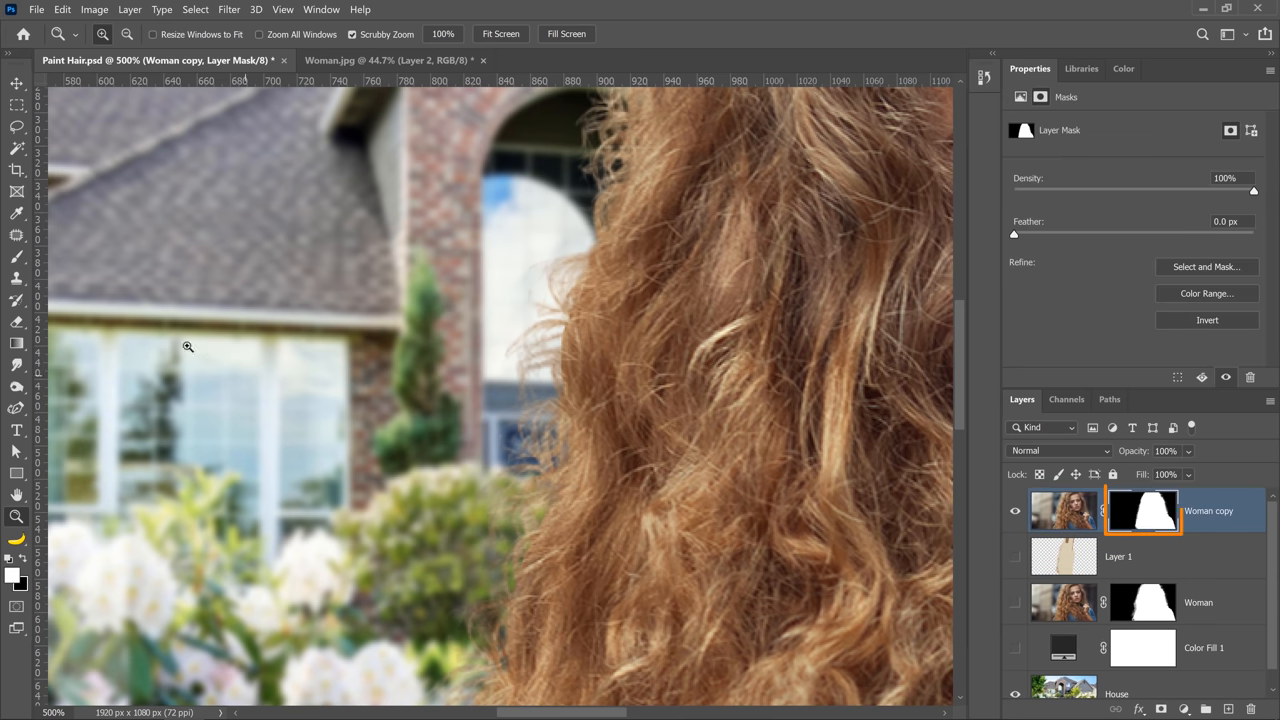